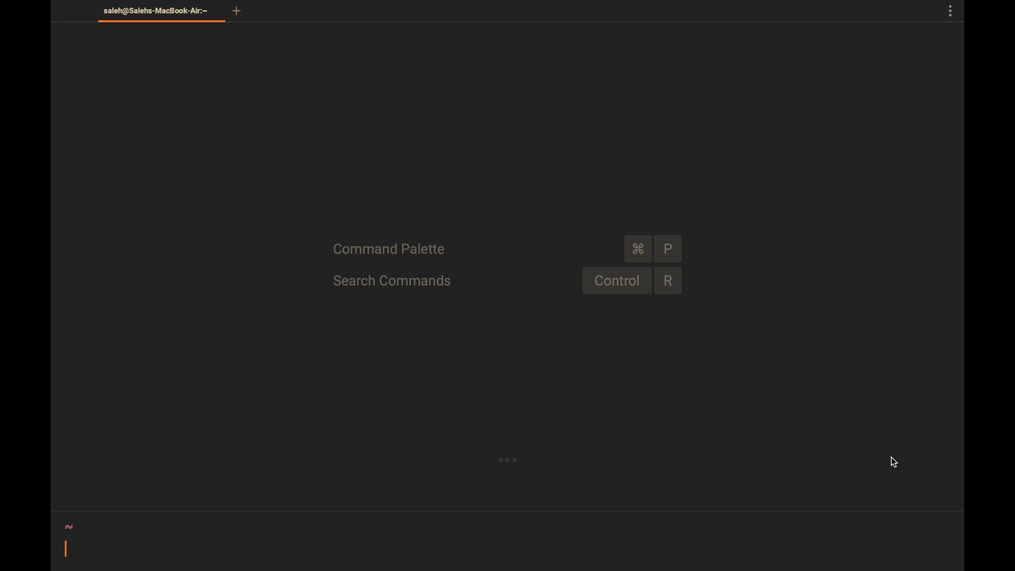
# - Run dot_clean in the Warp terminal home folder
pyautogui.write('dot_clean')
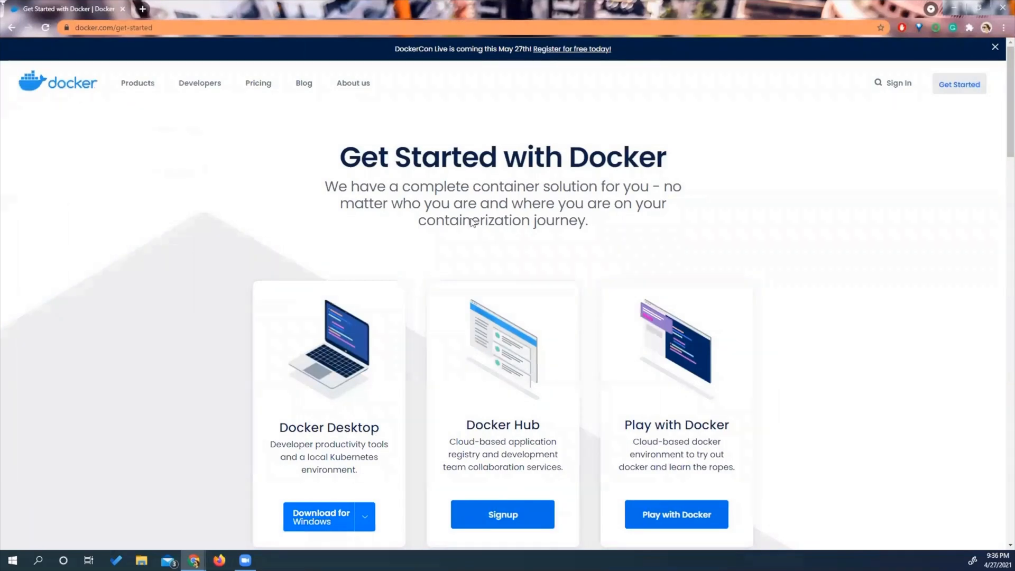
pyautogui.moveTo(329, 517)
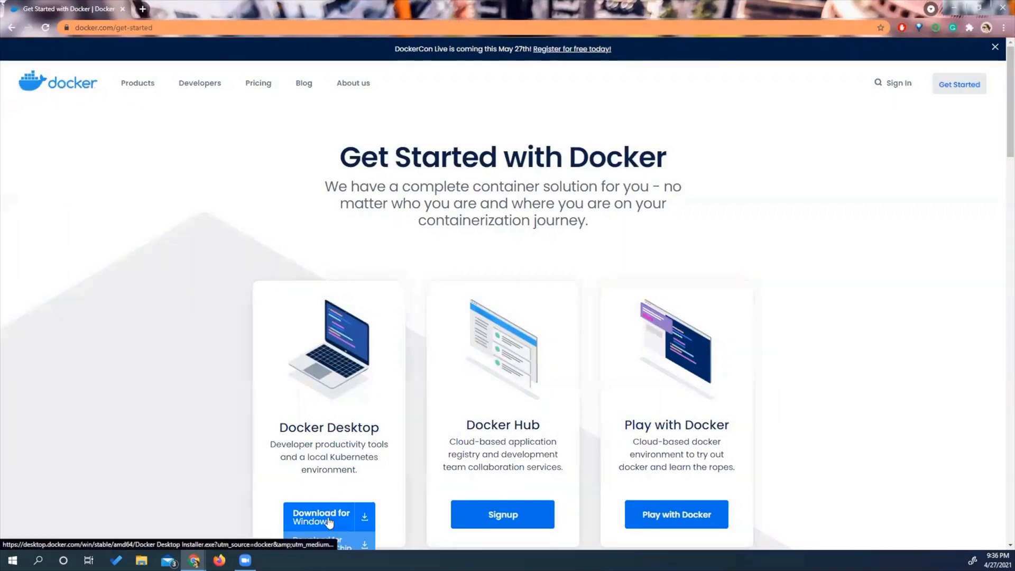
# - Download the Docker Desktop for Windows installer from docker.com/get-started
pyautogui.click(321, 522)
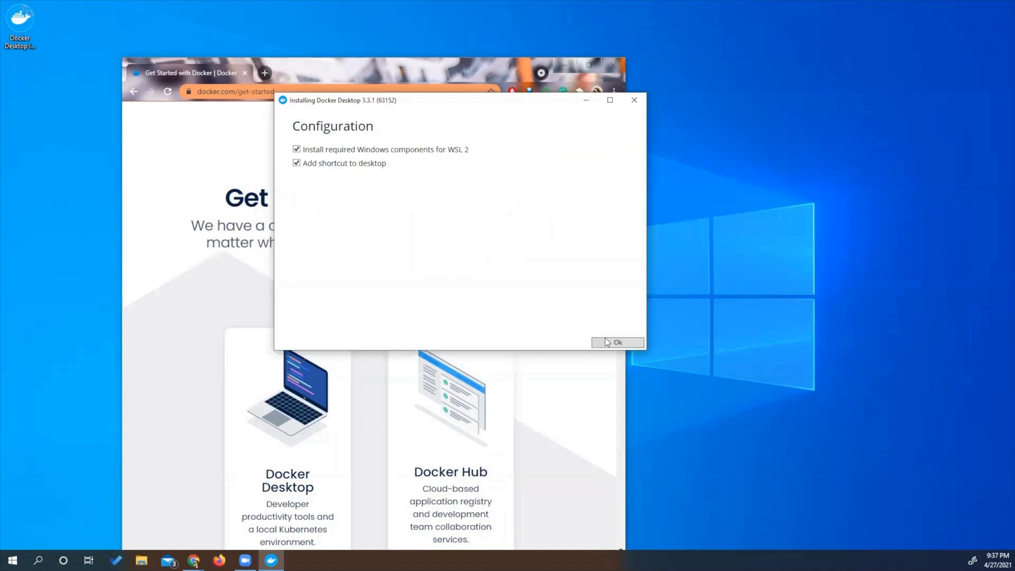
# - Install Docker Desktop 3.3.1 with WSL 2 components and a desktop shortcut, then close the installer
pyautogui.click(616, 343)
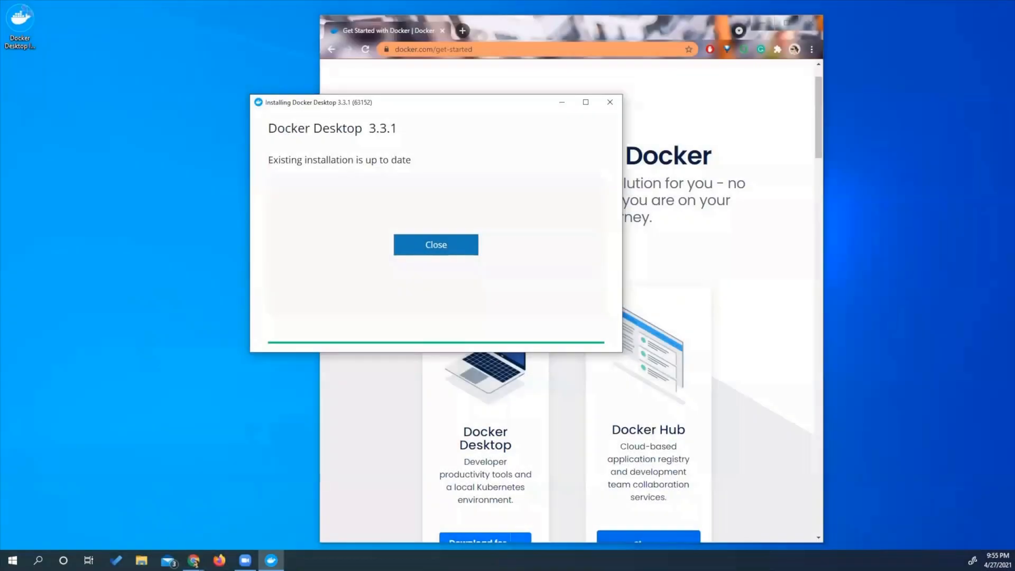
pyautogui.click(436, 244)
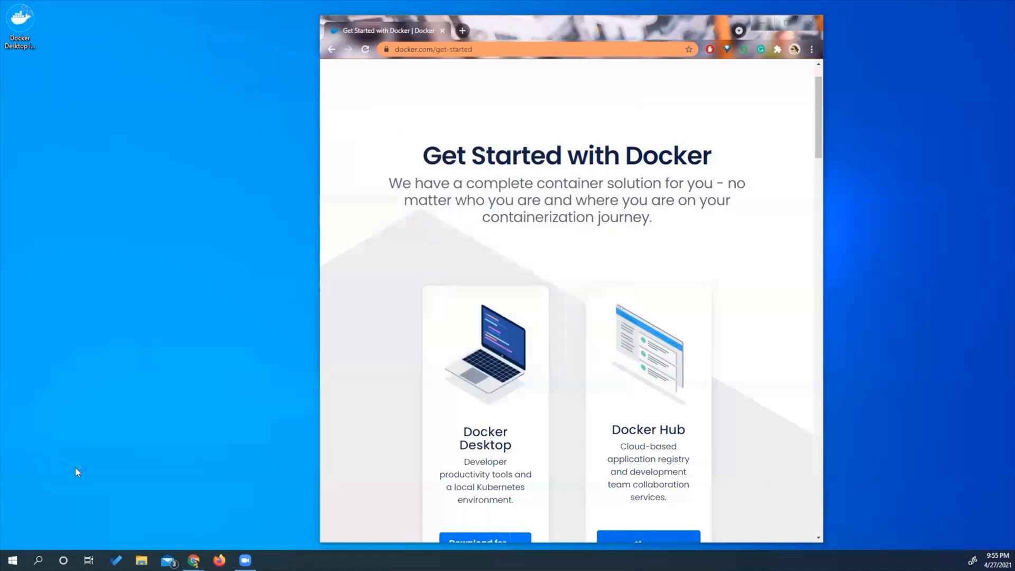
pyautogui.click(270, 560)
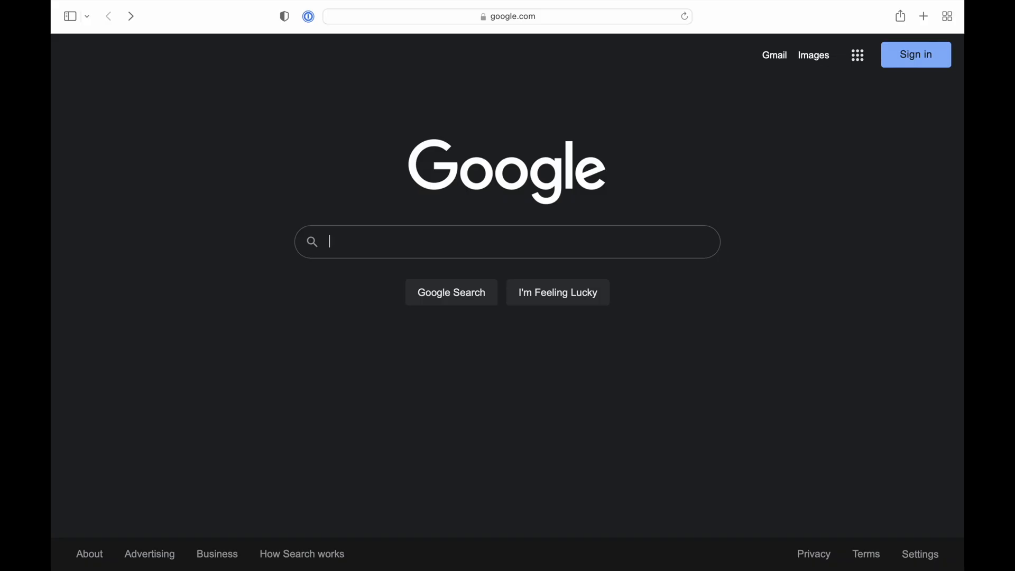
# - Search 'download docker' and download Docker Desktop for Mac with Intel chip
pyautogui.write('download docker')
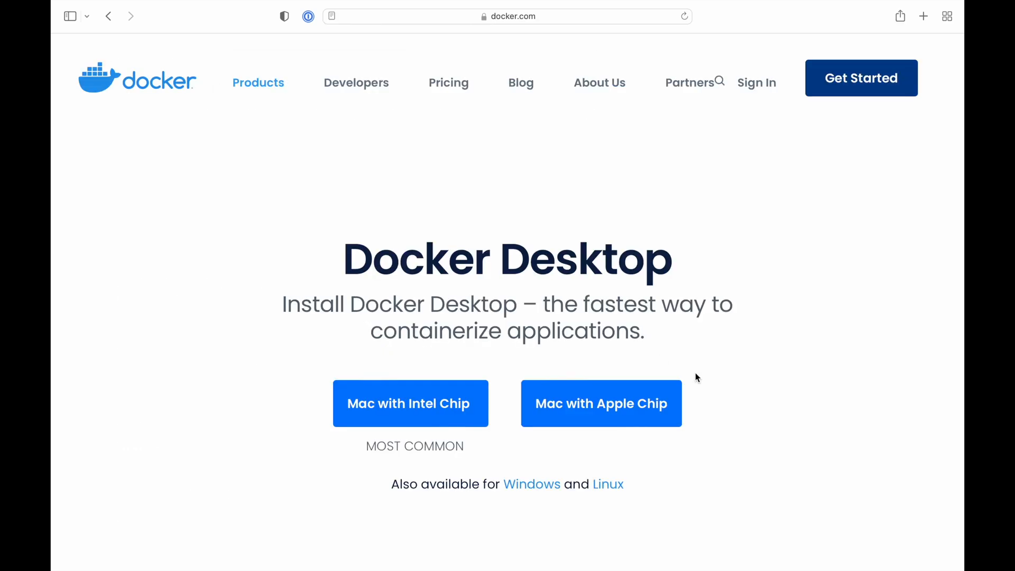
pyautogui.moveTo(775, 361)
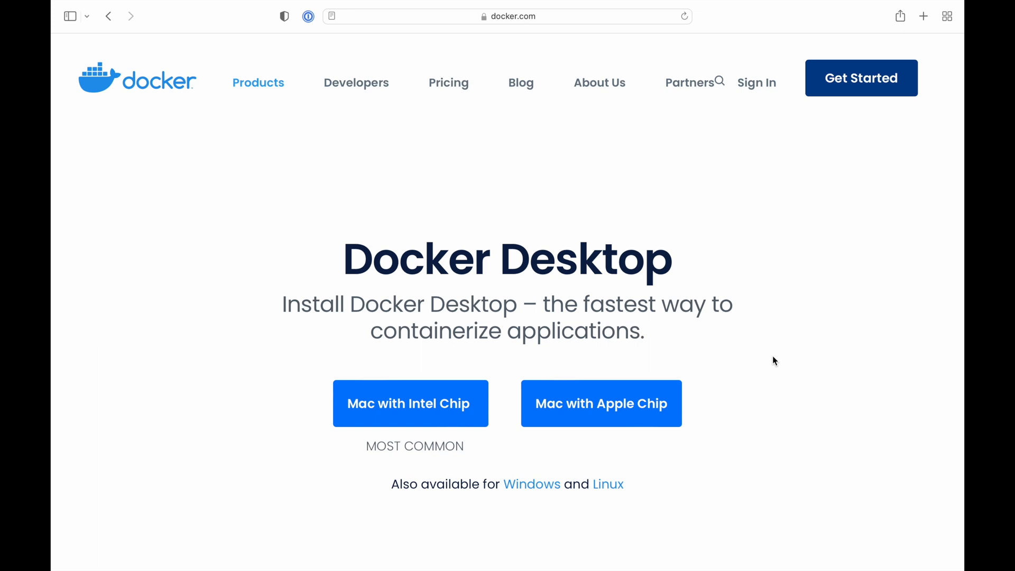
pyautogui.moveTo(467, 413)
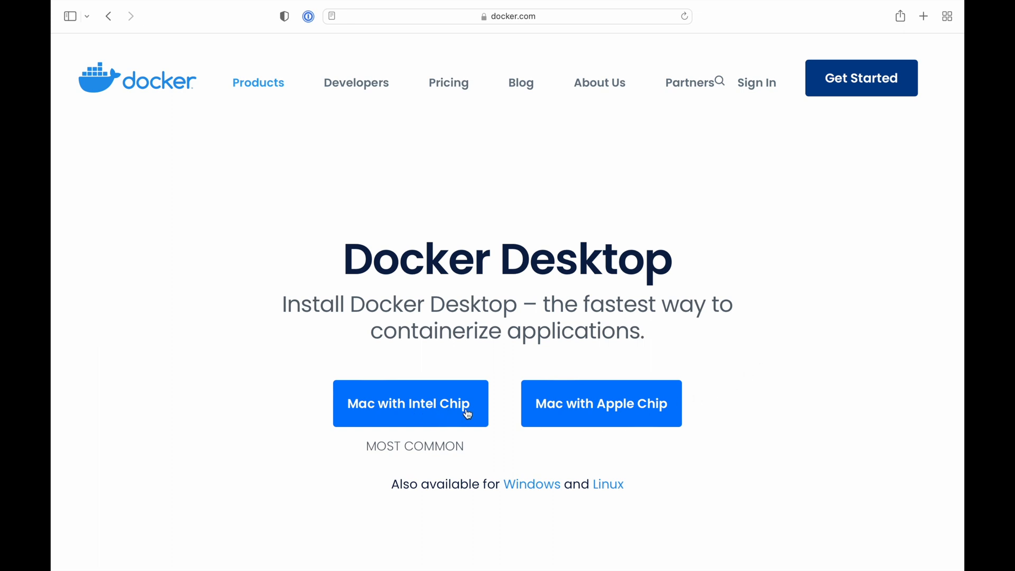
pyautogui.click(410, 404)
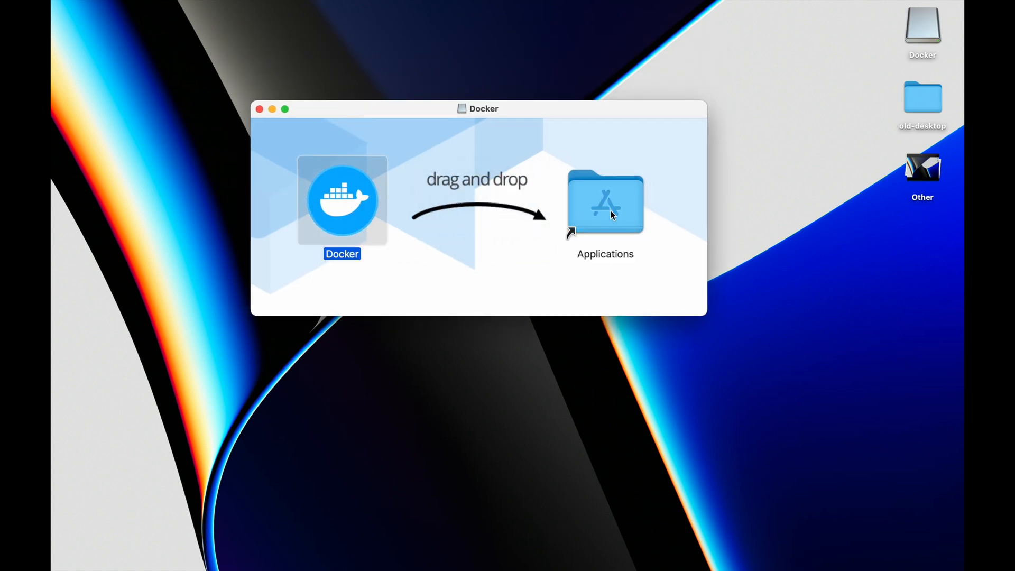
# - Drag the Docker app into Applications and start launching it
pyautogui.moveTo(342, 199); pyautogui.dragTo(605, 201)
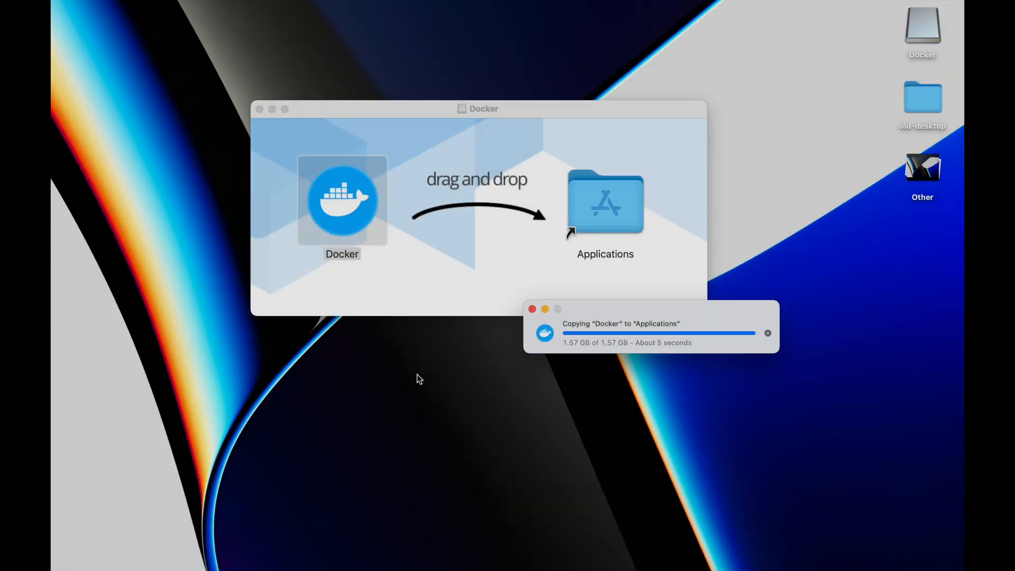
pyautogui.write('do')
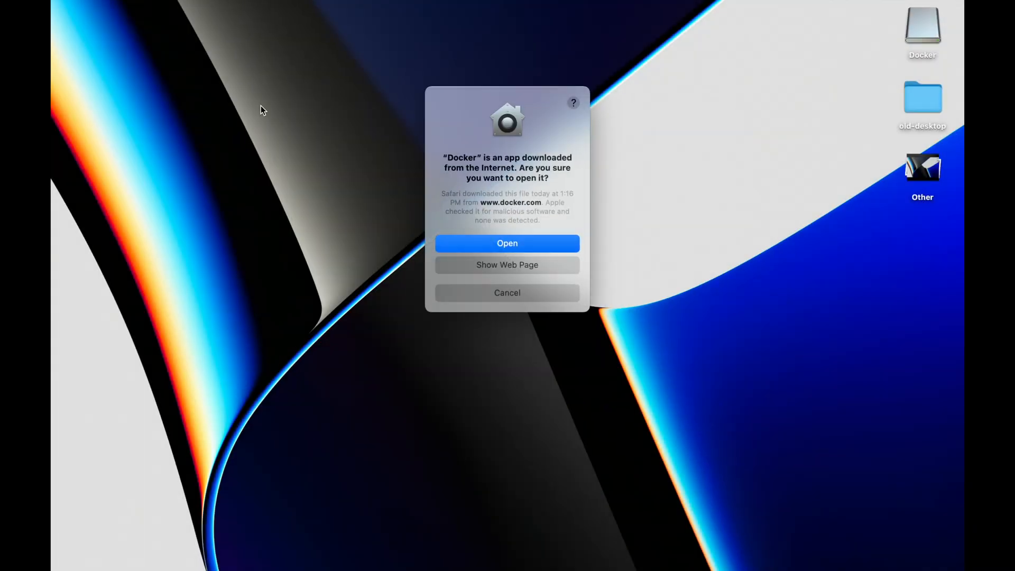
# - Confirm opening Docker, grant privileged access, and accept the service agreement
pyautogui.click(508, 243)
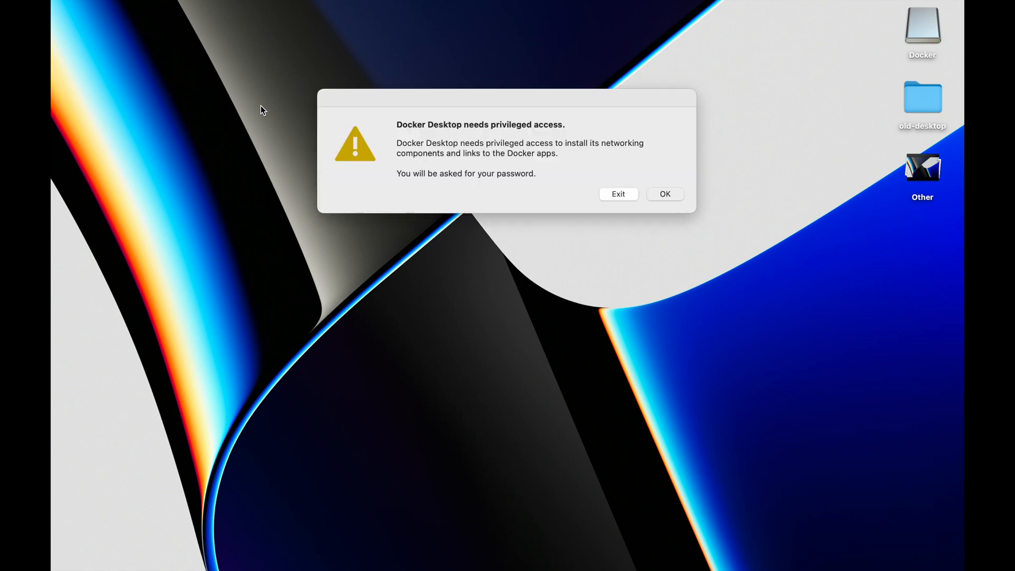
pyautogui.click(664, 194)
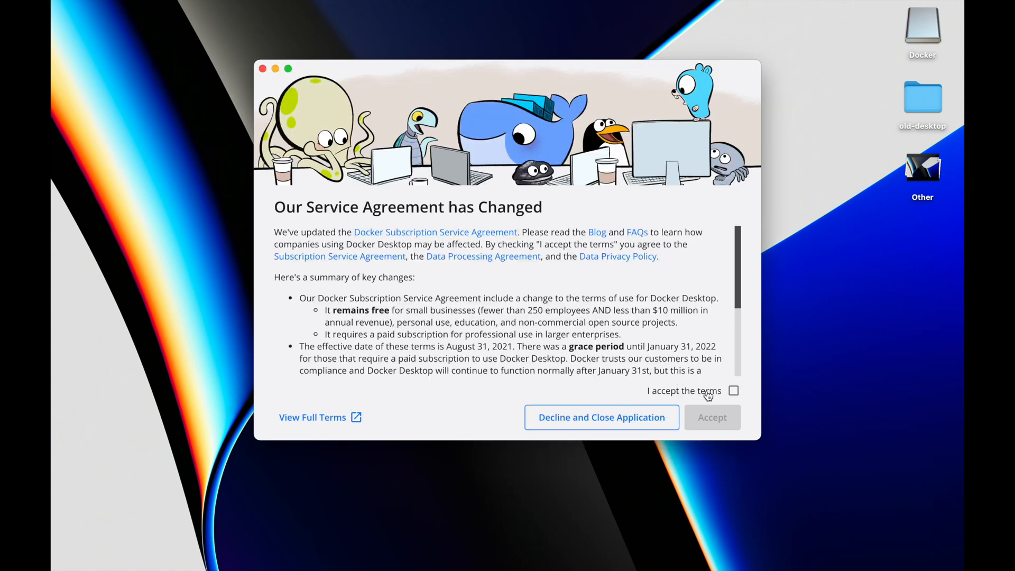
pyautogui.click(601, 417)
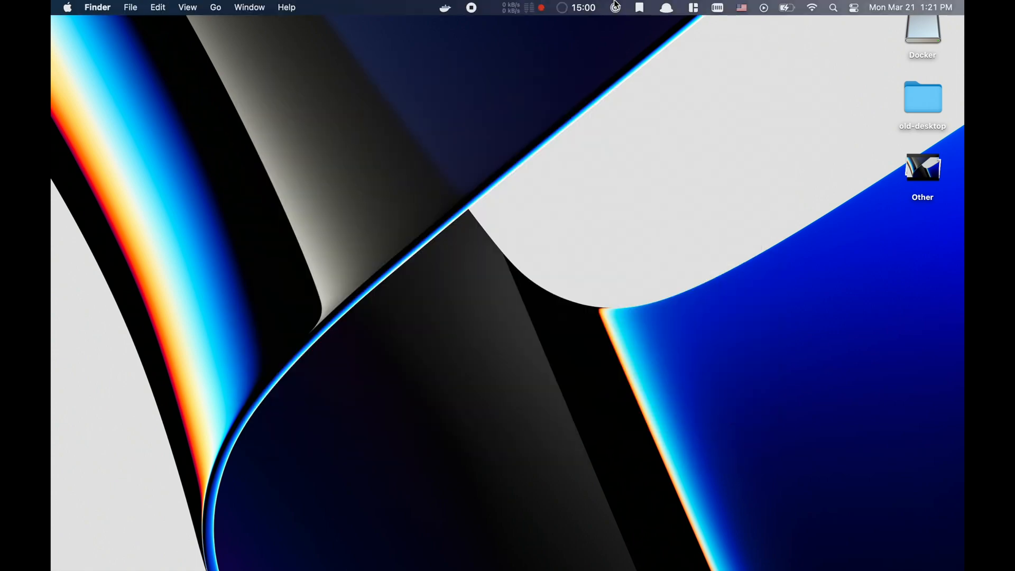
# - Open the Docker dashboard from the whale menu and confirm Docker is running
pyautogui.click(446, 7)
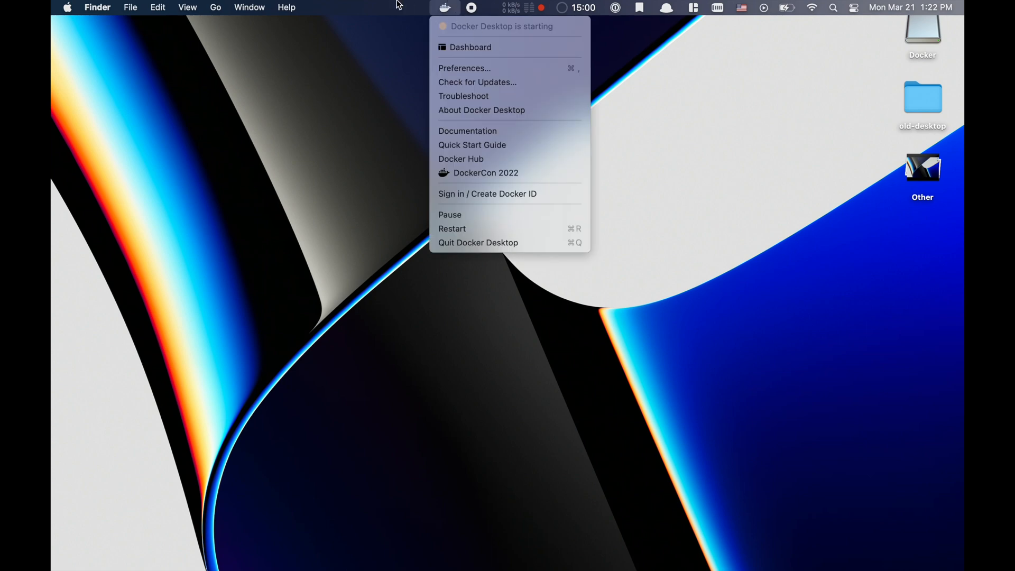
pyautogui.click(470, 47)
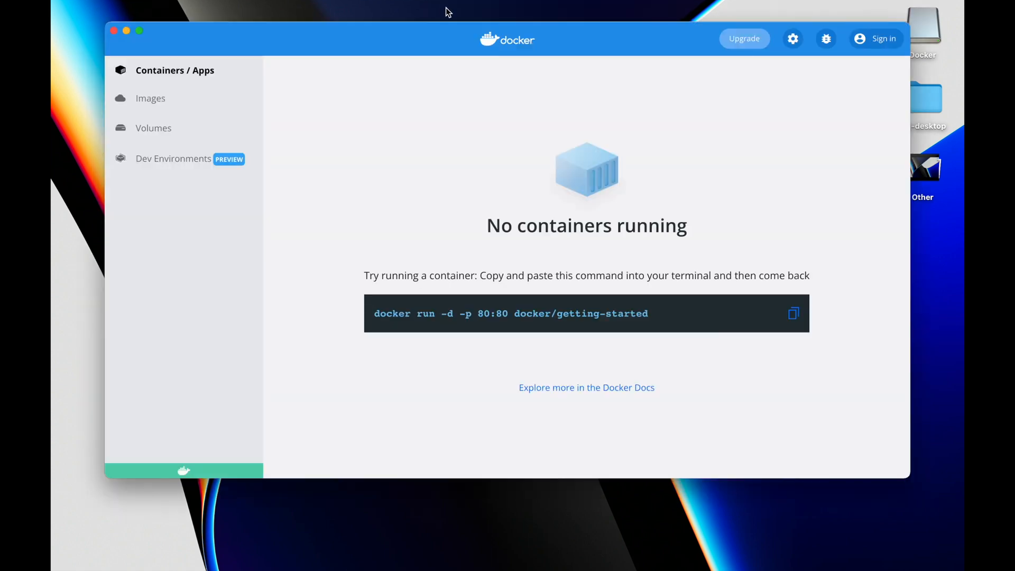
pyautogui.click(444, 6)
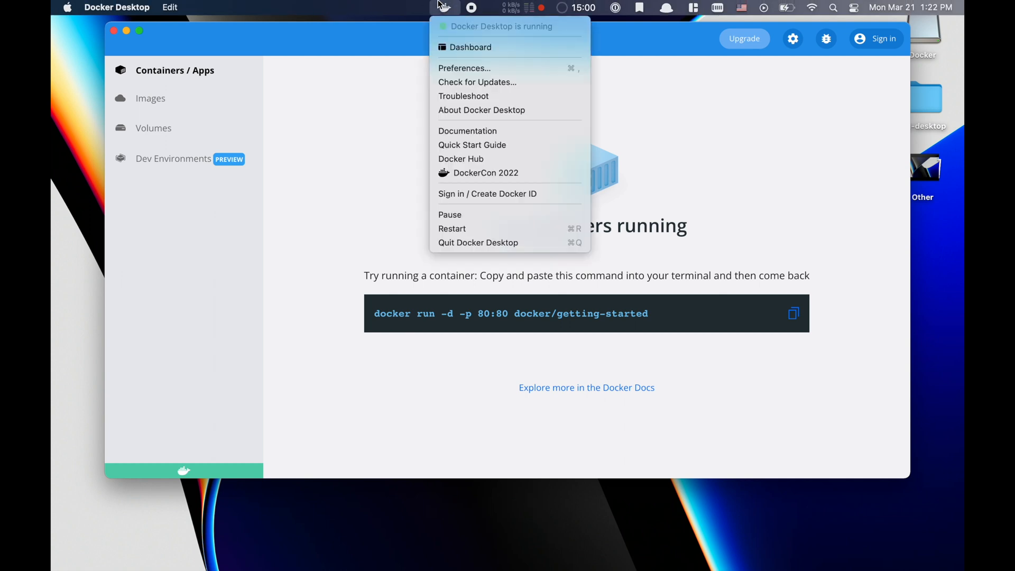
pyautogui.click(349, 103)
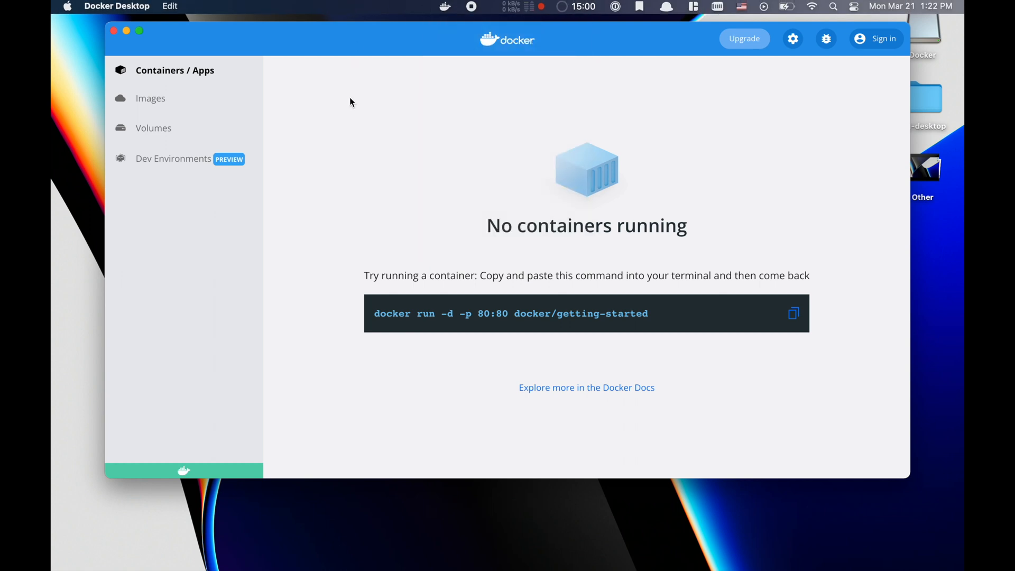
pyautogui.moveTo(183, 471)
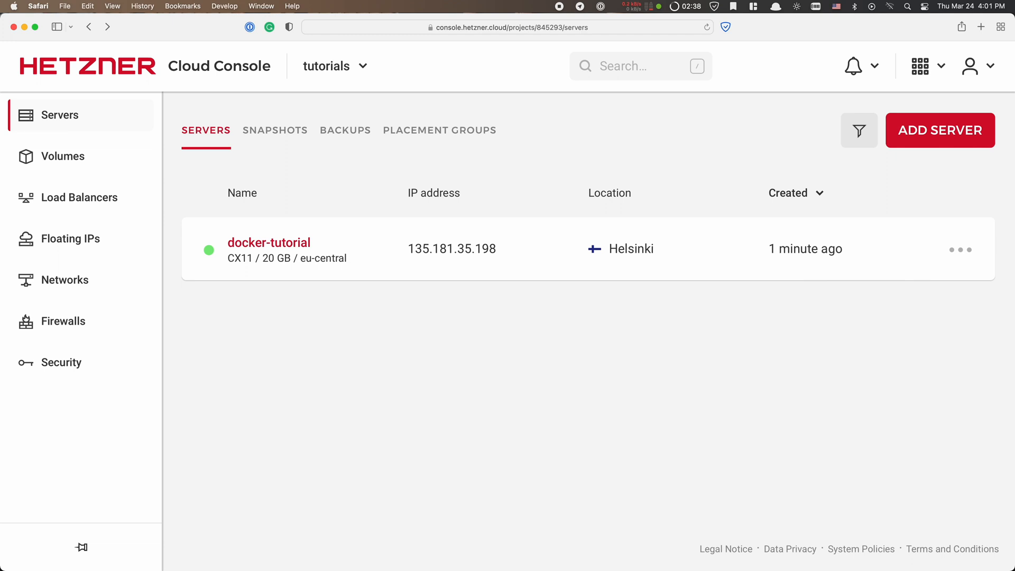
# - Open the docker-tutorial server's details in Hetzner Cloud Console
pyautogui.click(451, 249)
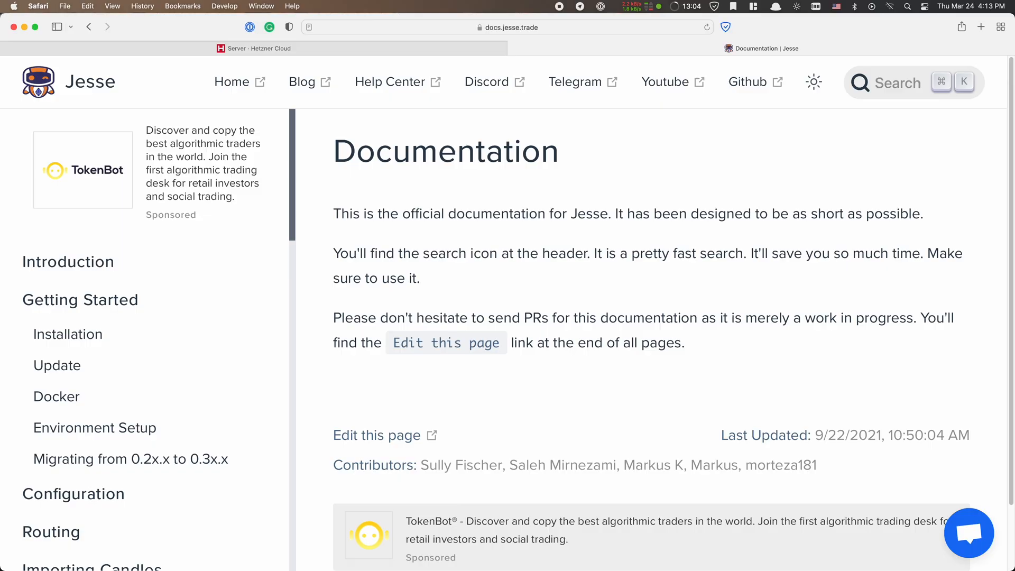
pyautogui.click(57, 396)
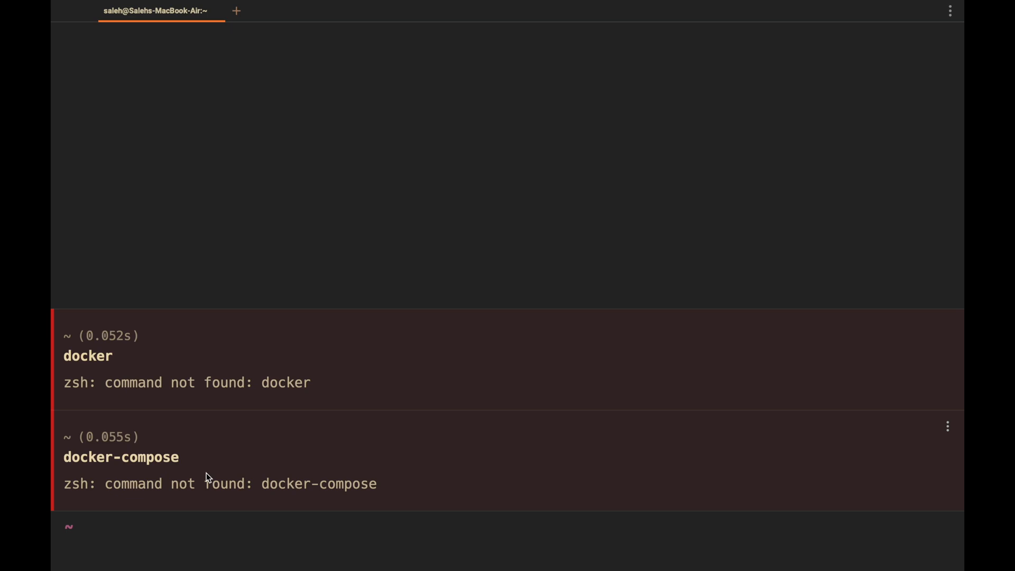
# - Run docker to print its command help, then enter docker-compose
pyautogui.write('docker')
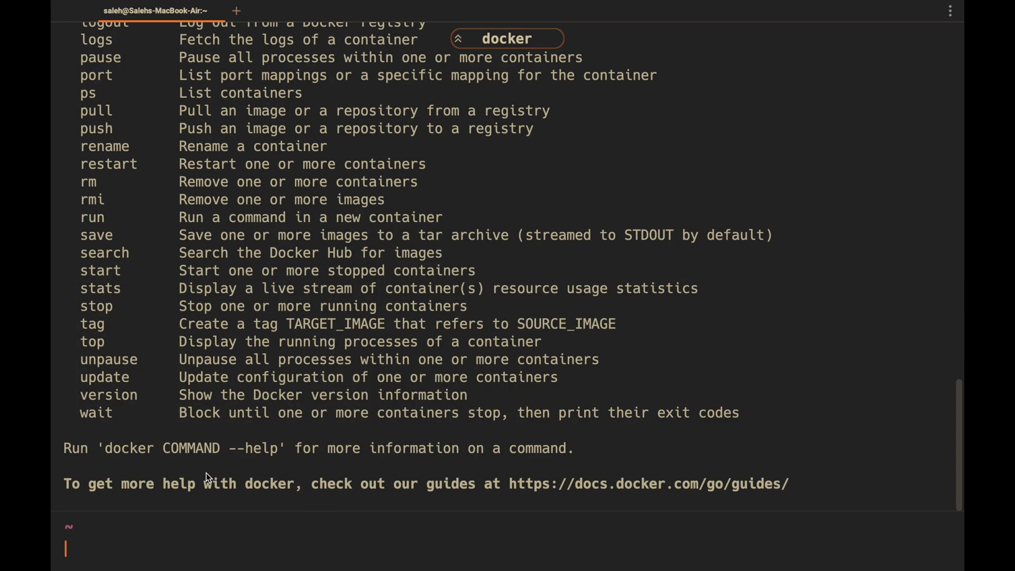
pyautogui.write('docker-compose')
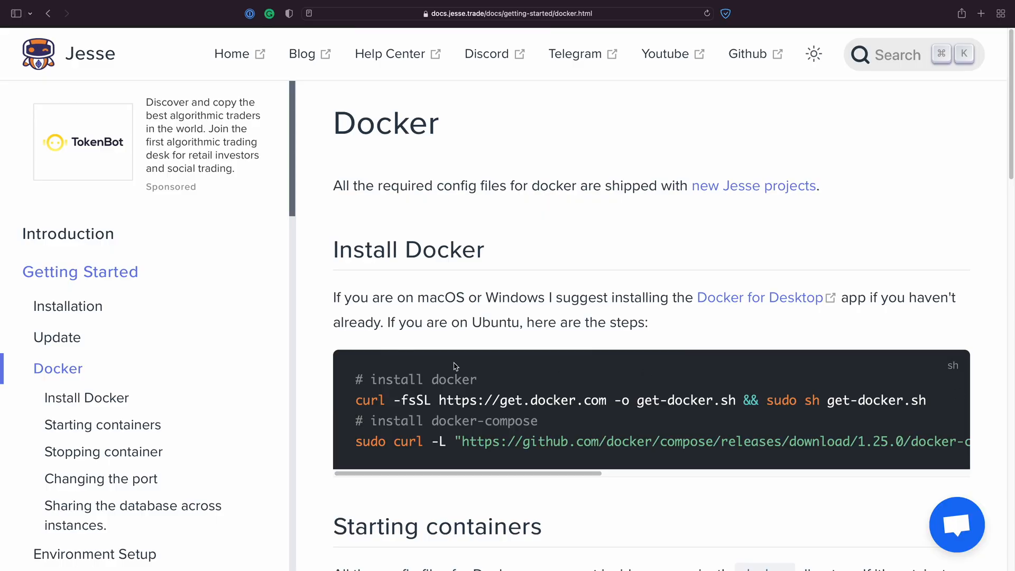
pyautogui.moveTo(351, 357)
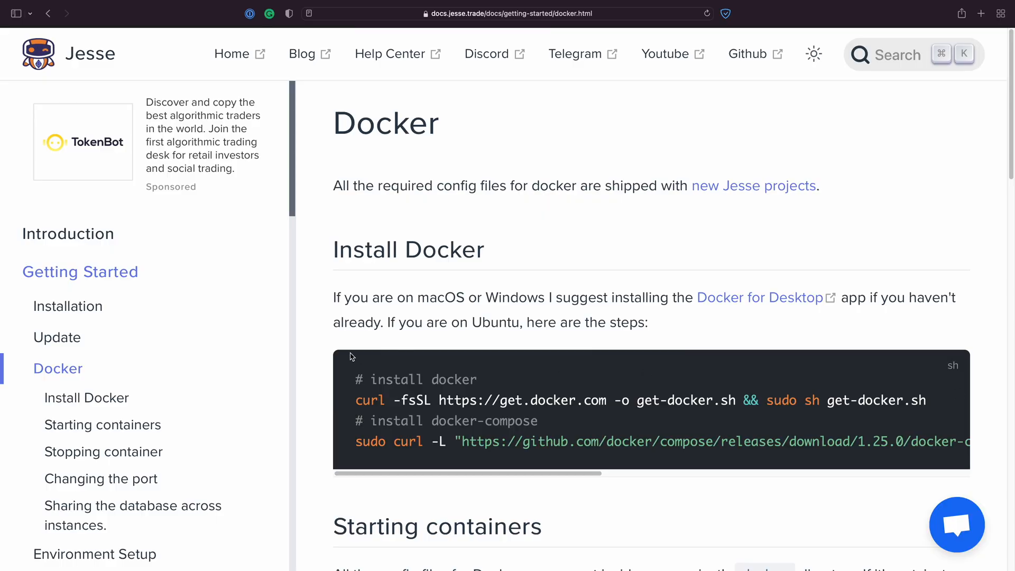
# - Open the Installation guide and its 'Create a new Jesse project' section
pyautogui.click(80, 271)
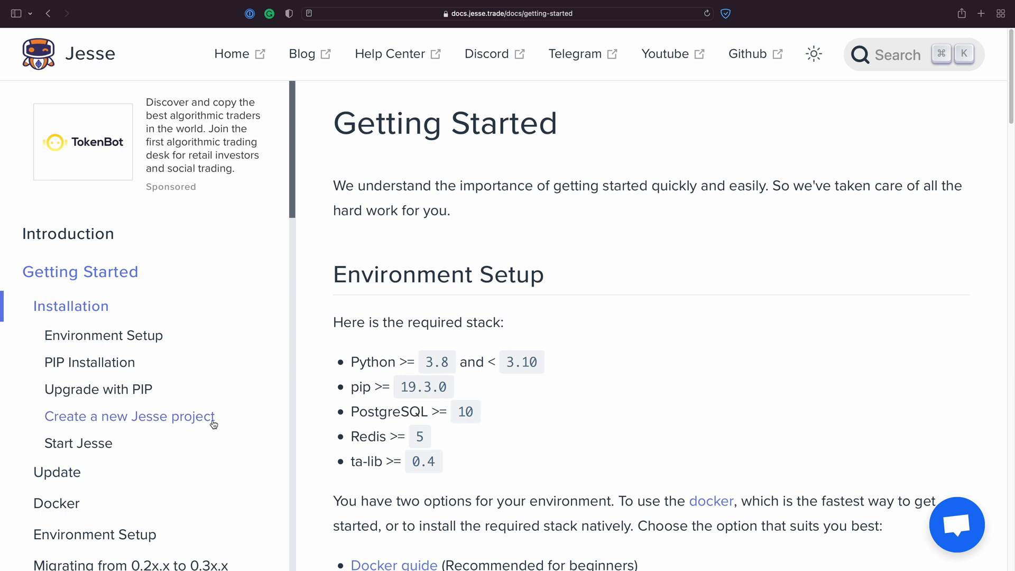
pyautogui.click(129, 416)
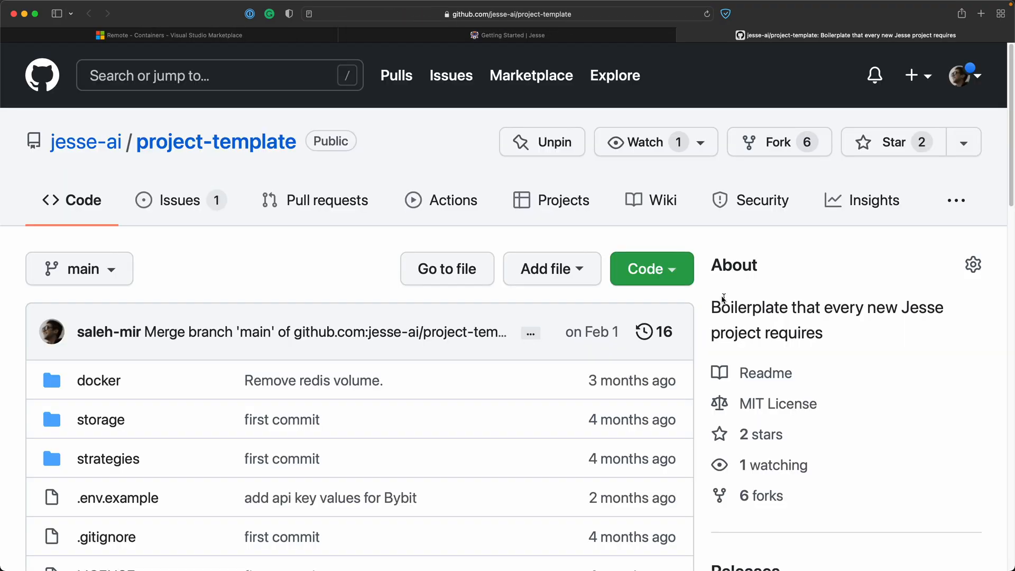
# - Show the SSH clone address for jesse-ai/project-template via the Code button
pyautogui.click(651, 269)
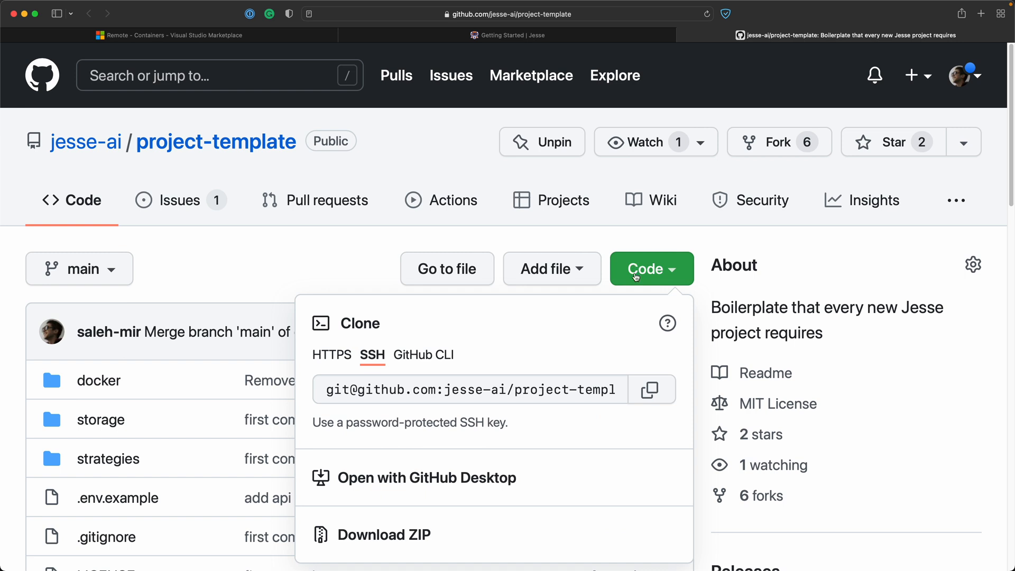
pyautogui.moveTo(443, 533)
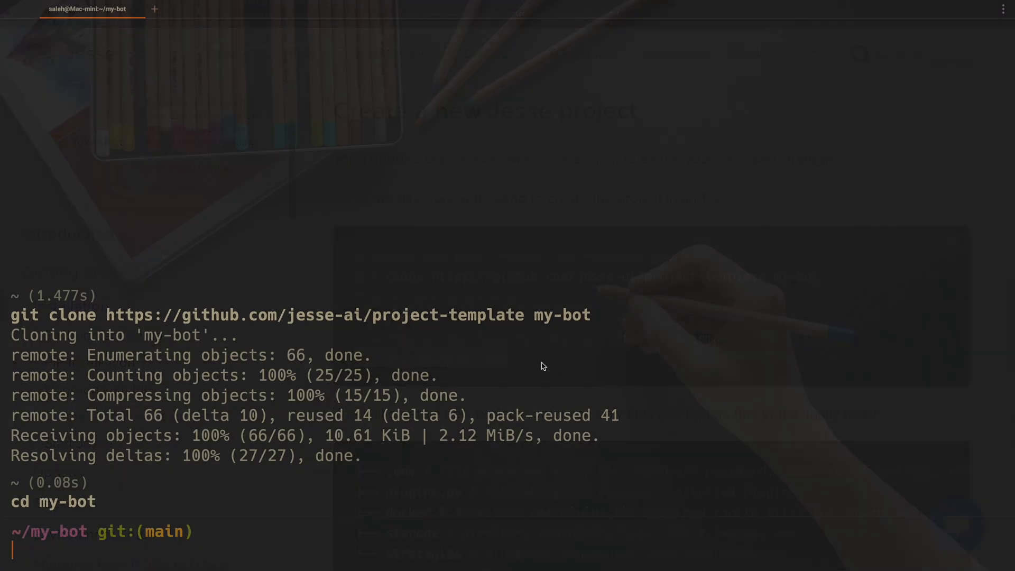
# - Copy .env.example to .env and open the new .env file in nano
pyautogui.write('cp .env.example .env')
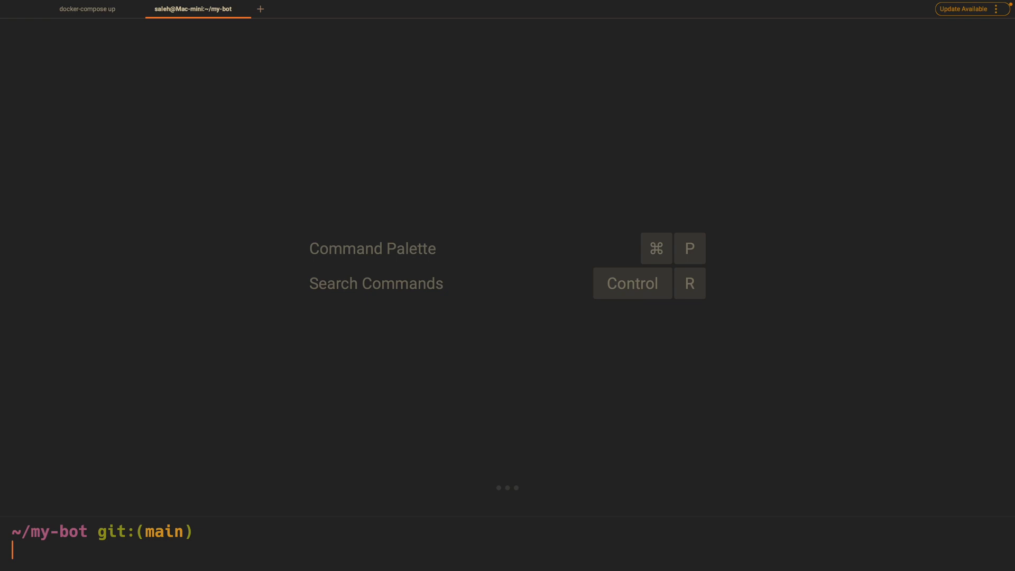
pyautogui.write('nano .env')
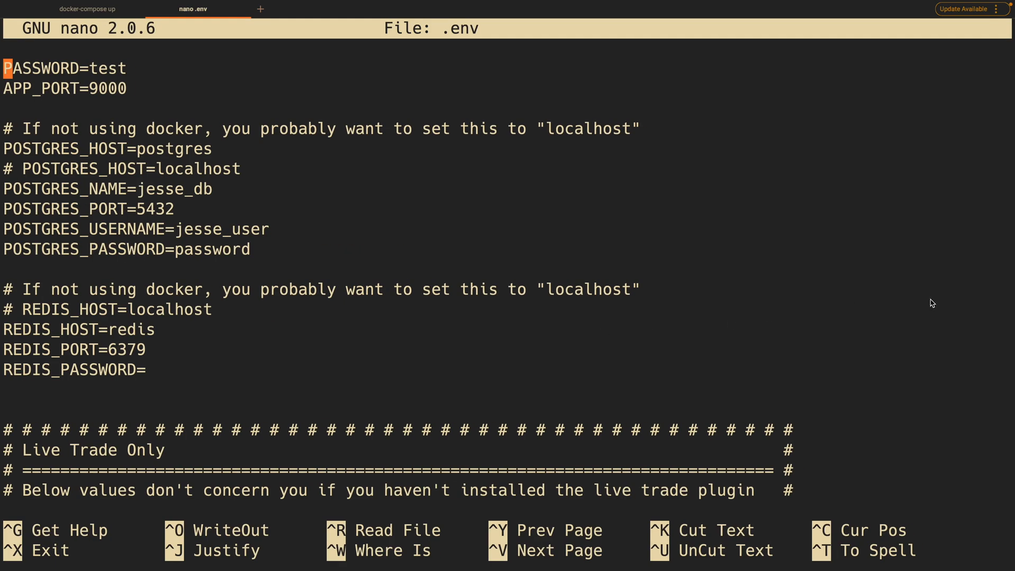
pyautogui.moveTo(23, 128); pyautogui.dragTo(183, 128)
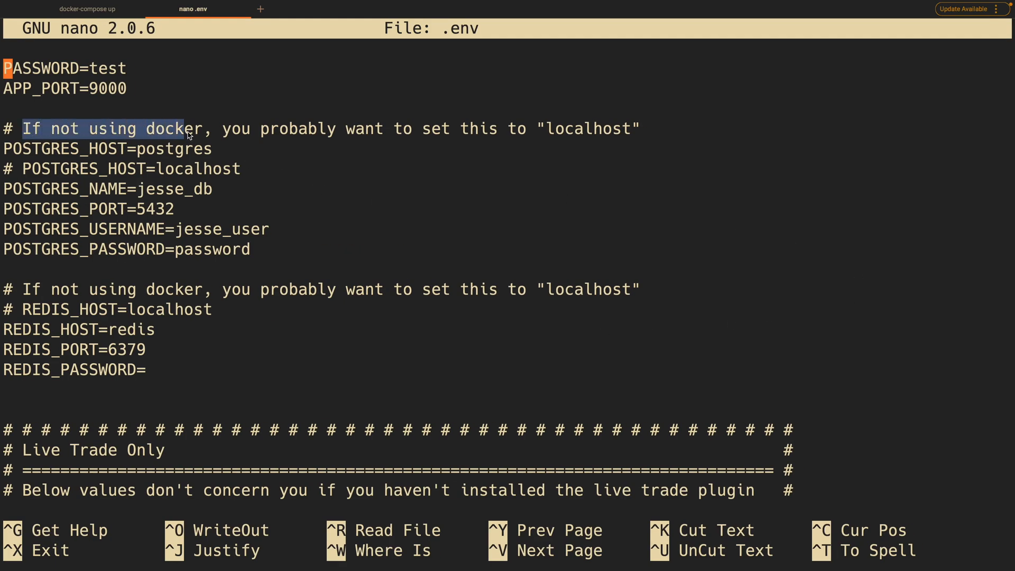
pyautogui.moveTo(184, 128); pyautogui.dragTo(641, 128)
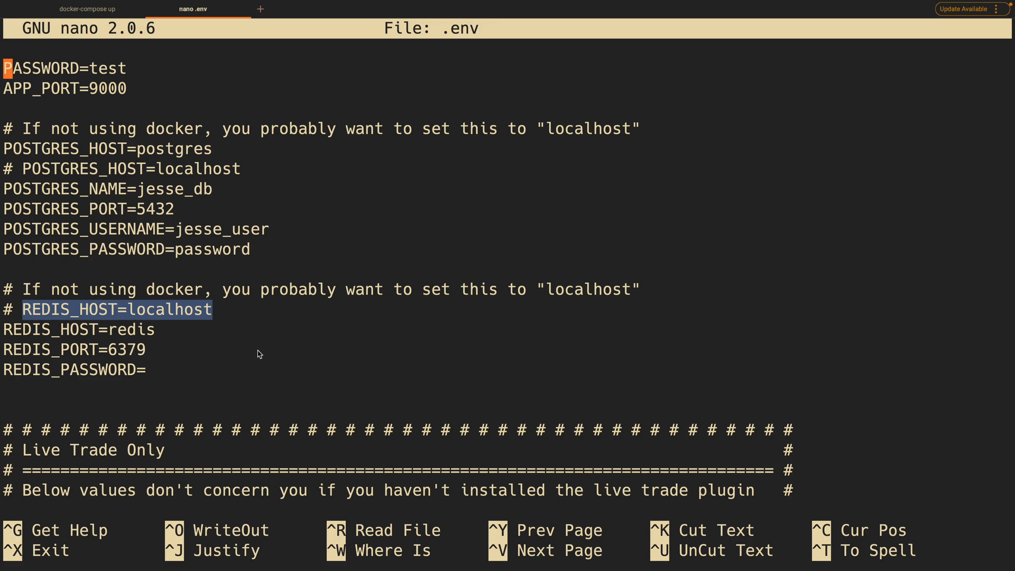
pyautogui.click(87, 9)
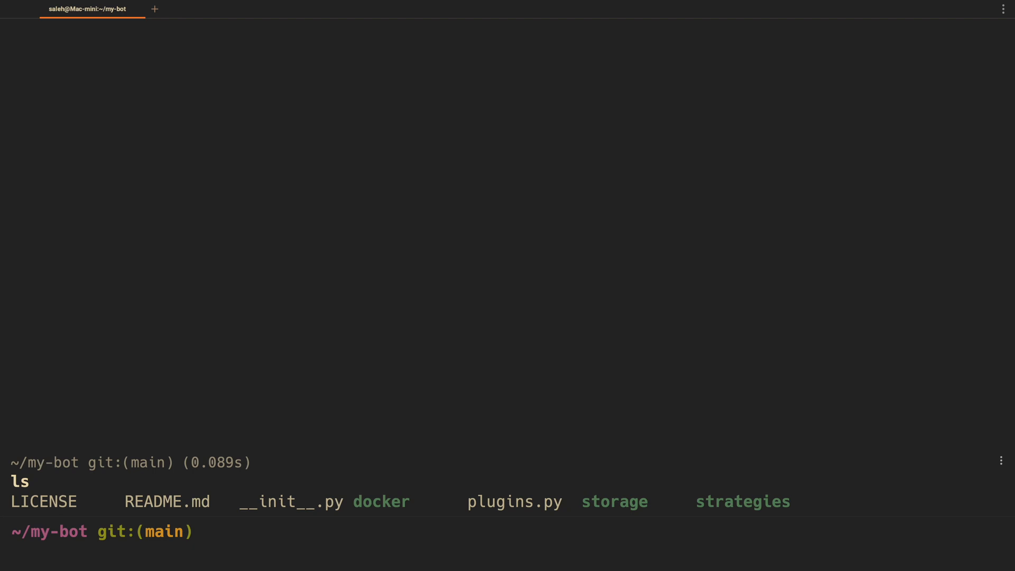
# - Run docker-compose up from the docker folder until Uvicorn serves Jesse on 0.0.0.0:9000
pyautogui.write('cd docker')
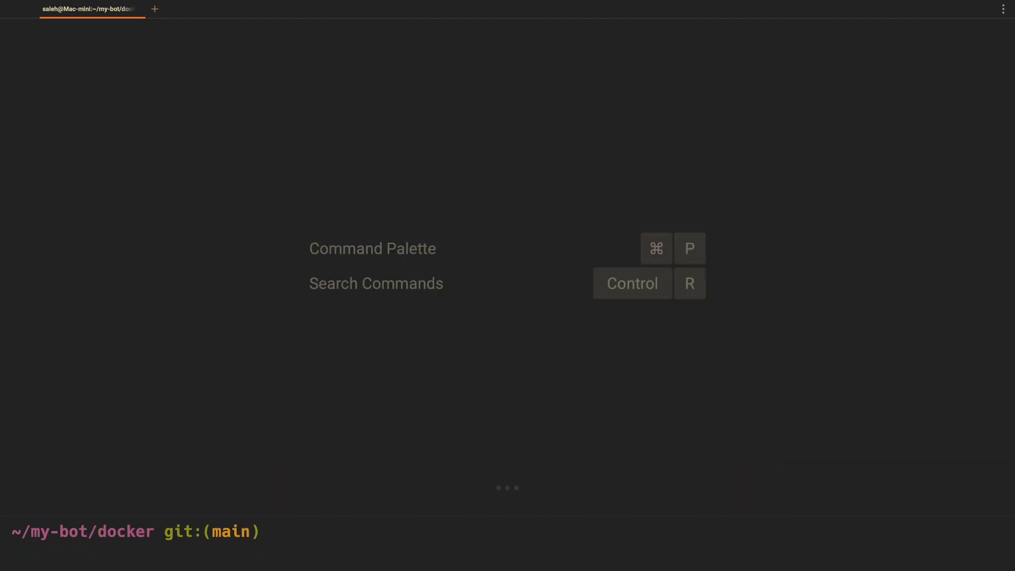
pyautogui.write('docker-compose up')
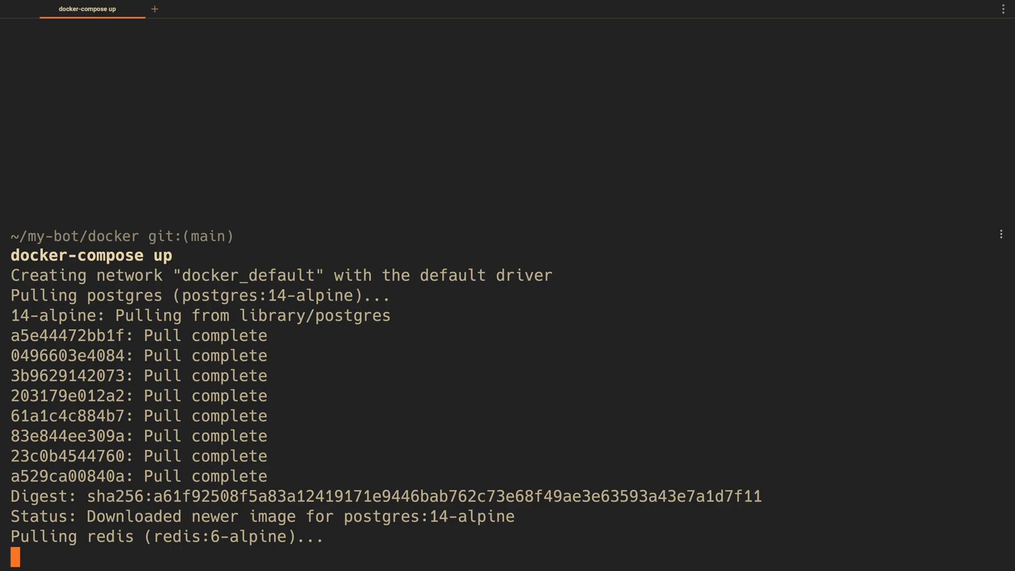
pyautogui.scroll(-3)
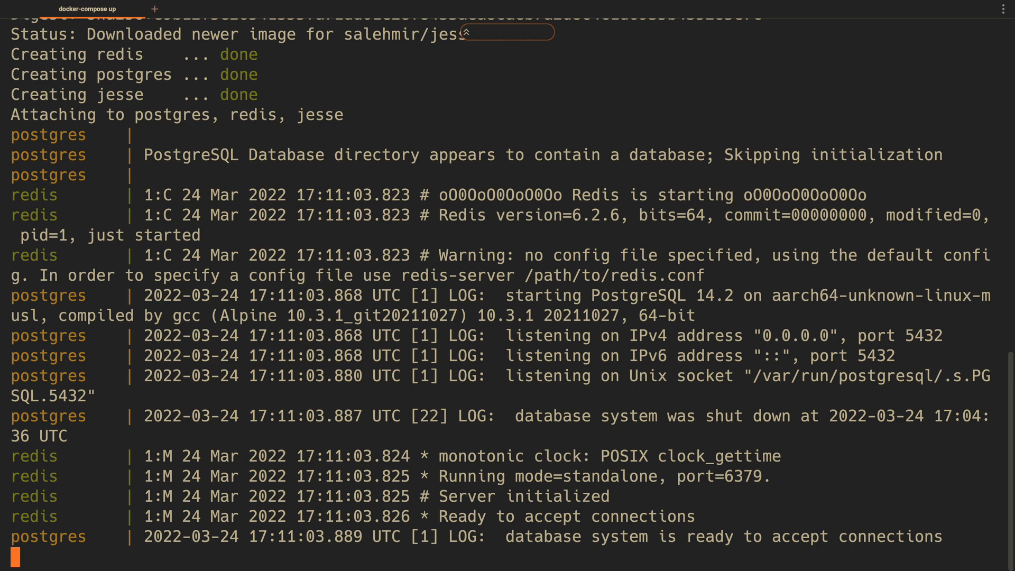
pyautogui.scroll(-3)
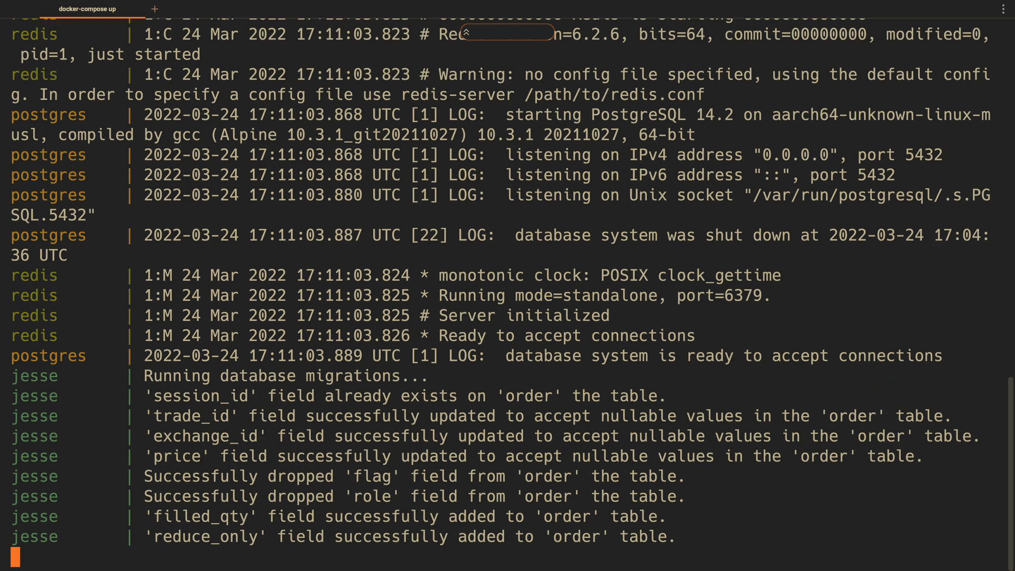
pyautogui.scroll(-3)
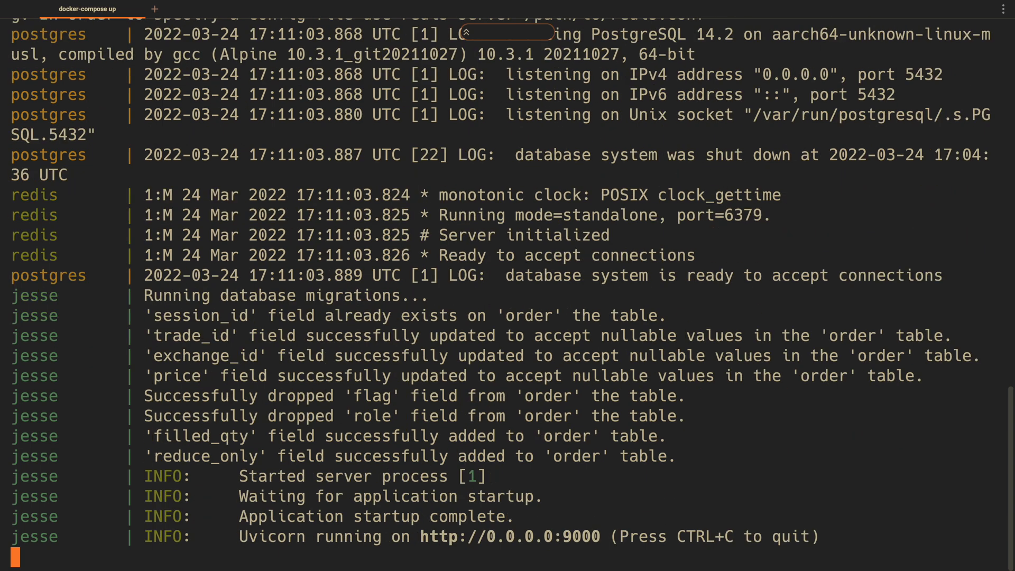
pyautogui.doubleClick(509, 537)
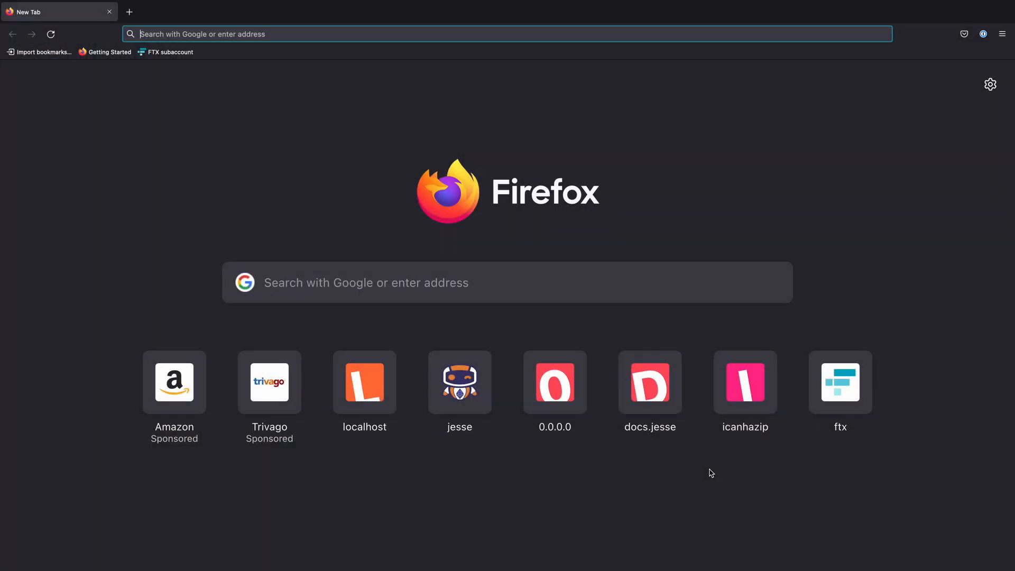
# - Load the Jesse login page via the 0.0.0.0 top-site tile and focus the Password field
pyautogui.click(459, 382)
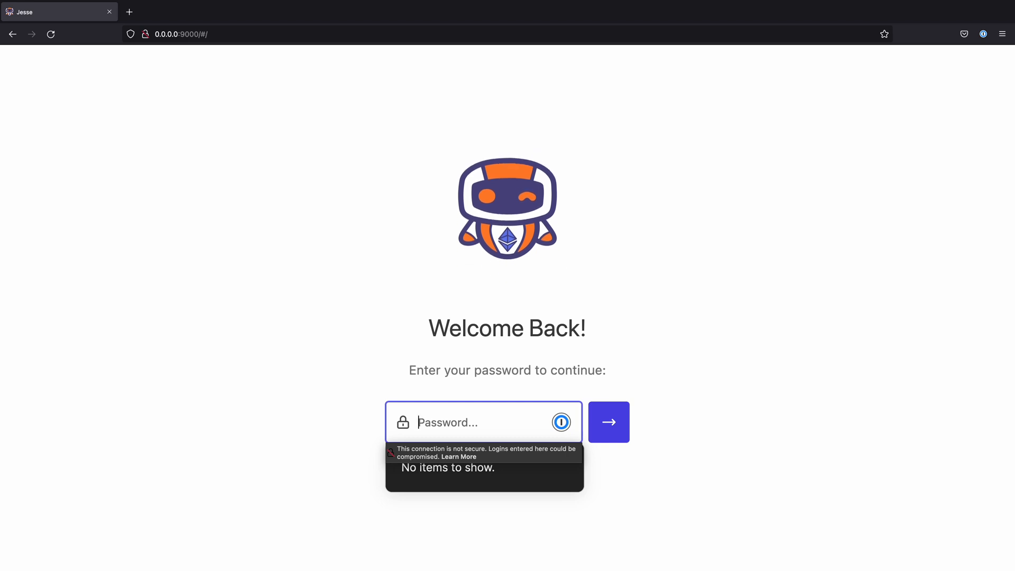
pyautogui.click(181, 34)
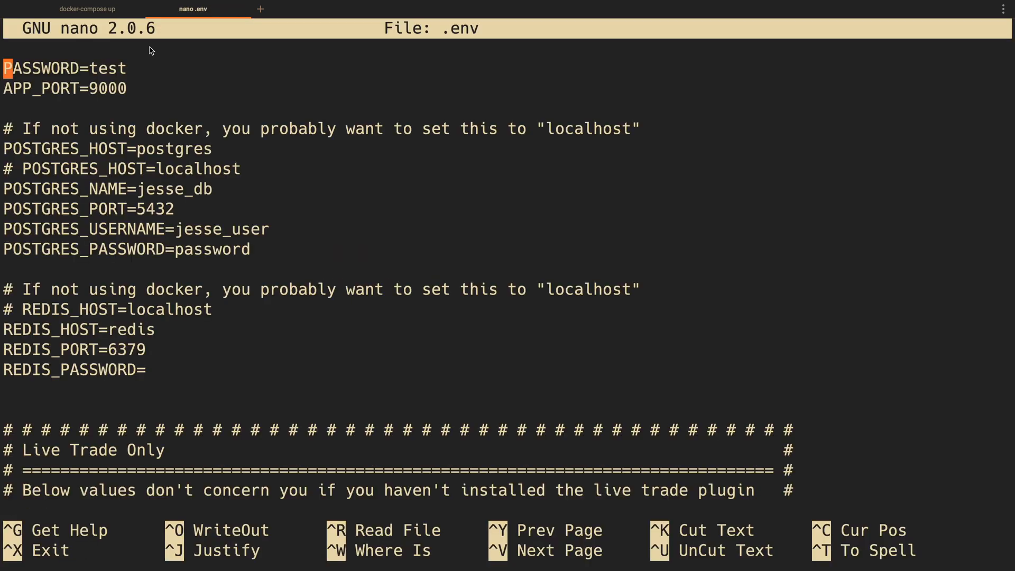
pyautogui.doubleClick(41, 68)
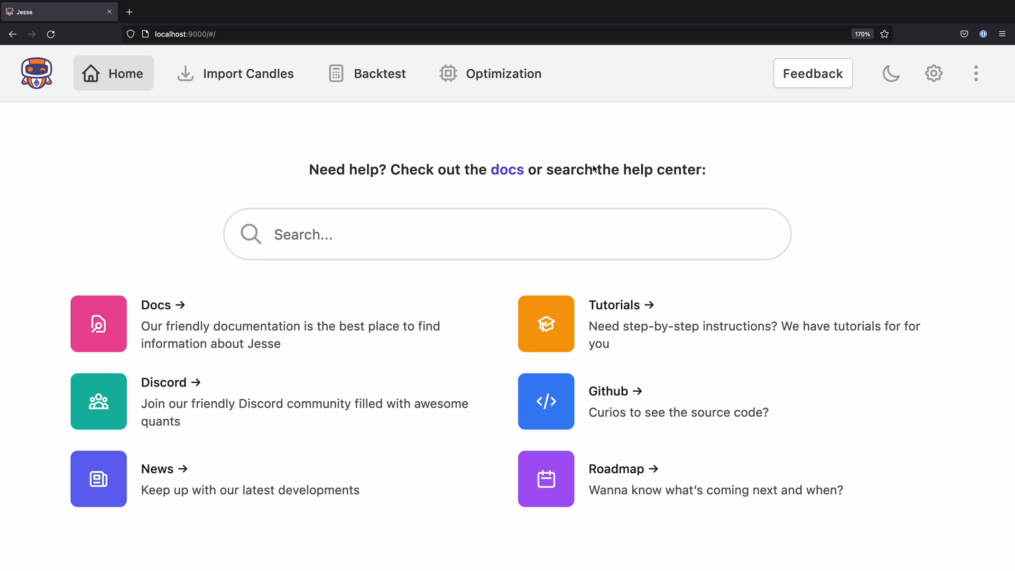
# - Import Binance btc-usdt candles with a 03/01/2022 start date
pyautogui.click(236, 73)
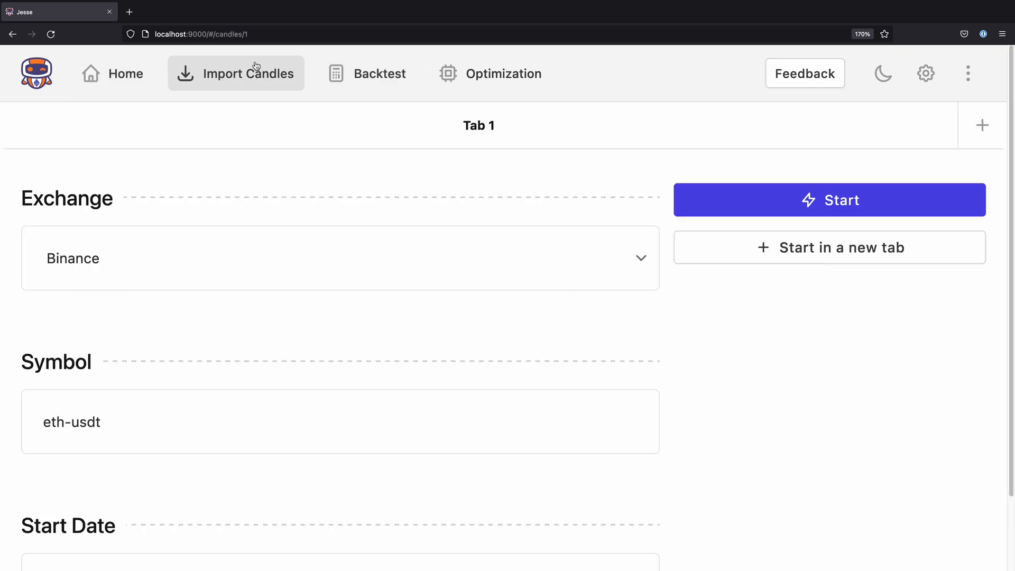
pyautogui.click(340, 257)
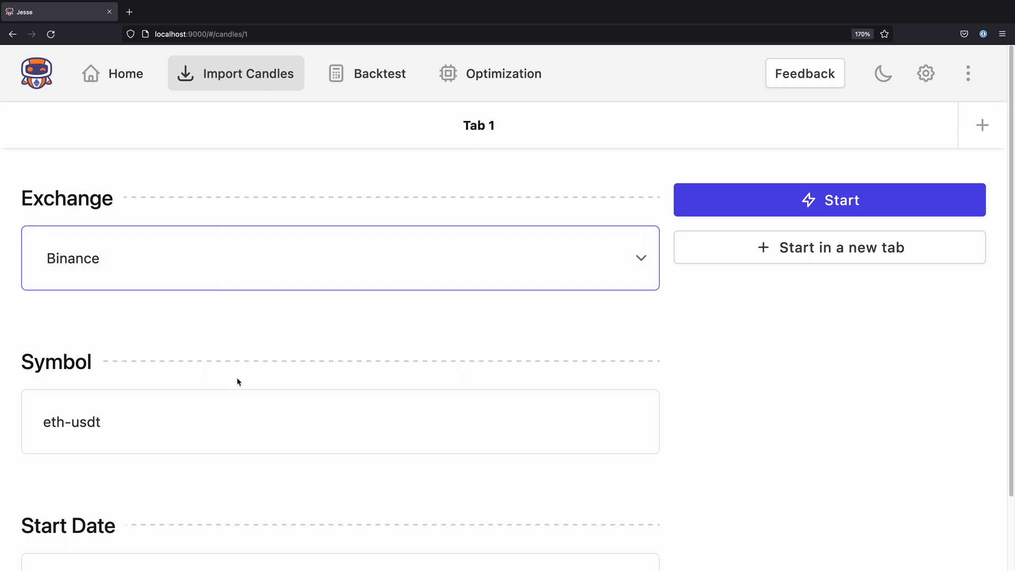
pyautogui.write('btc')
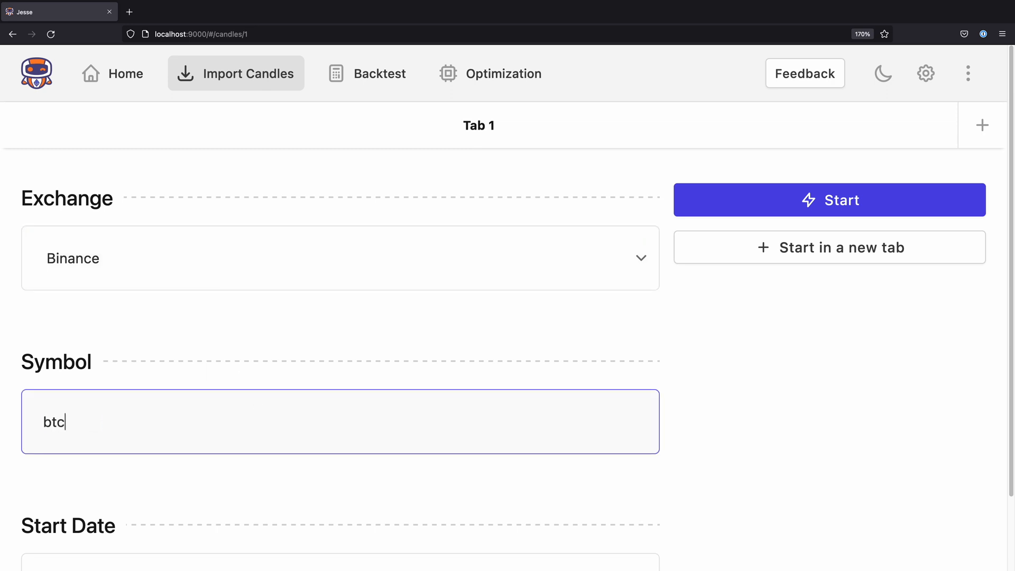
pyautogui.write('-usdt')
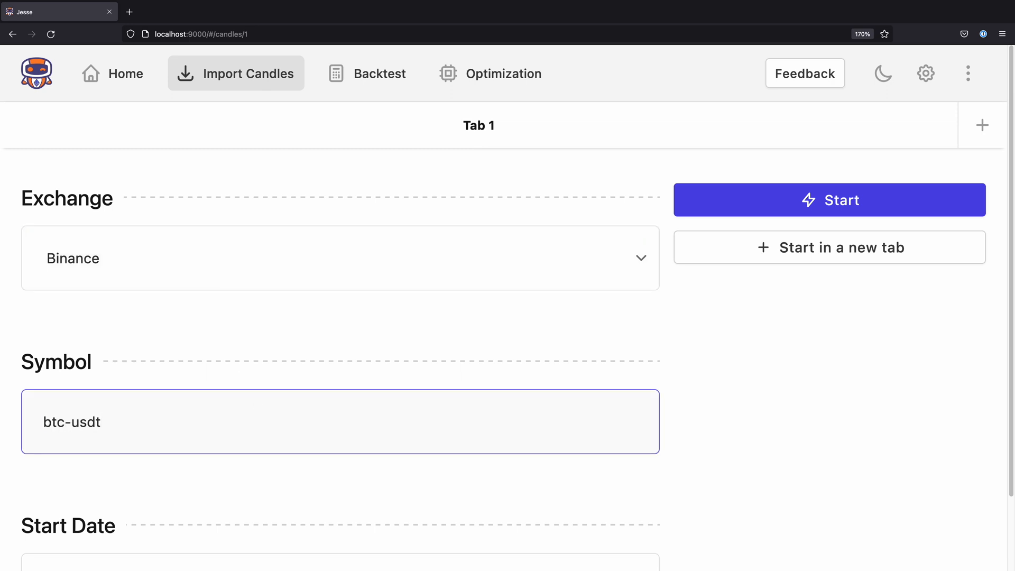
pyautogui.scroll(-3)
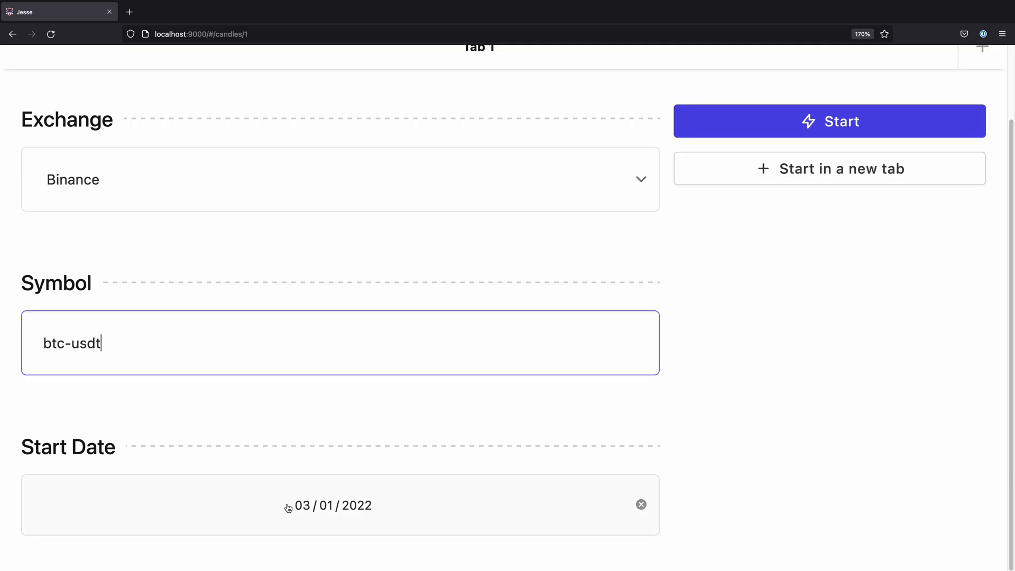
pyautogui.click(302, 506)
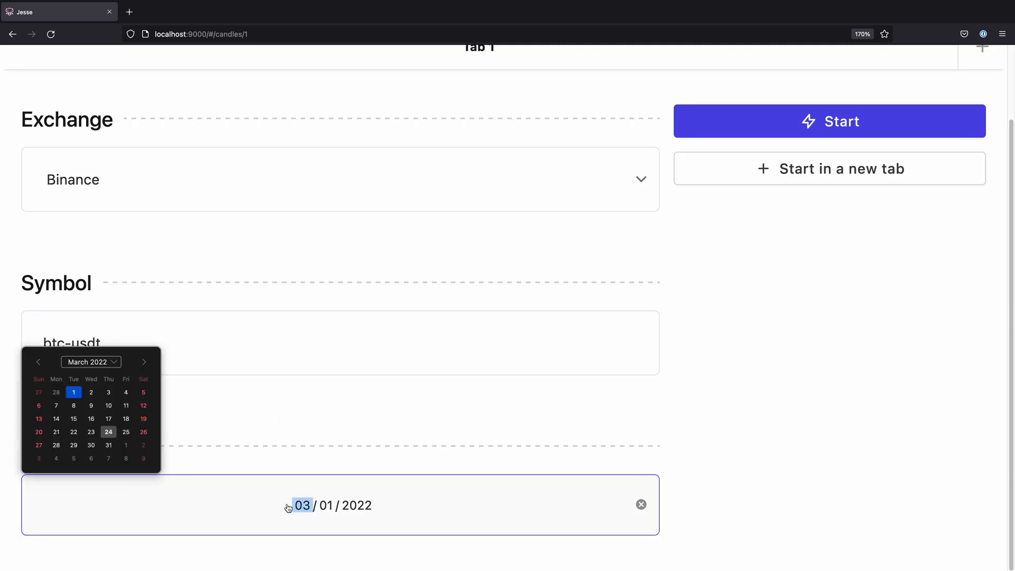
pyautogui.click(830, 121)
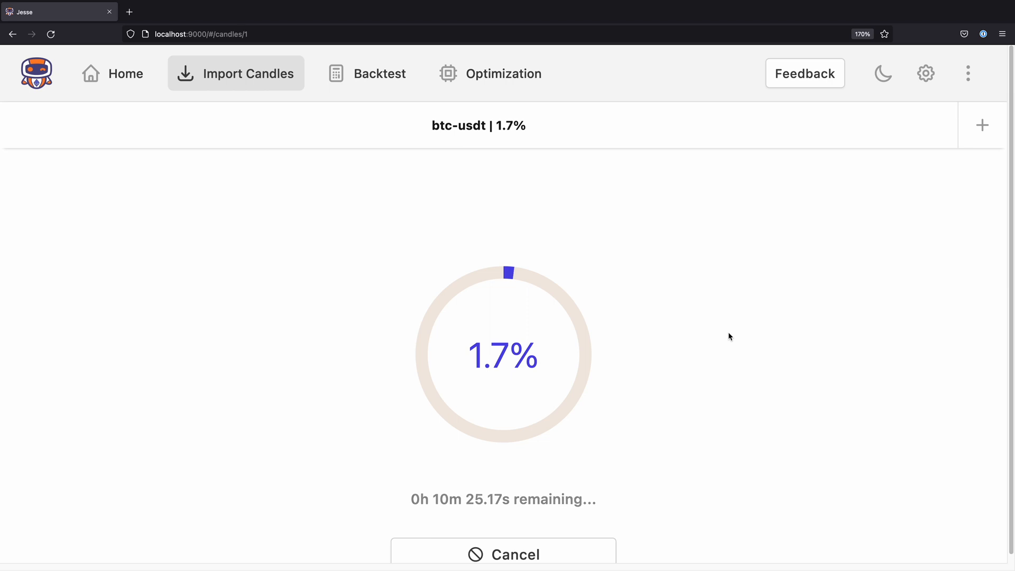
# - Set the Binance BTC-USDT 6h backtest route to use ExampleStrategy
pyautogui.click(368, 73)
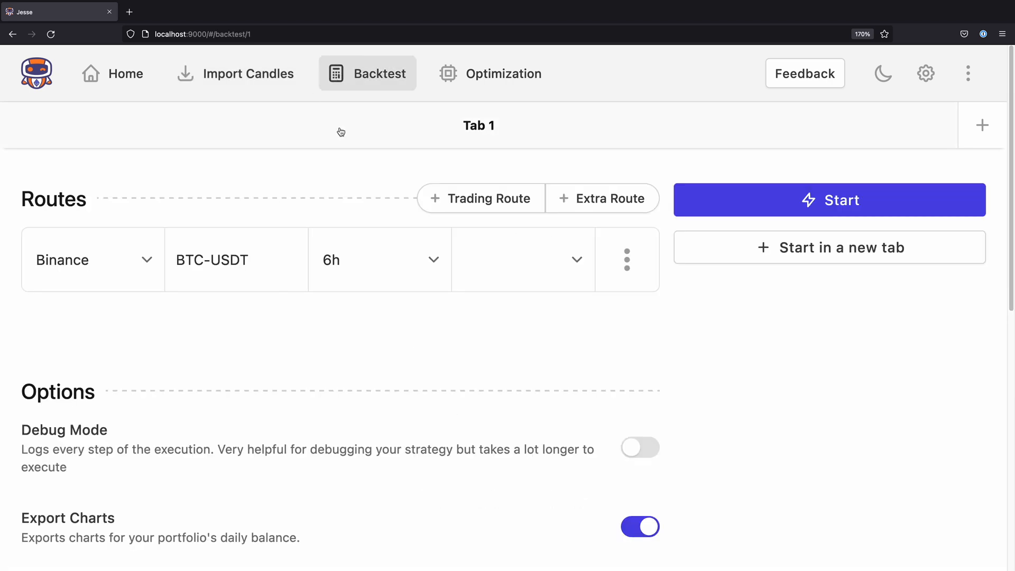
pyautogui.click(522, 259)
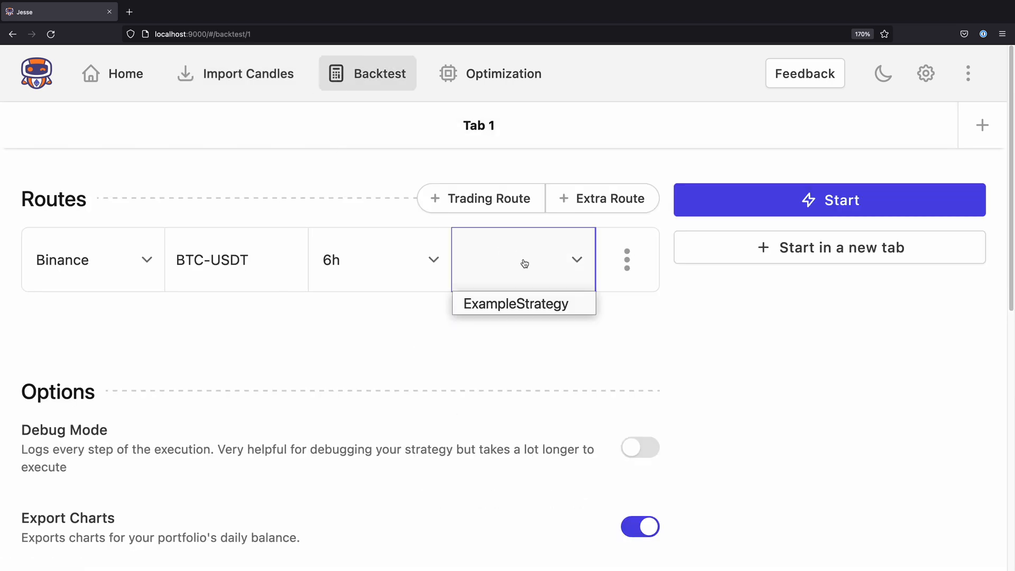
pyautogui.click(515, 303)
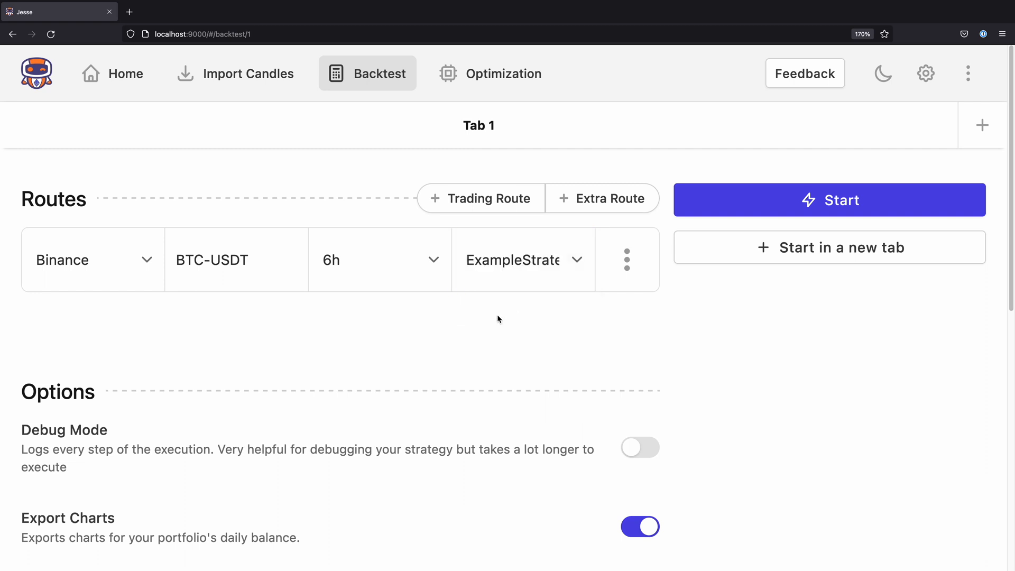
# - Create a new strategy named MyFirstStrategy
pyautogui.click(968, 73)
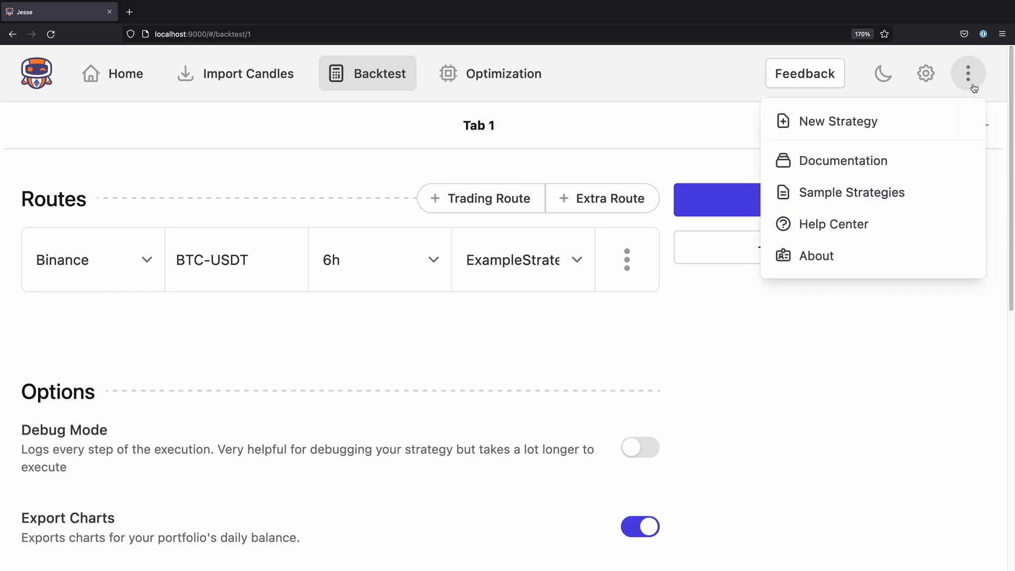
pyautogui.click(838, 121)
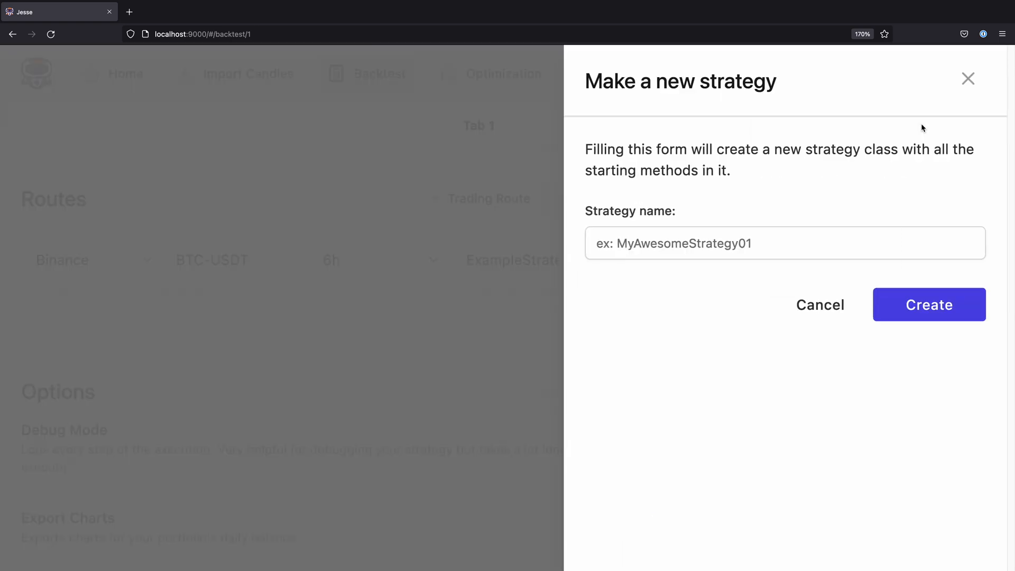
pyautogui.write('MyFir')
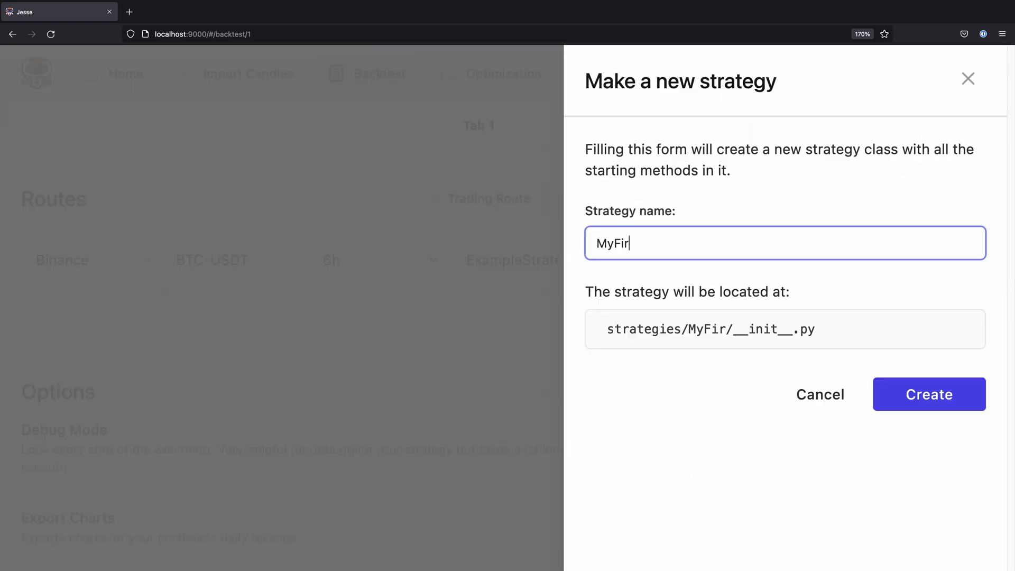
pyautogui.write('stStrategy')
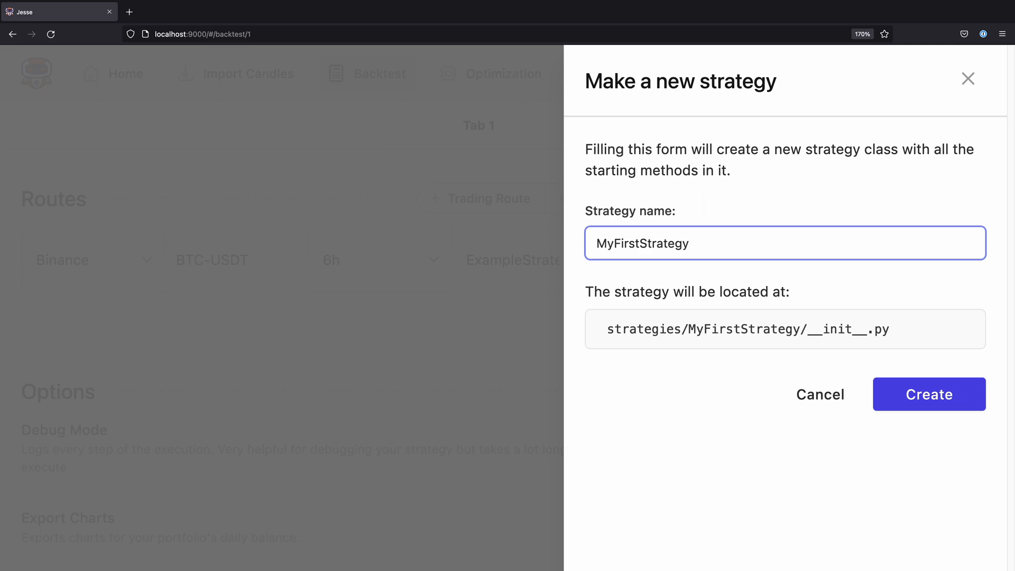
pyautogui.click(929, 395)
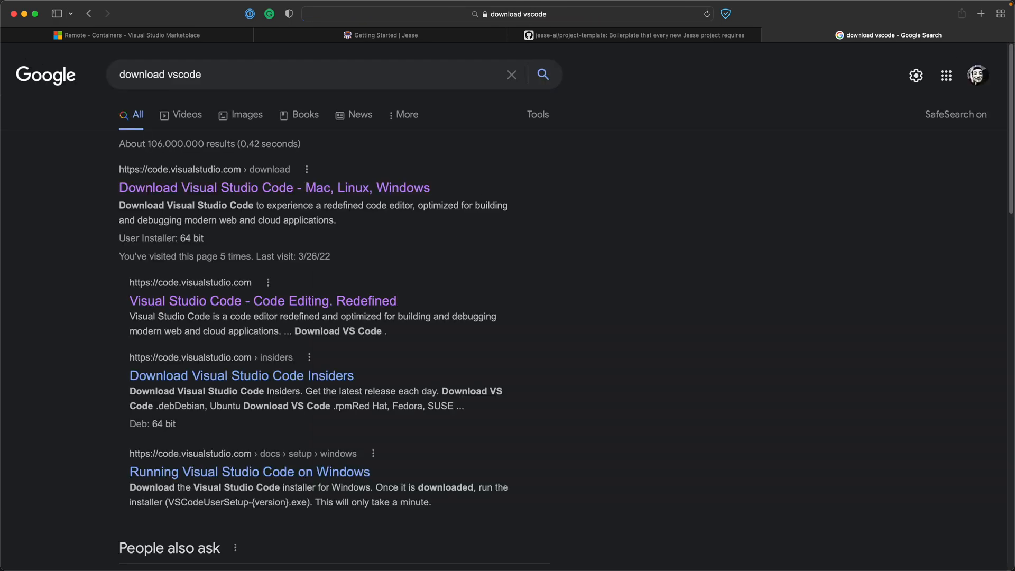
pyautogui.click(273, 188)
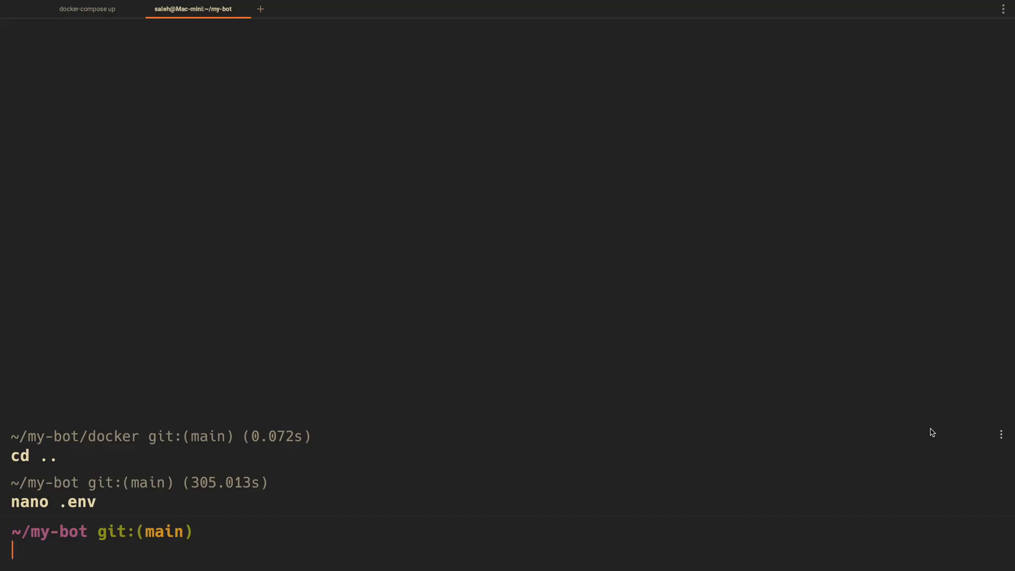
# - In the ~/my-bot terminal, list files with ls and open the folder with 'code .'
pyautogui.click(87, 8)
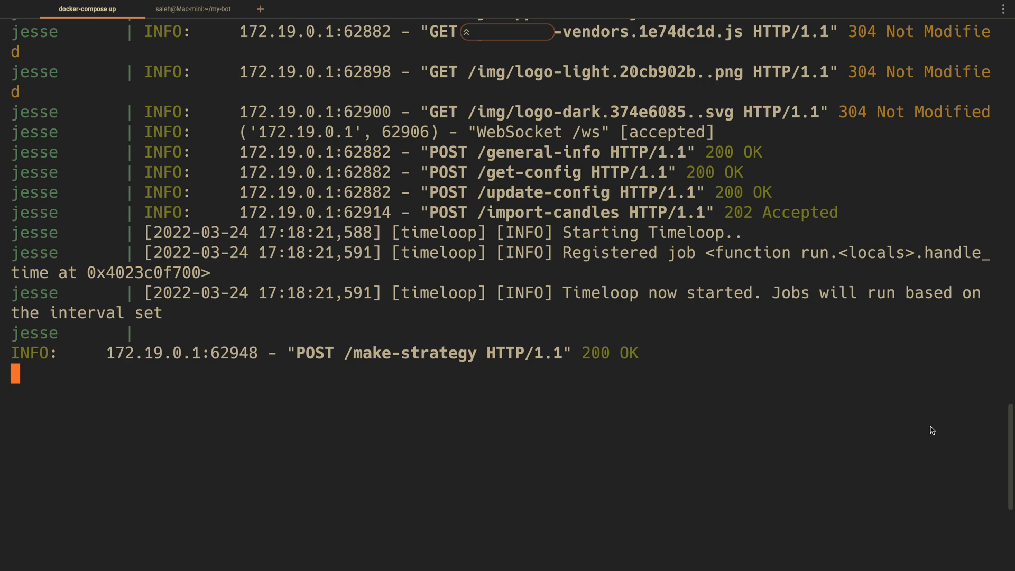
pyautogui.click(191, 9)
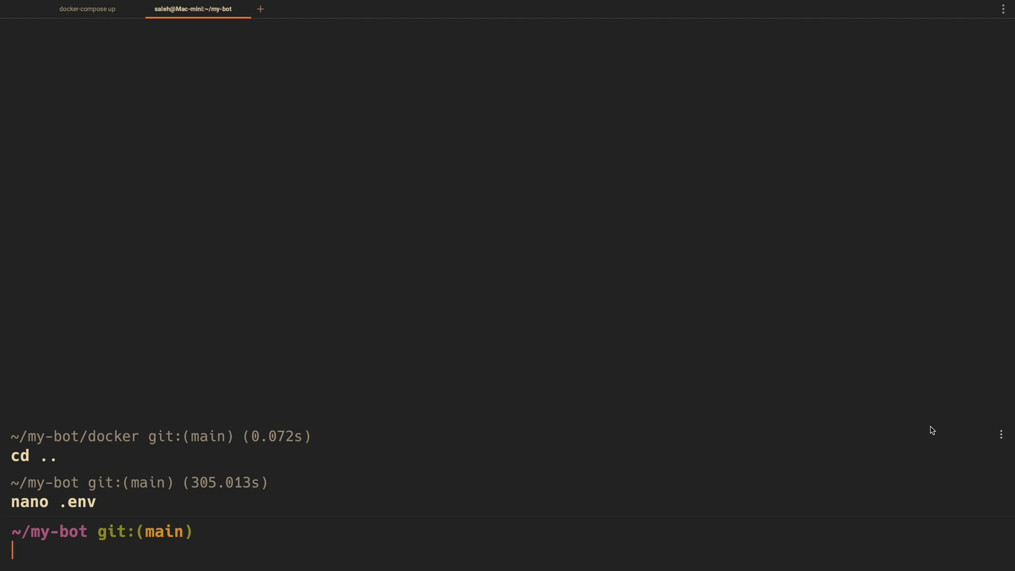
pyautogui.write('ls')
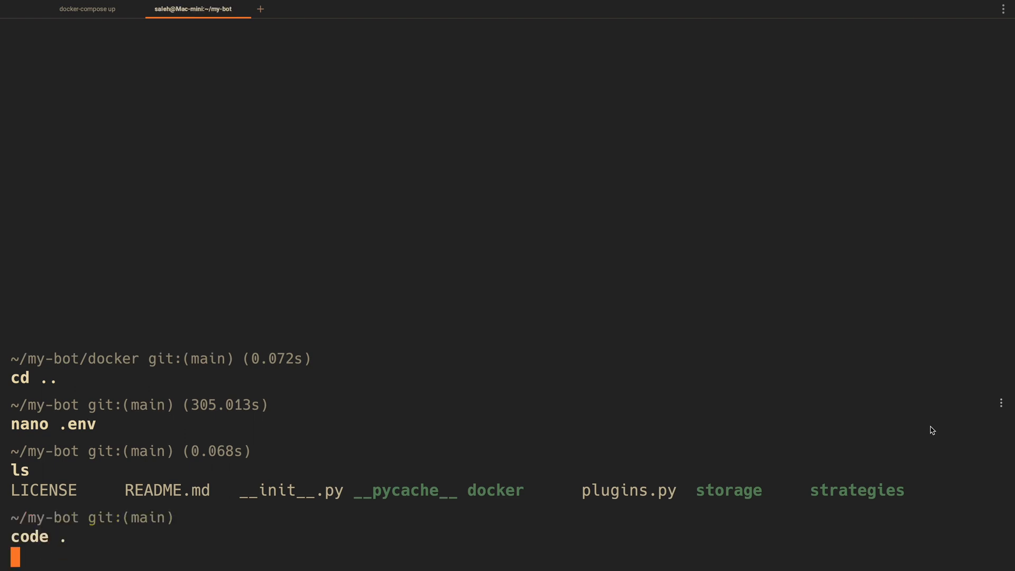
pyautogui.press('enter')
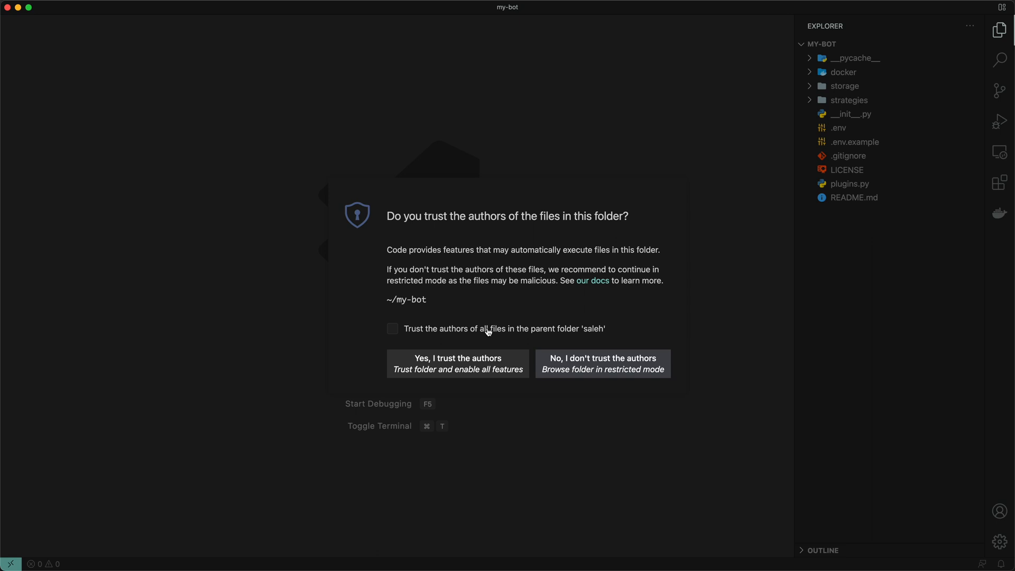
# - Trust the my-bot folder's authors and expand strategies to show ExampleStrategy and MyFirstStrategy
pyautogui.click(392, 329)
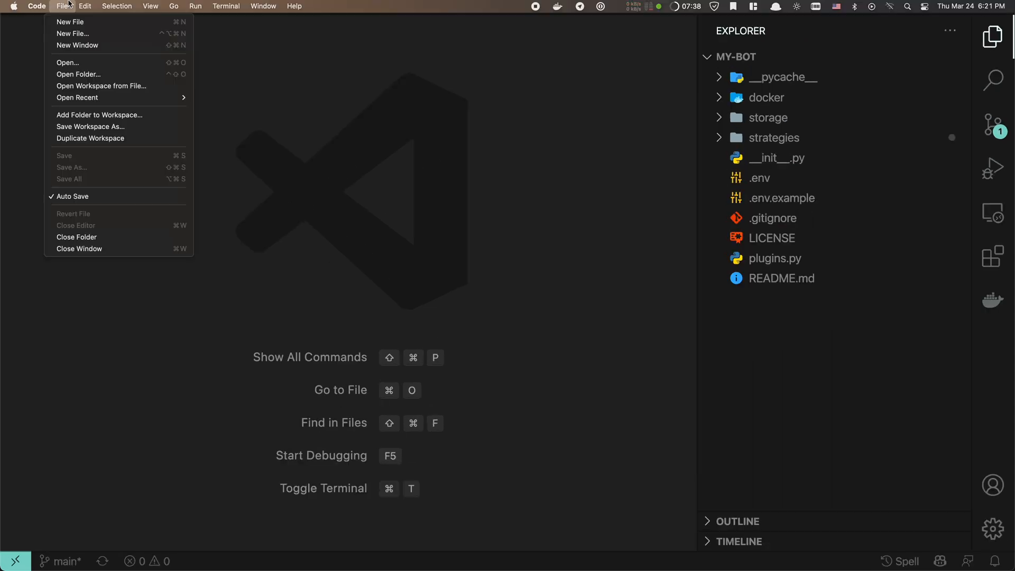
pyautogui.click(95, 80)
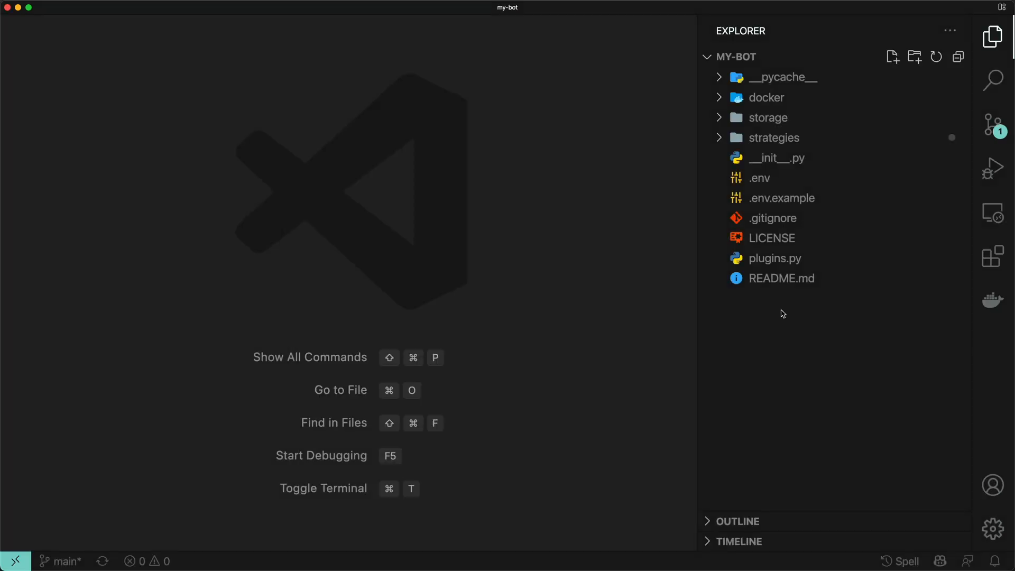
pyautogui.click(771, 138)
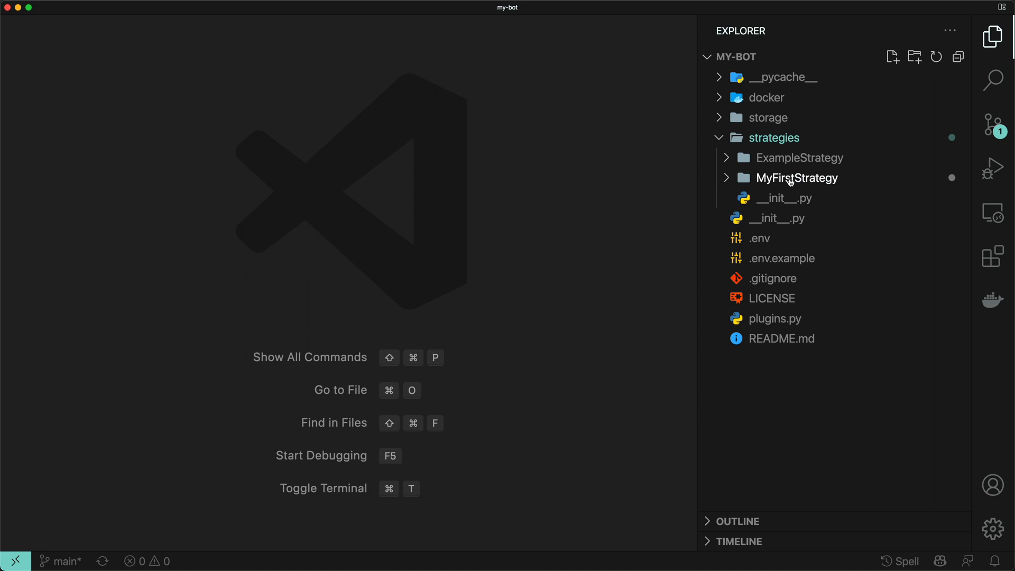
# - Open MyFirstStrategy's __init__.py and change should_long to return True
pyautogui.click(797, 178)
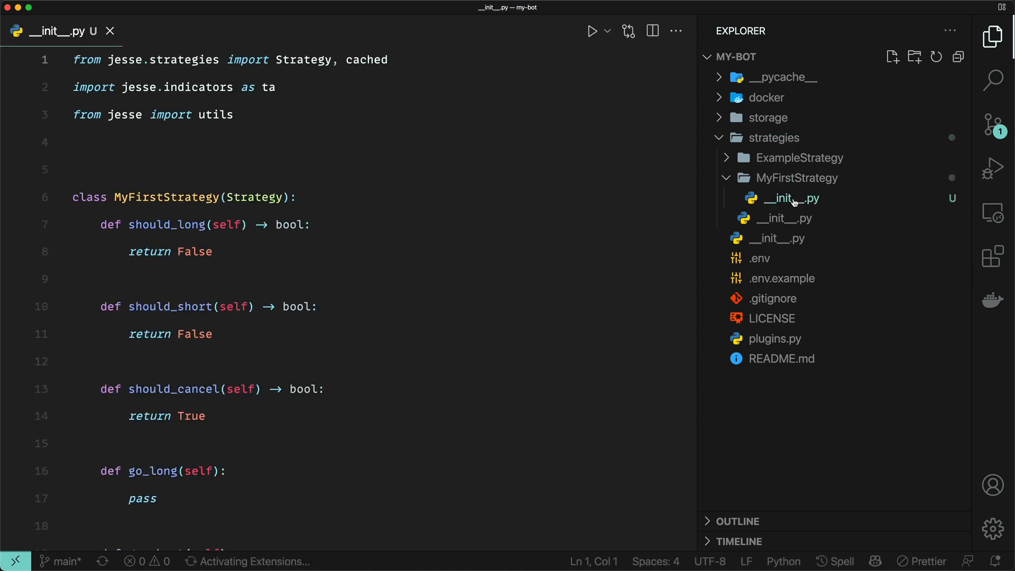
pyautogui.click(211, 252)
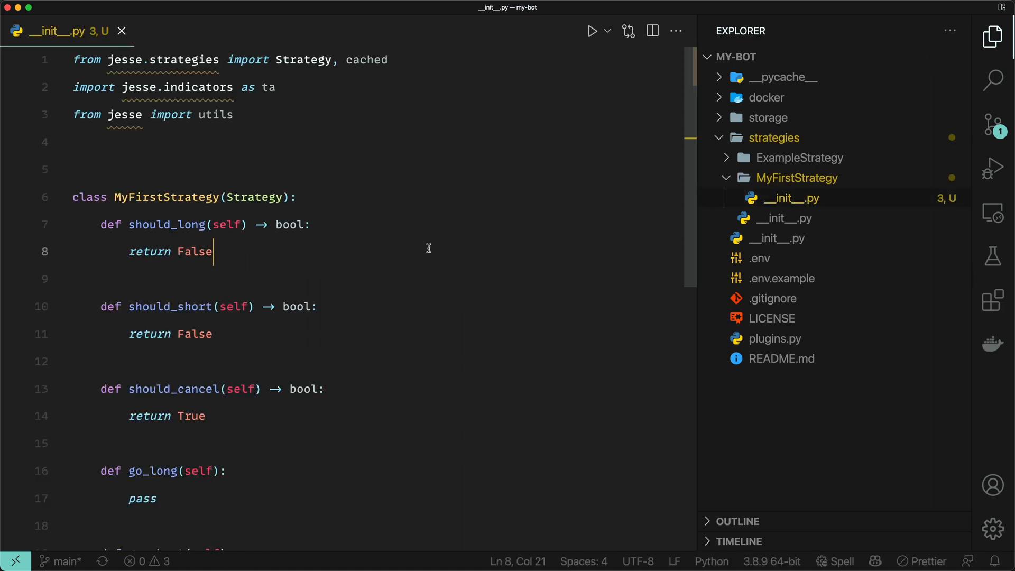
pyautogui.write('True')
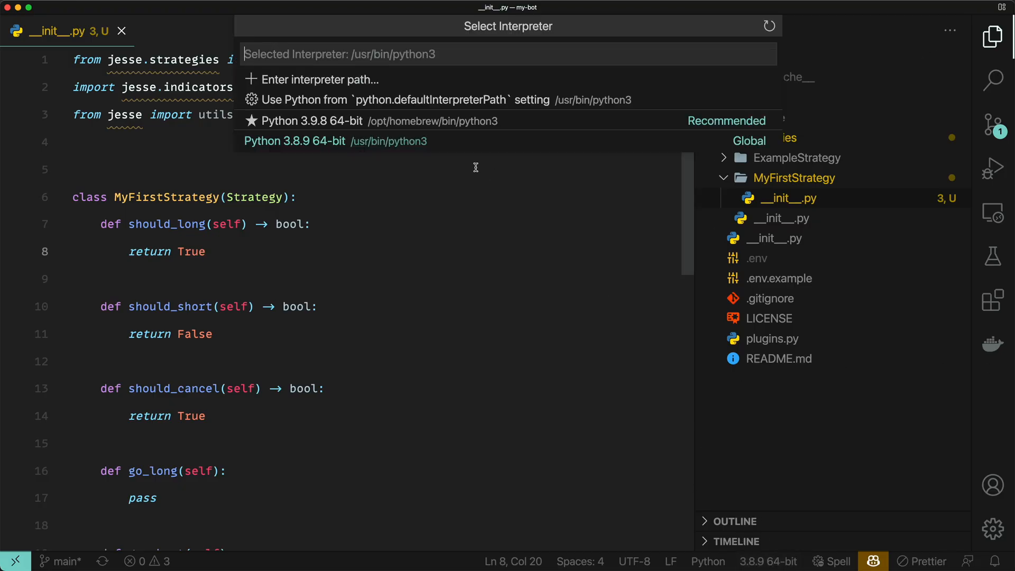
pyautogui.moveTo(447, 145)
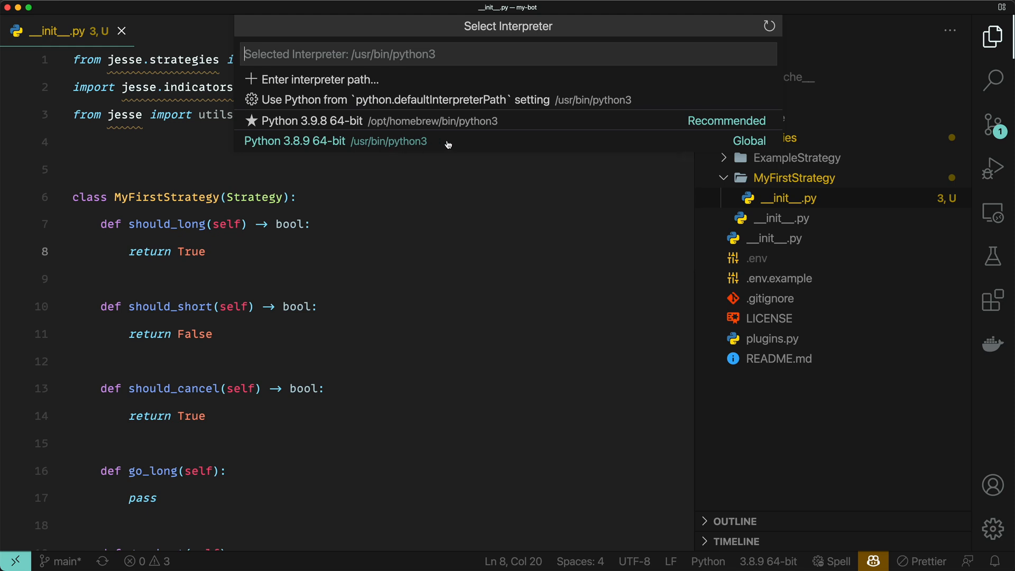
pyautogui.moveTo(420, 259)
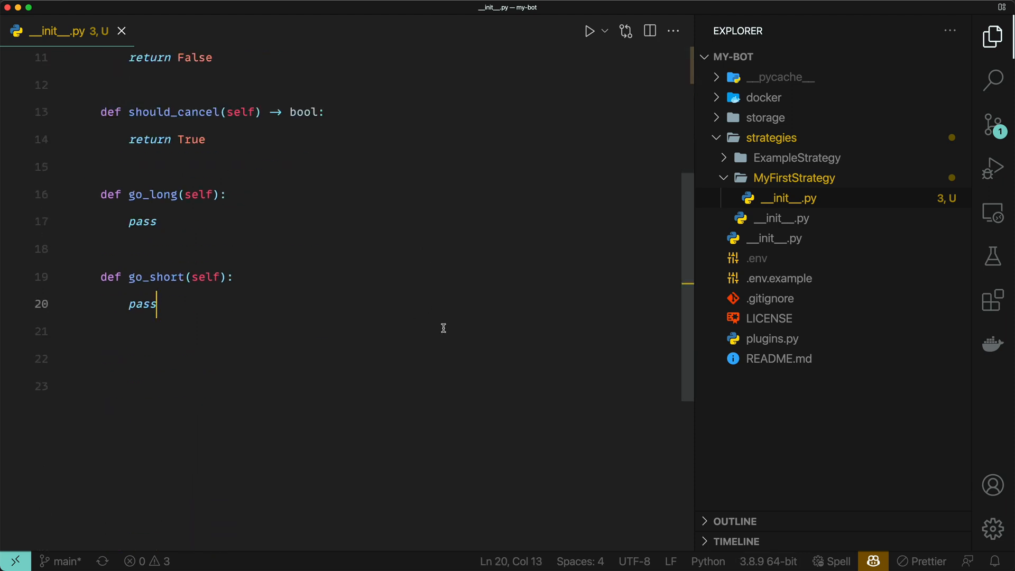
pyautogui.press('enter')
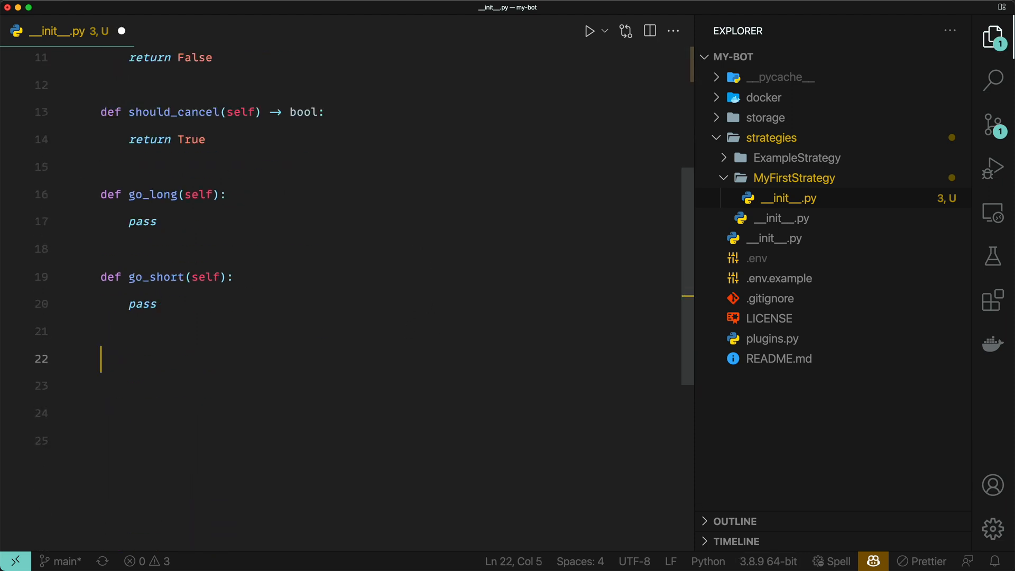
pyautogui.write('@property')
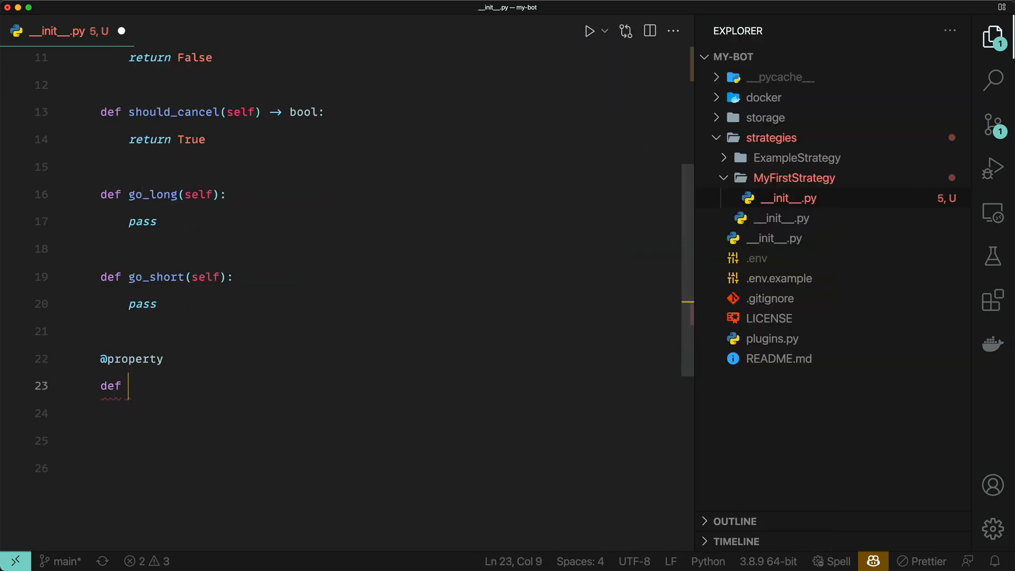
pyautogui.write('short_trend()')
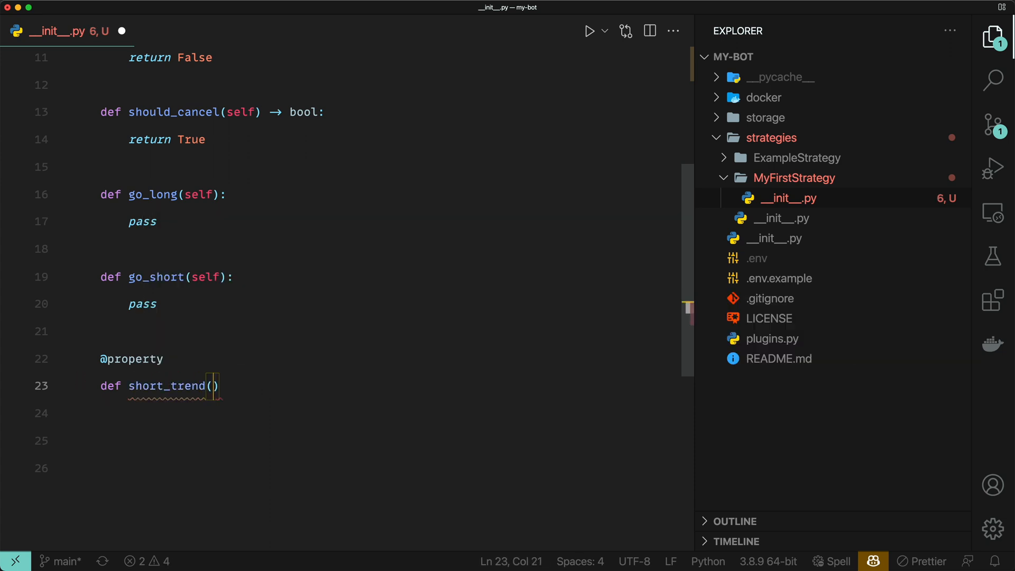
pyautogui.write('self):')
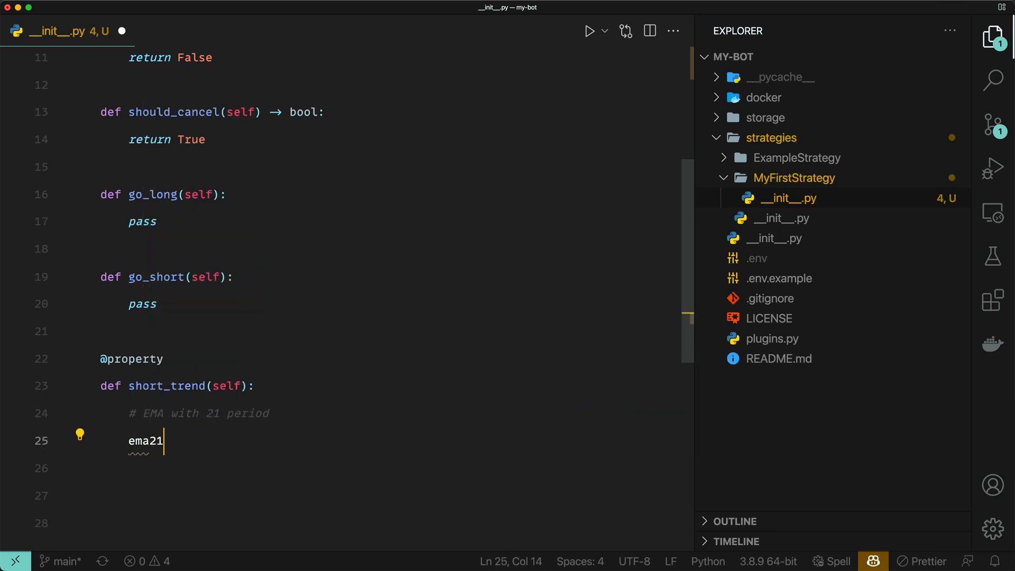
pyautogui.write('=')
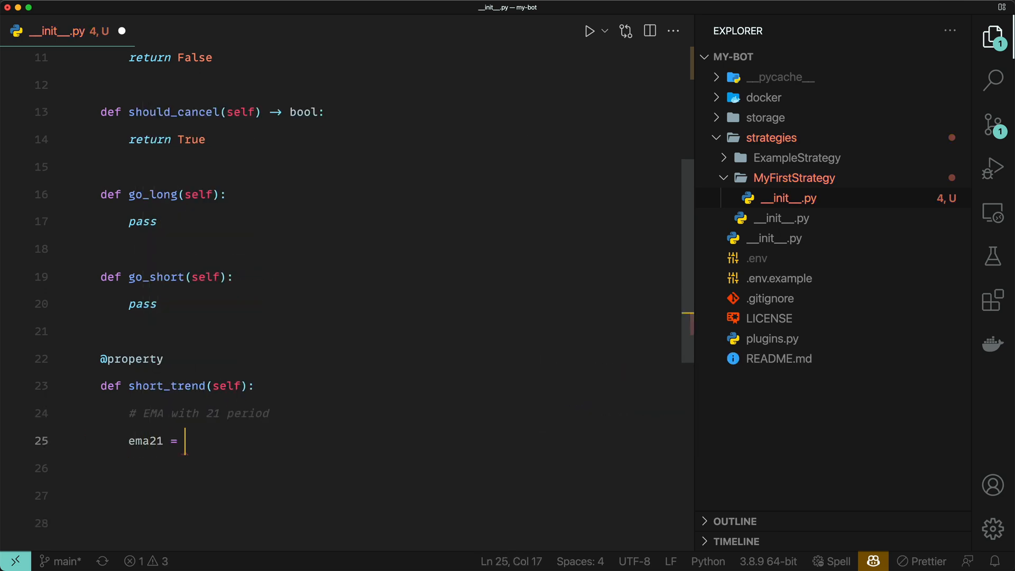
pyautogui.moveTo(469, 341)
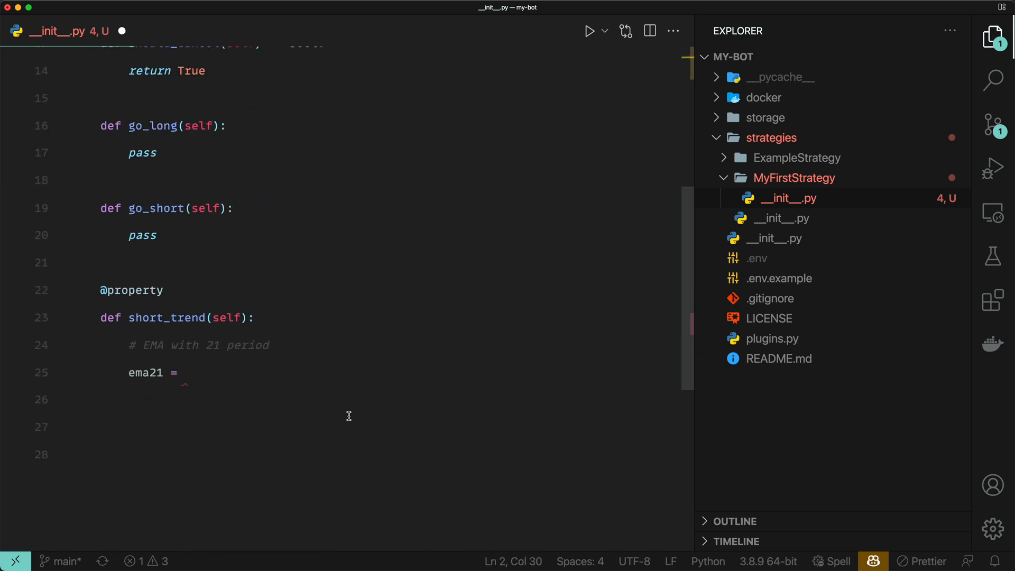
pyautogui.write('ta.')
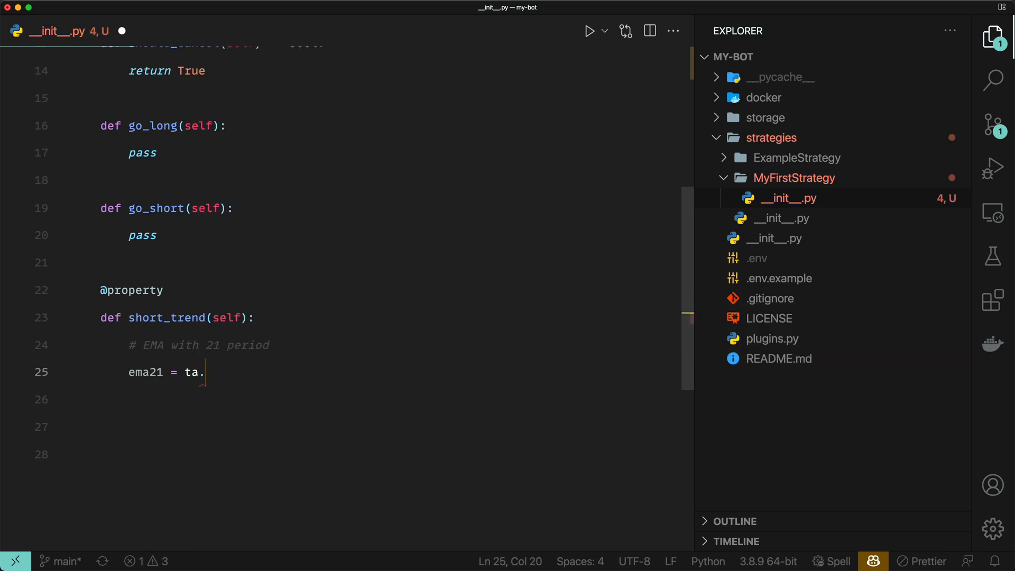
pyautogui.write('e')
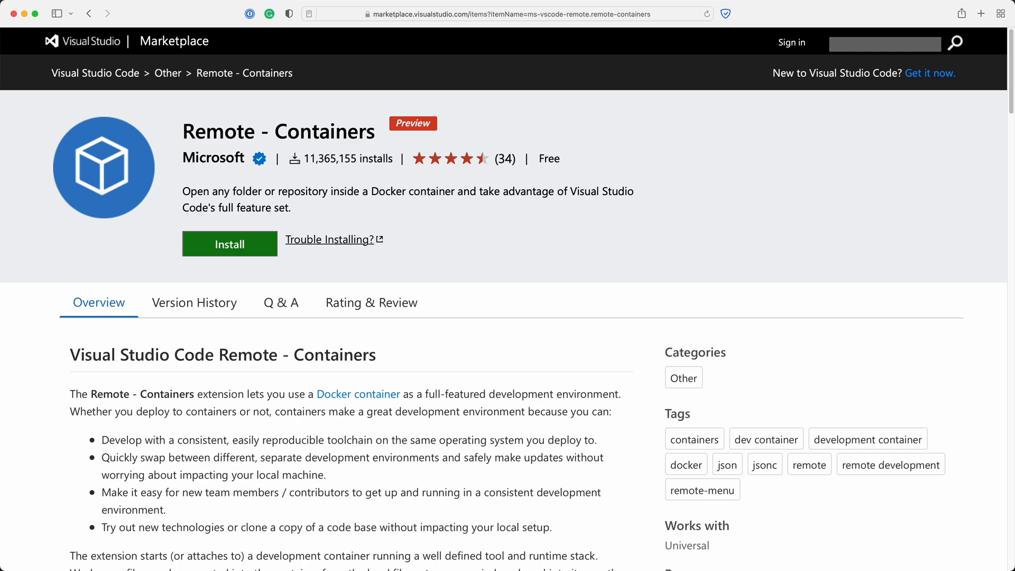
# - Scroll the Remote - Containers marketplace page to read its Windows and macOS installation steps
pyautogui.scroll(-3)
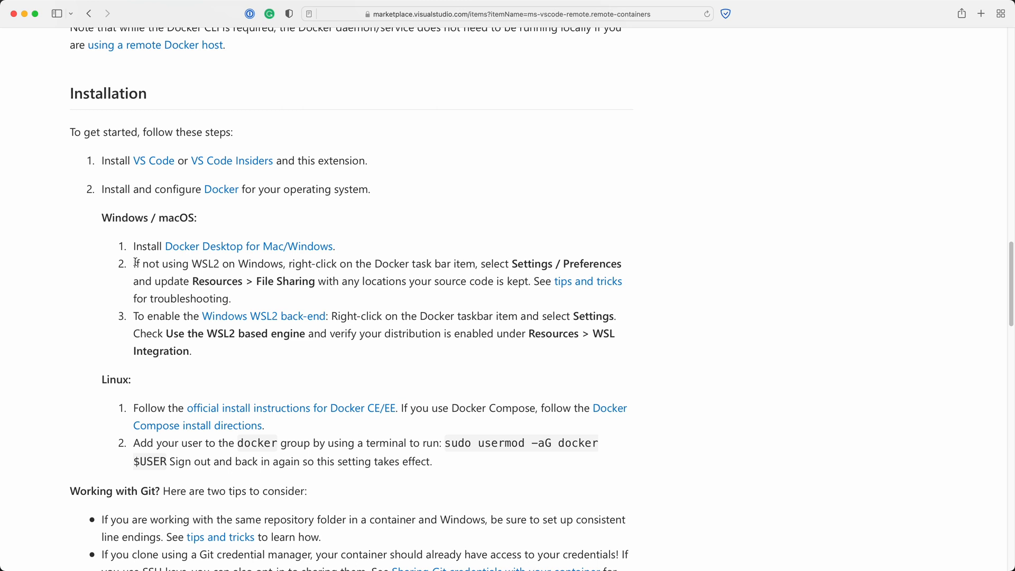
pyautogui.moveTo(134, 263); pyautogui.dragTo(191, 352)
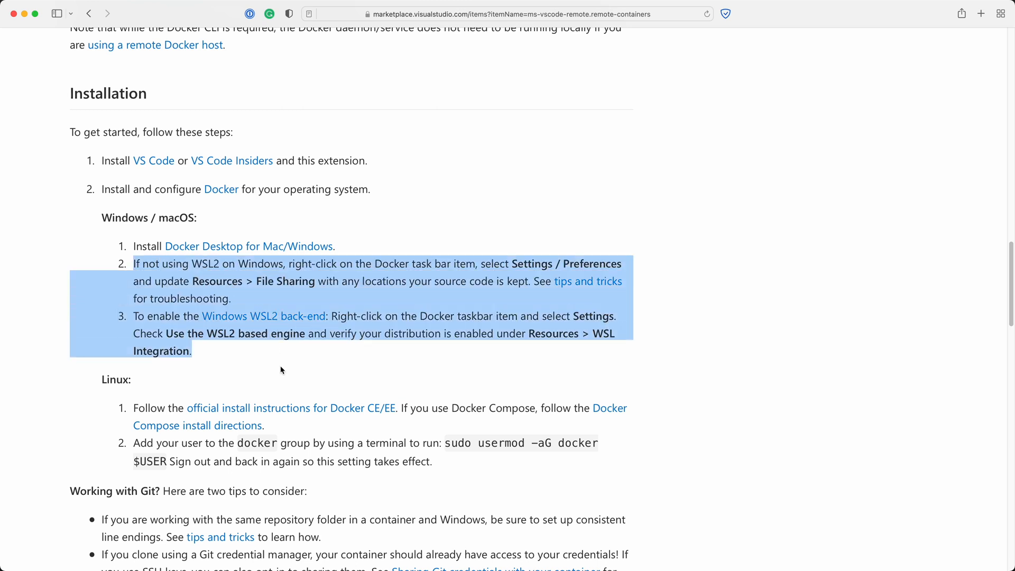
pyautogui.click(670, 469)
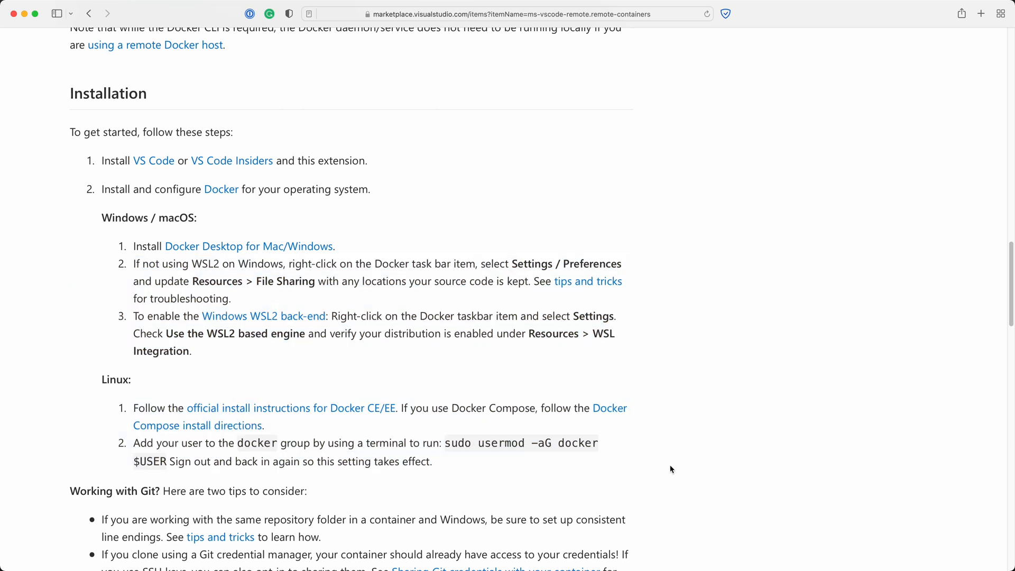
pyautogui.scroll(3)
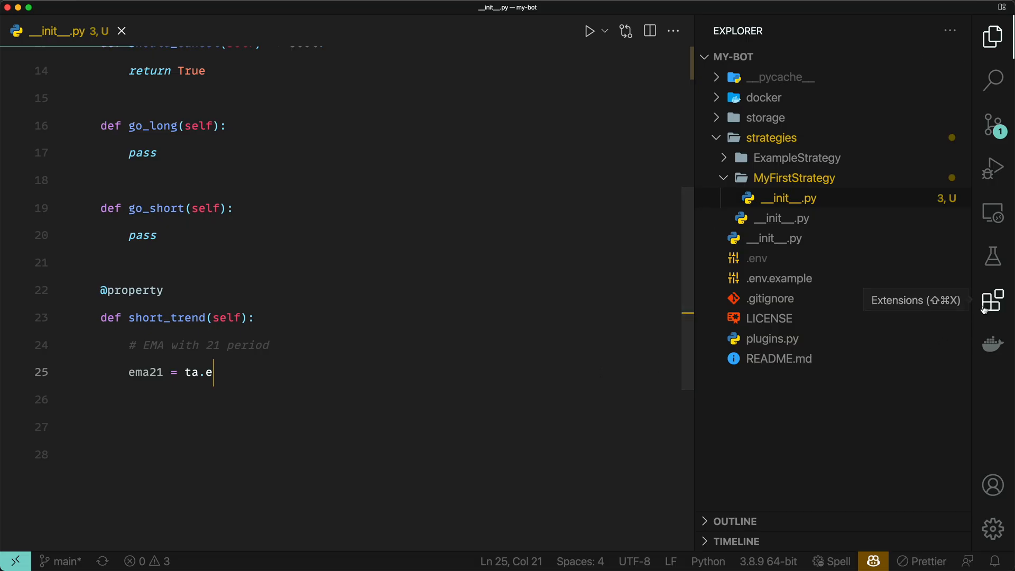
# - Search extensions for 'Remote - Containers', install it, and close its details page
pyautogui.click(992, 300)
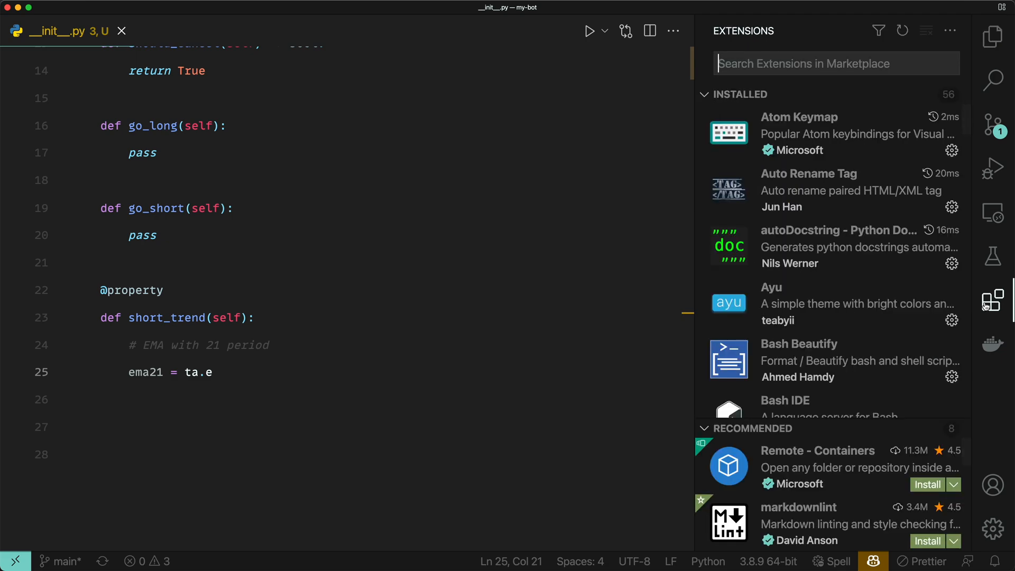
pyautogui.write('Remote - Containers')
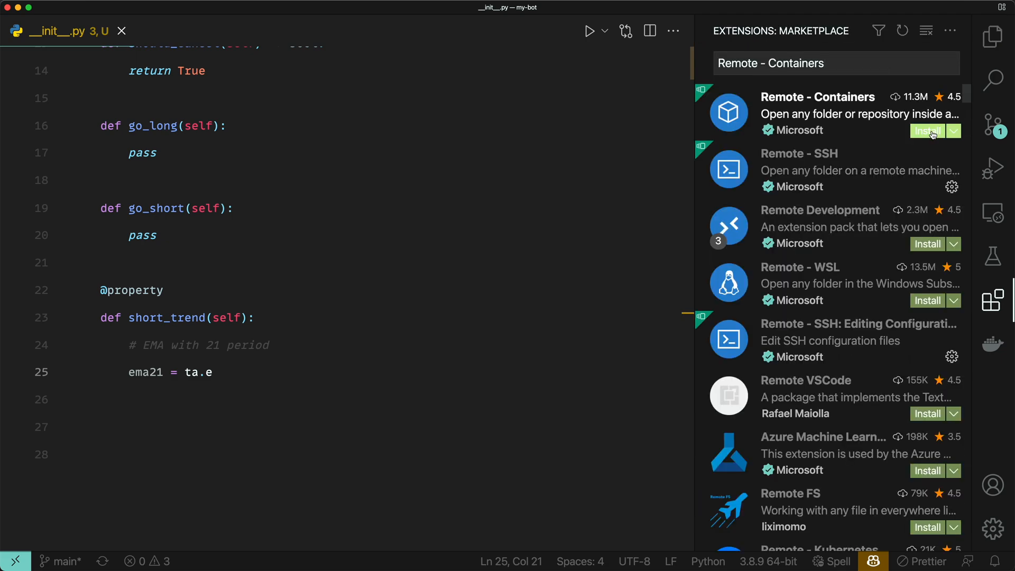
pyautogui.click(927, 131)
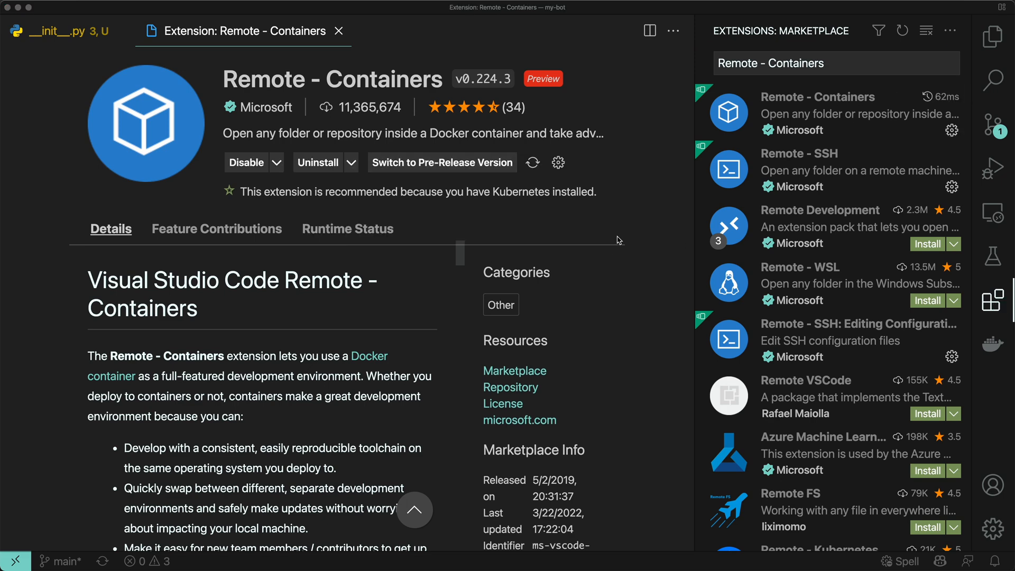
pyautogui.click(992, 35)
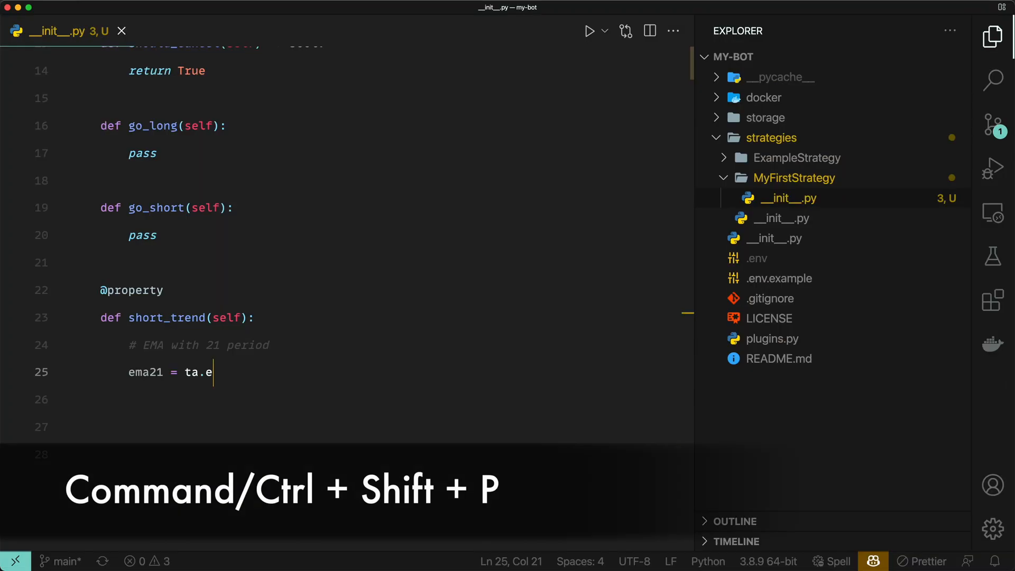
# - Use Remote: Attach to Running Container to attach to /jesse (salehmir/jesse:latest)
pyautogui.write('remote containers atta')
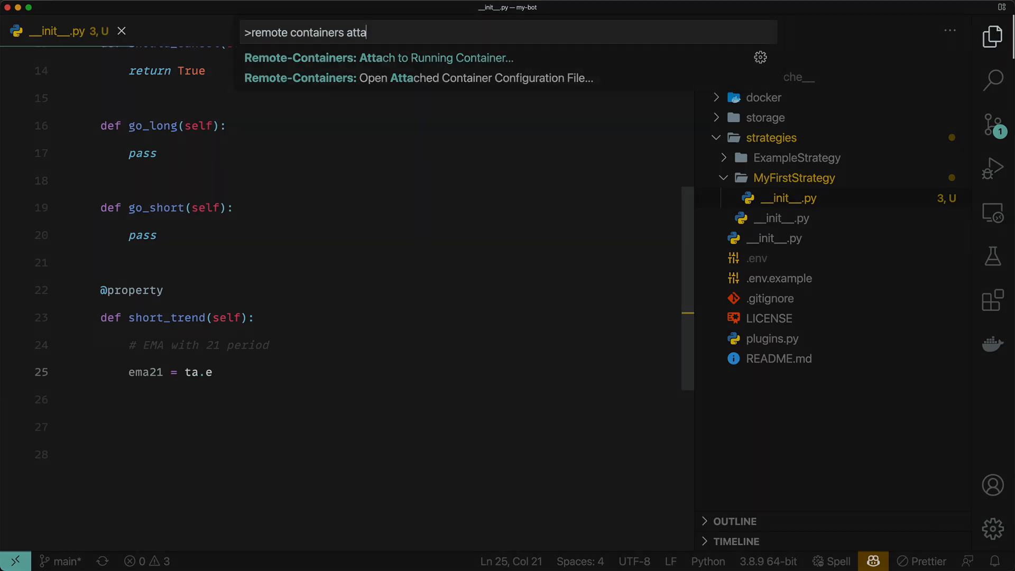
pyautogui.click(380, 58)
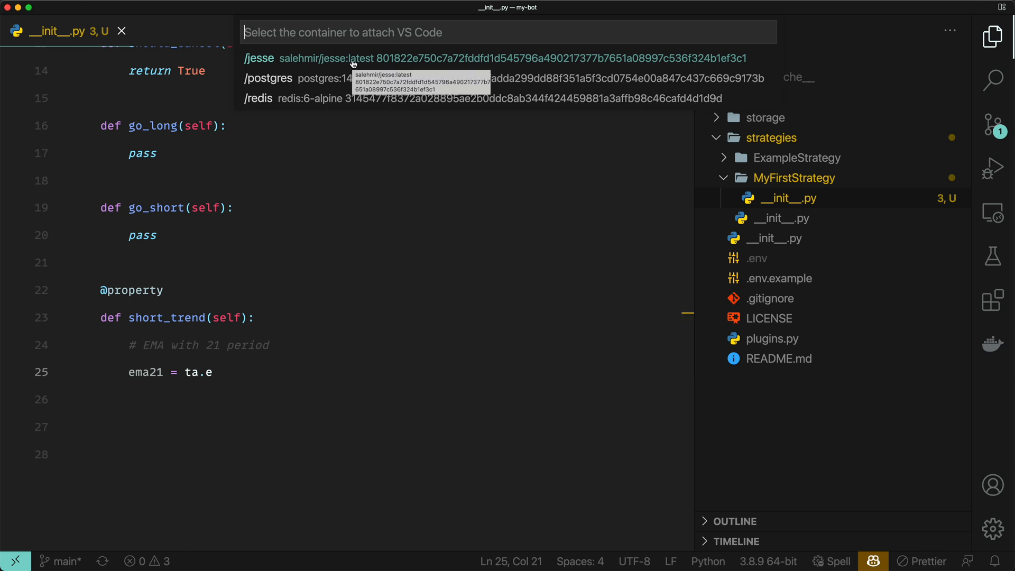
pyautogui.moveTo(281, 87)
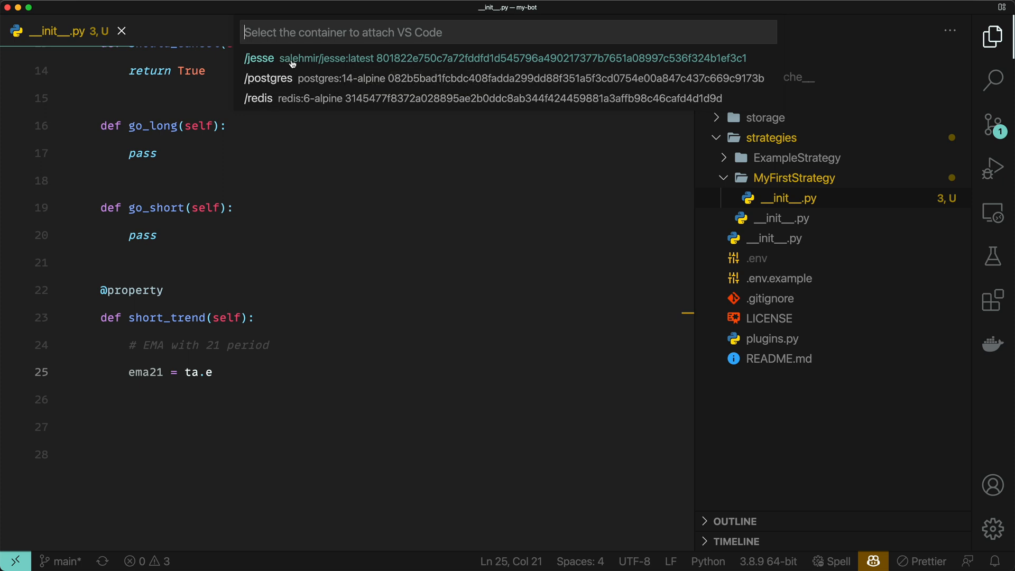
pyautogui.click(259, 58)
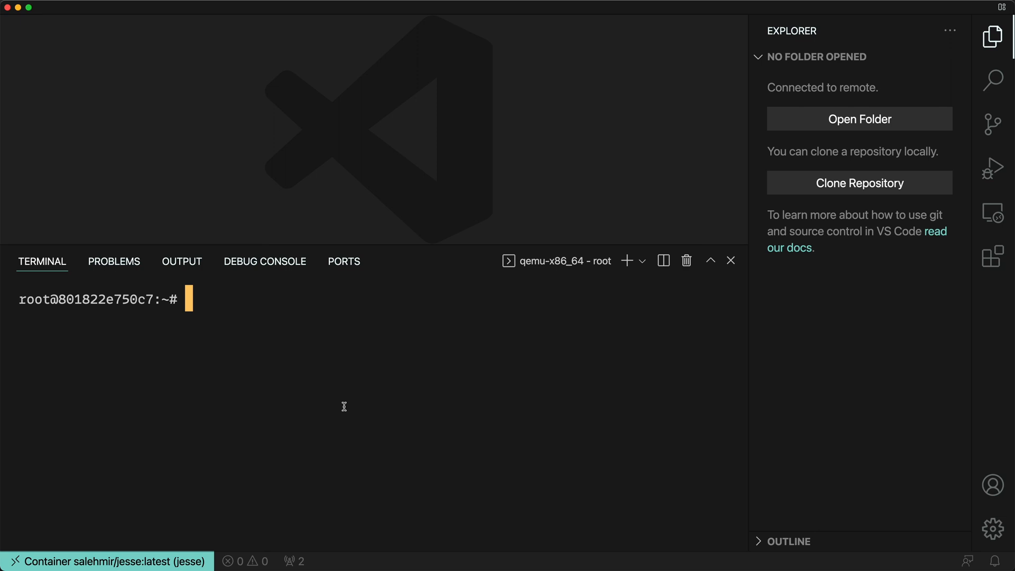
# - Focus the container terminal, then open /home/ as the workspace folder
pyautogui.doubleClick(33, 299)
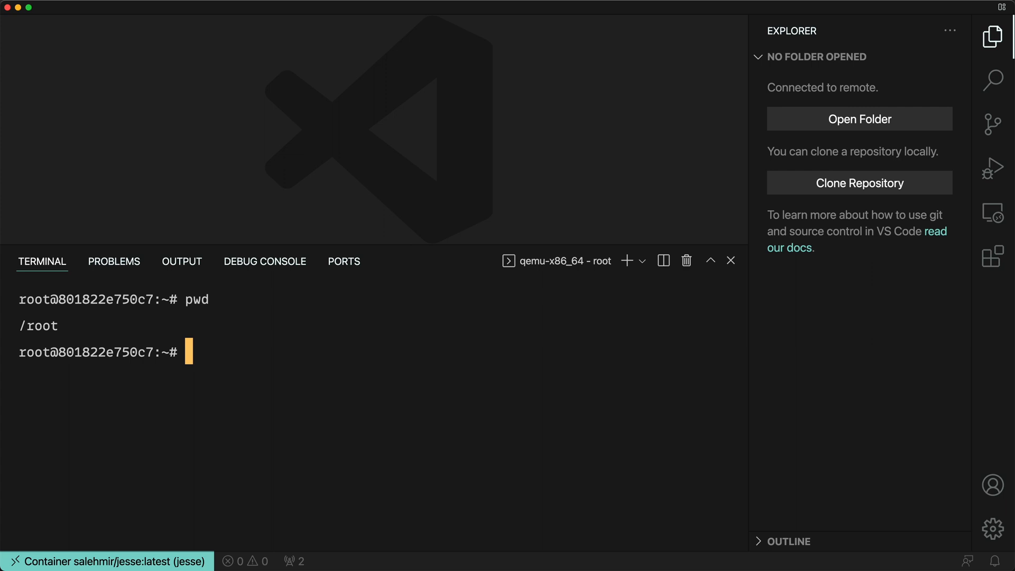
pyautogui.click(859, 118)
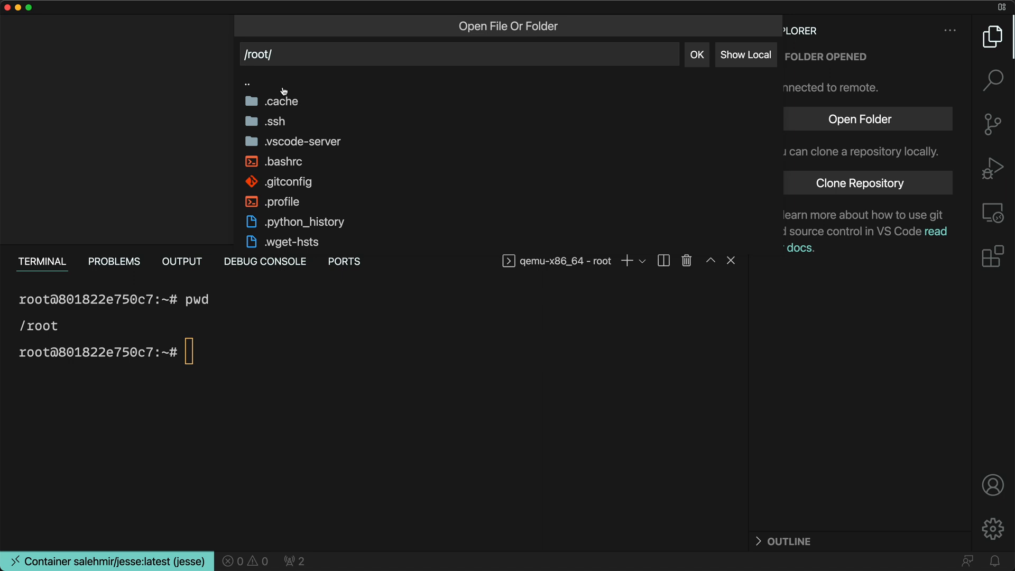
pyautogui.write('/home/')
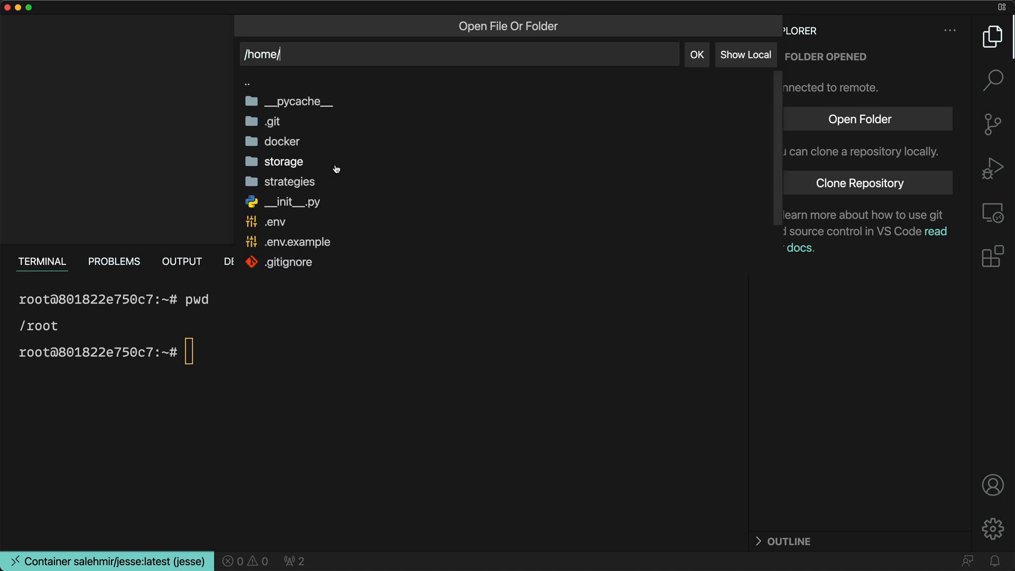
pyautogui.scroll(-3)
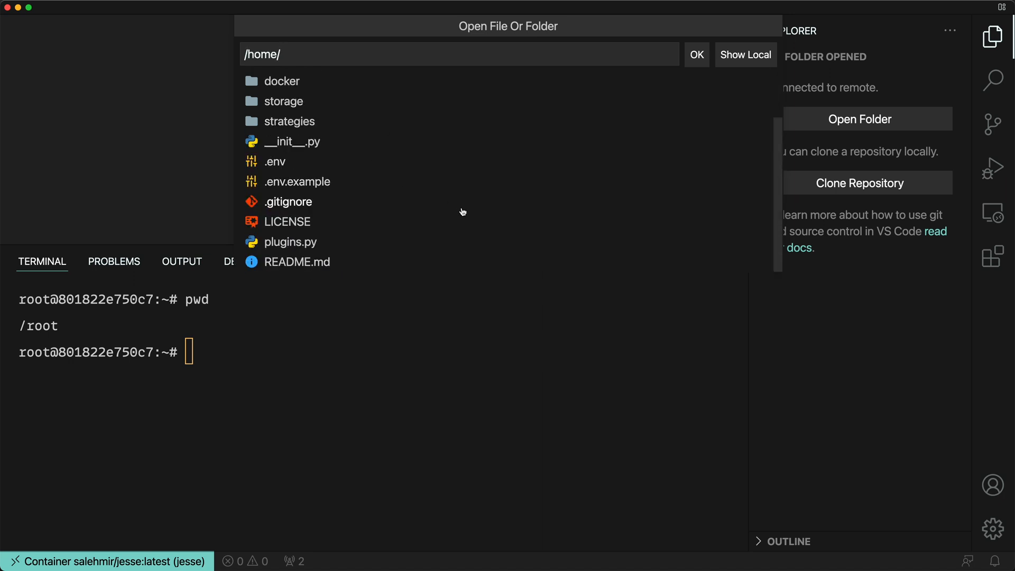
pyautogui.click(697, 55)
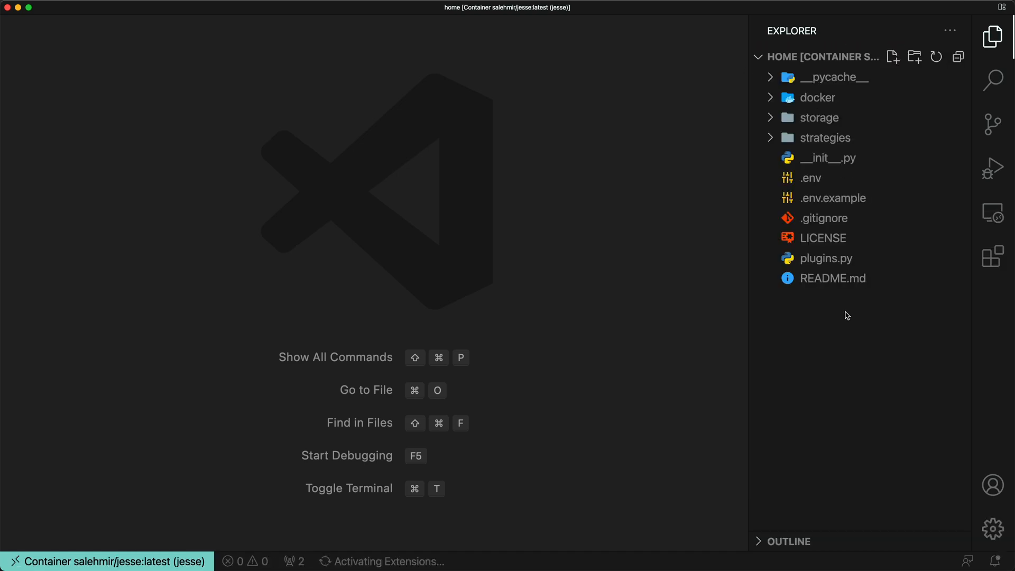
# - Open strategies/MyFirstStrategy/__init__.py and type ta.e after ema21 = on line 25
pyautogui.click(825, 138)
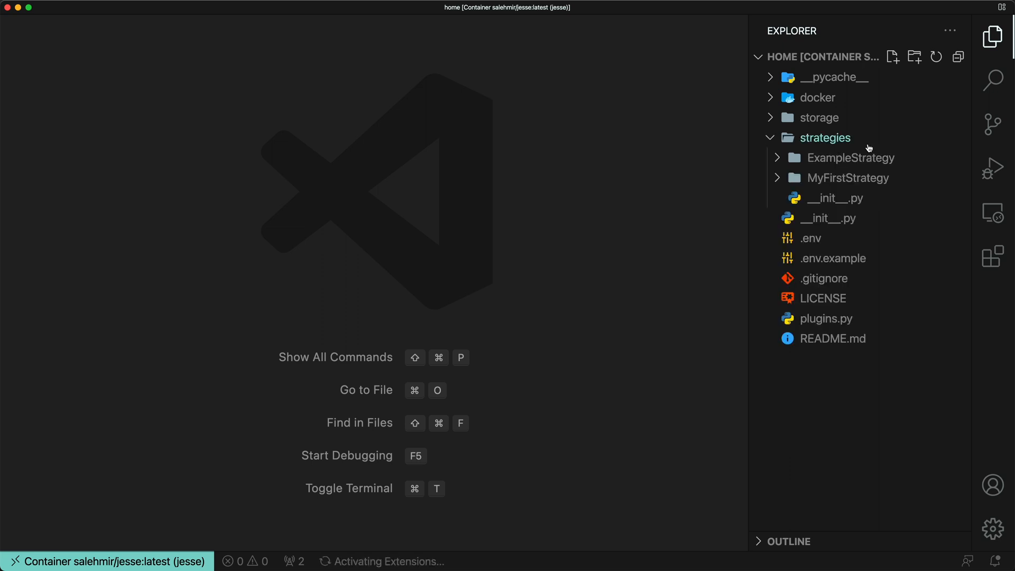
pyautogui.click(840, 199)
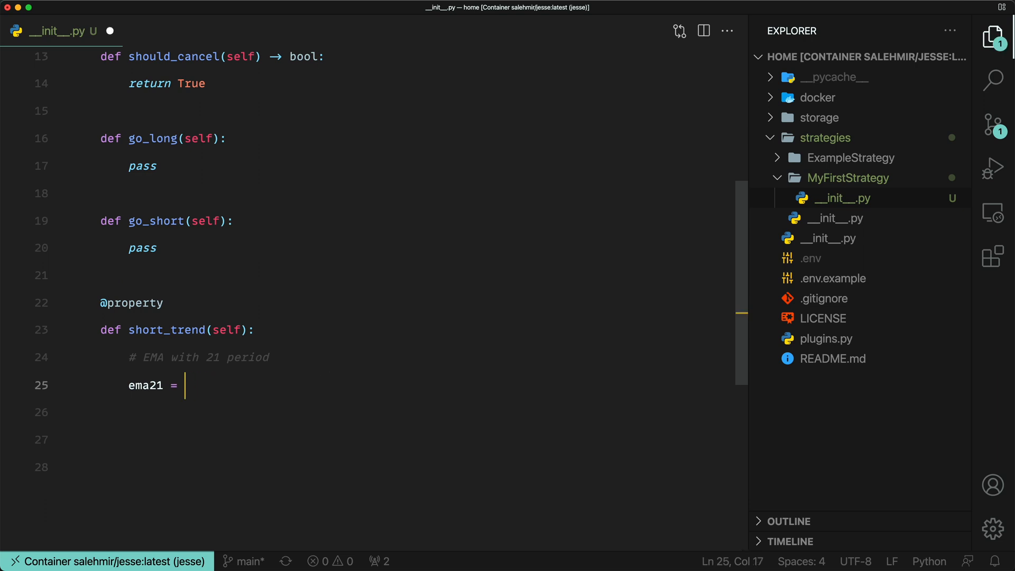
pyautogui.write('ta.')
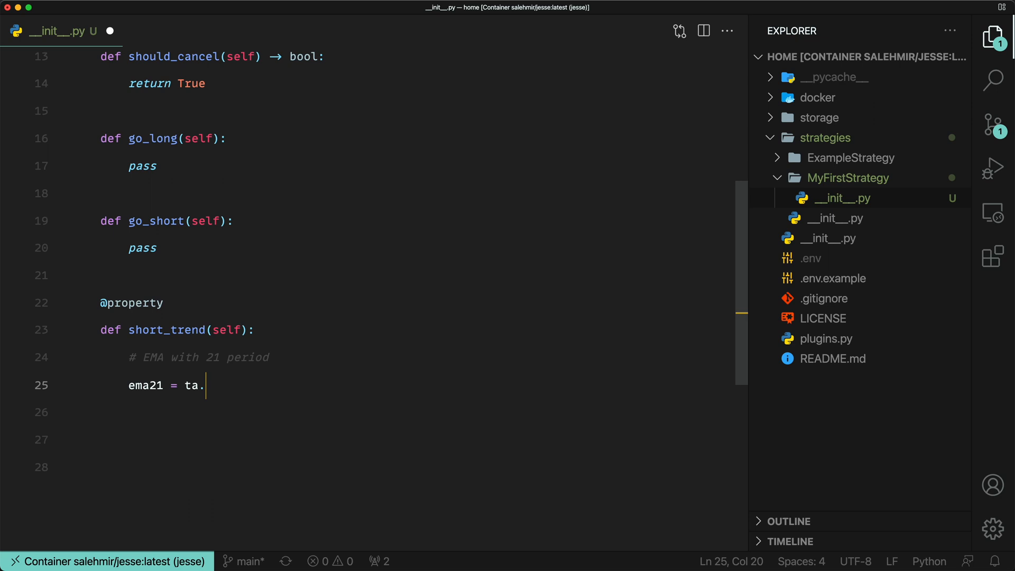
pyautogui.write('e')
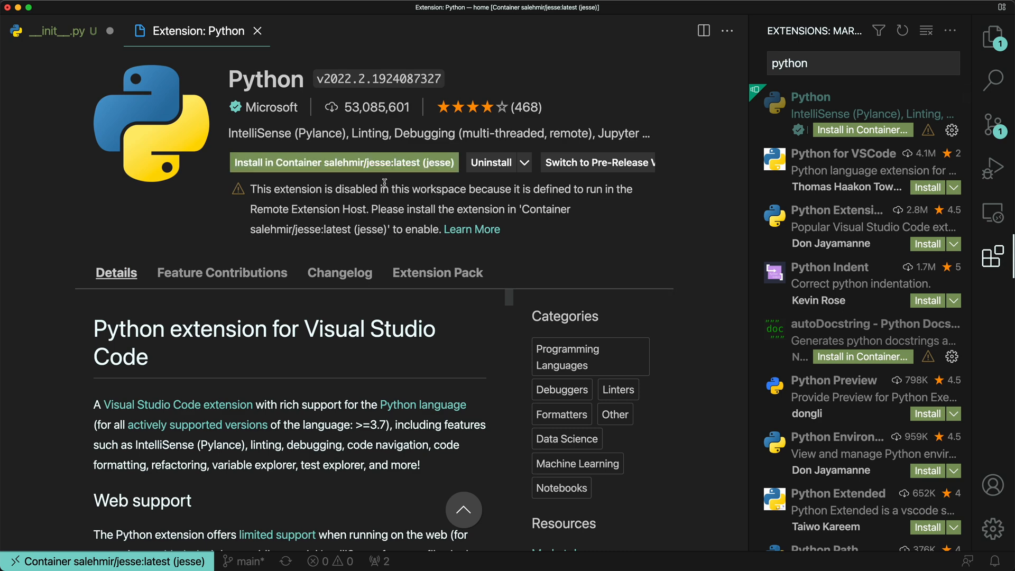
# - Install the Python extension in the container, then pick Python 3.9.8 as interpreter
pyautogui.click(343, 162)
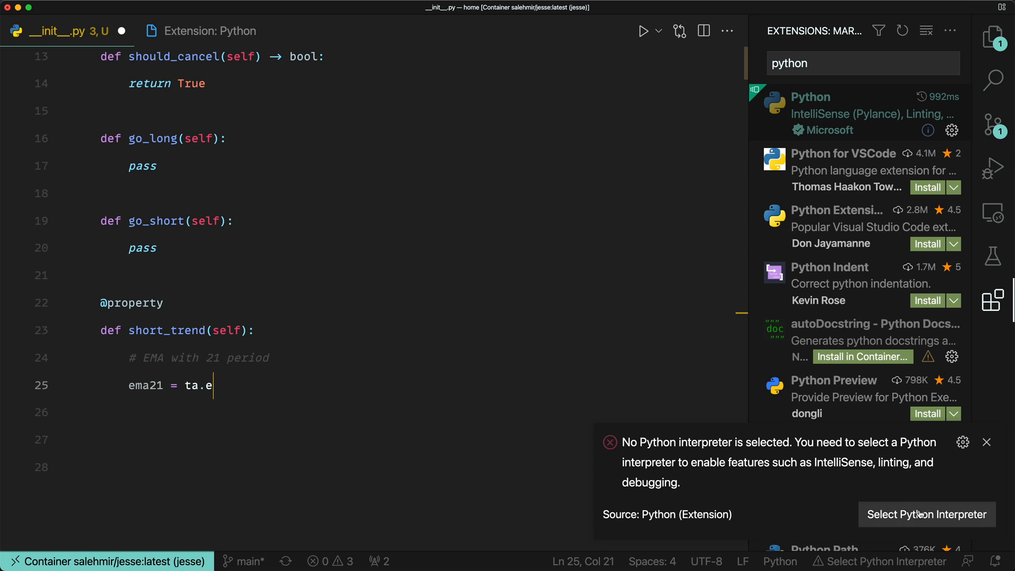
pyautogui.click(925, 514)
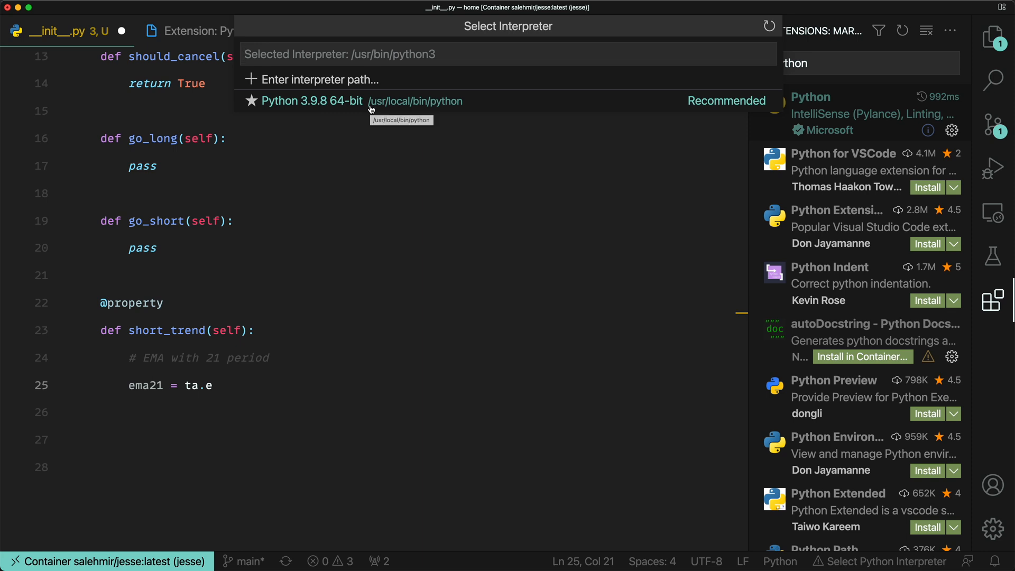
pyautogui.click(311, 101)
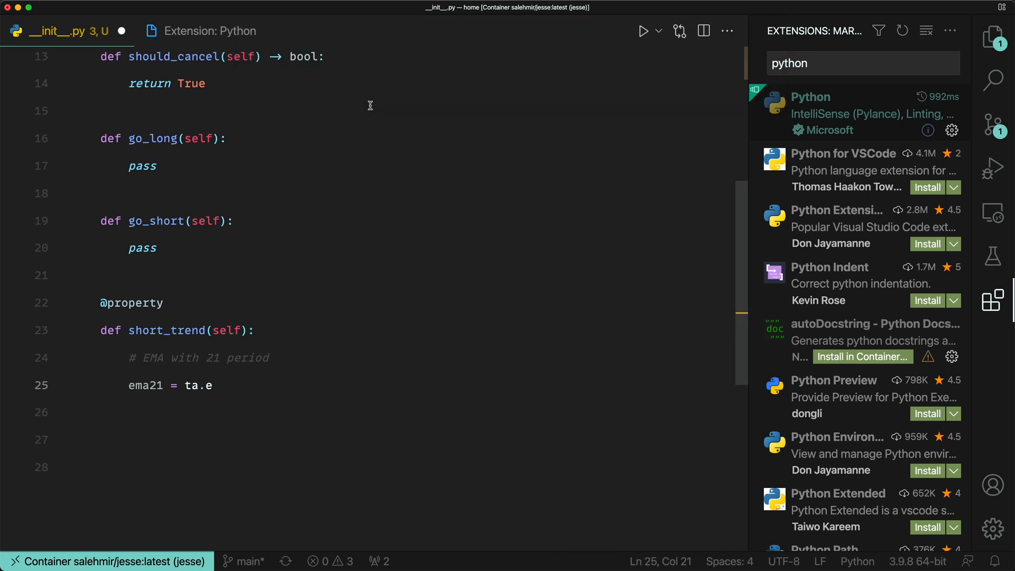
# - Rewrite ema21 as ta.ema(self.candles, 21) using autocomplete
pyautogui.press('Backspace')
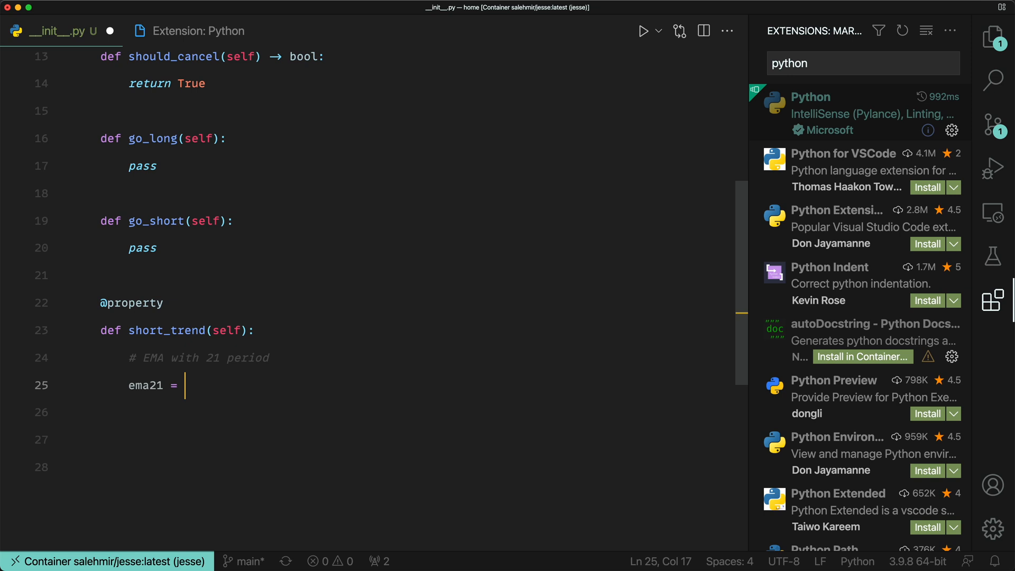
pyautogui.write('ta.')
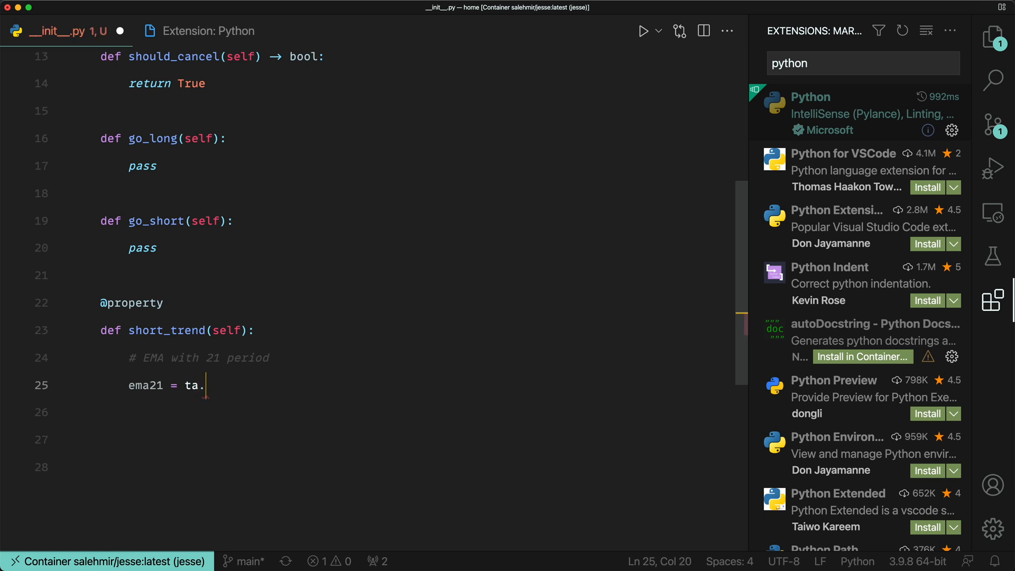
pyautogui.write('ema(')
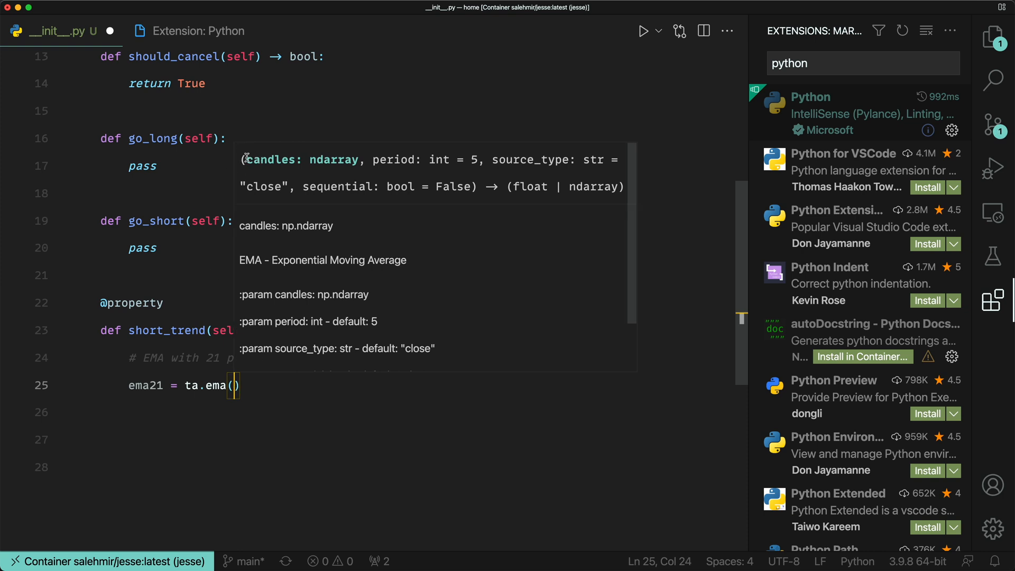
pyautogui.write('self.candles, 21')
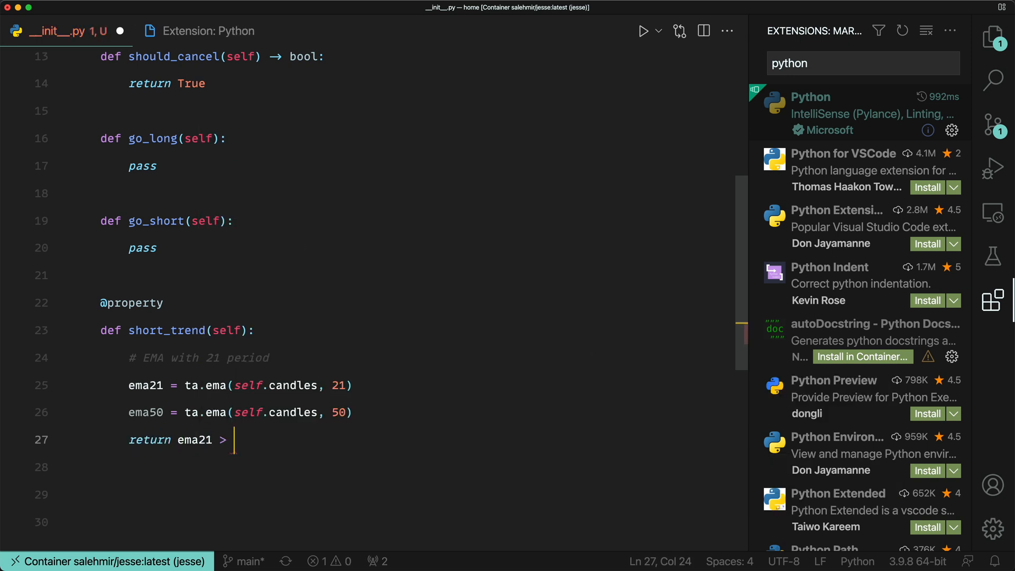
# - Add the ema50 line and hover the undefined ema5055 name to read Pylance's error
pyautogui.write('ema50')
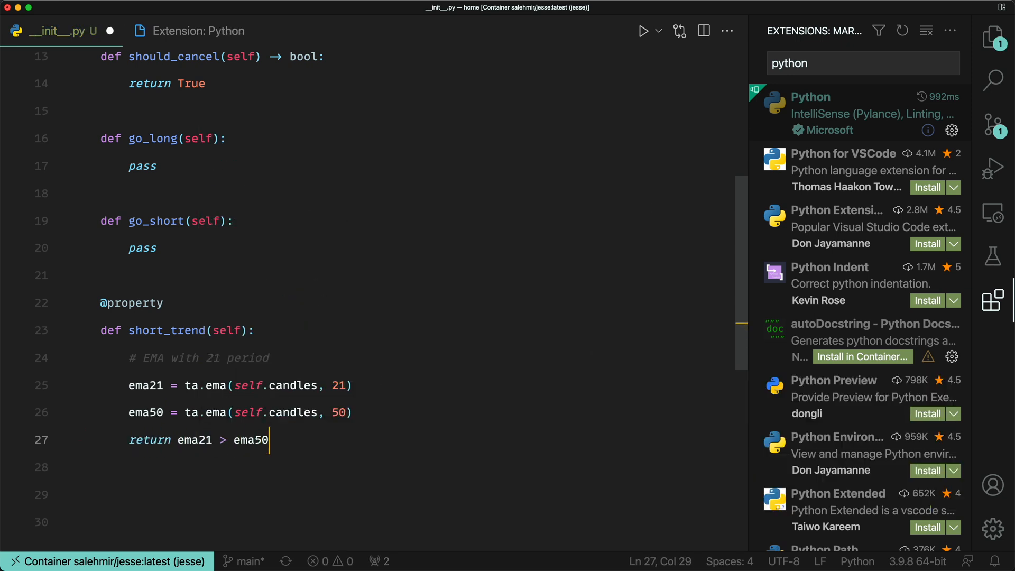
pyautogui.write('55')
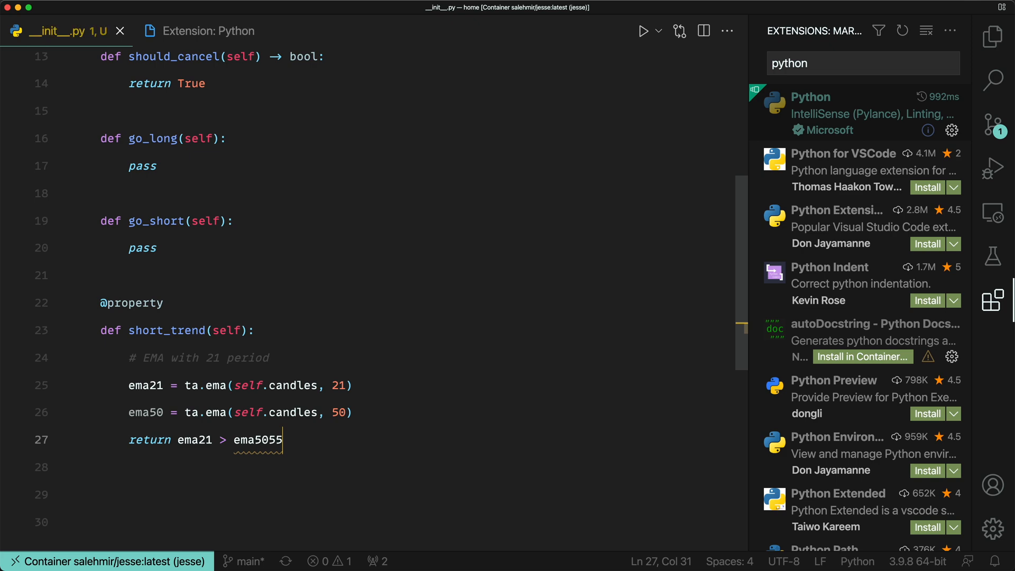
pyautogui.moveTo(257, 441)
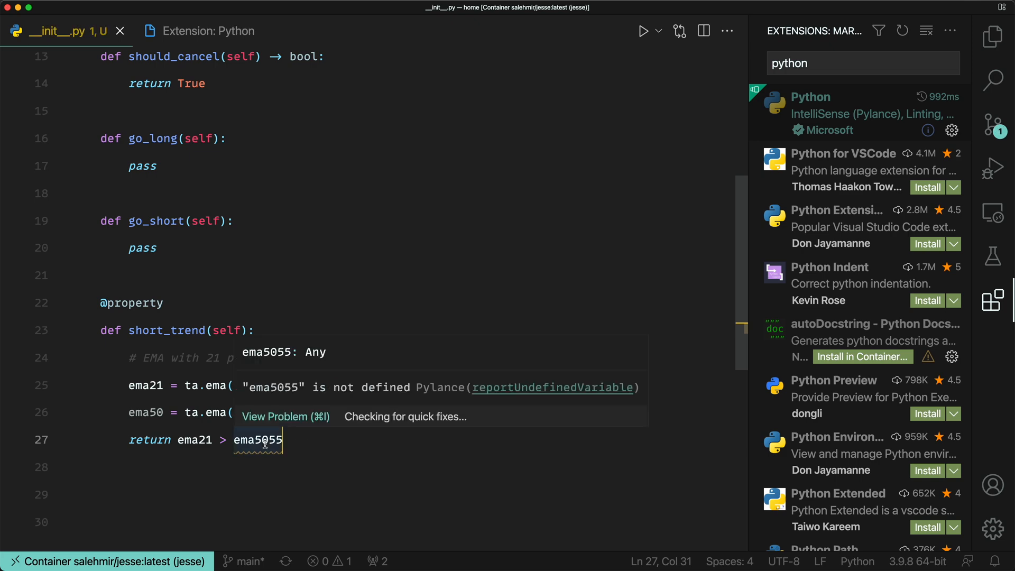
pyautogui.click(87, 8)
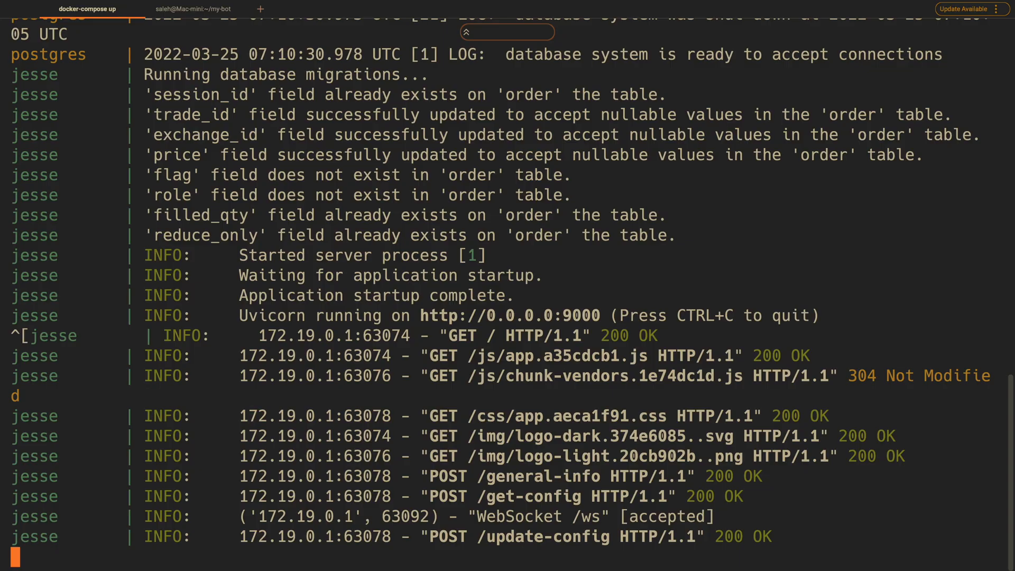
# - Stop docker-compose with Ctrl+C, check docker ps -a for exited containers, and clear the output
pyautogui.press('ctrl+c')
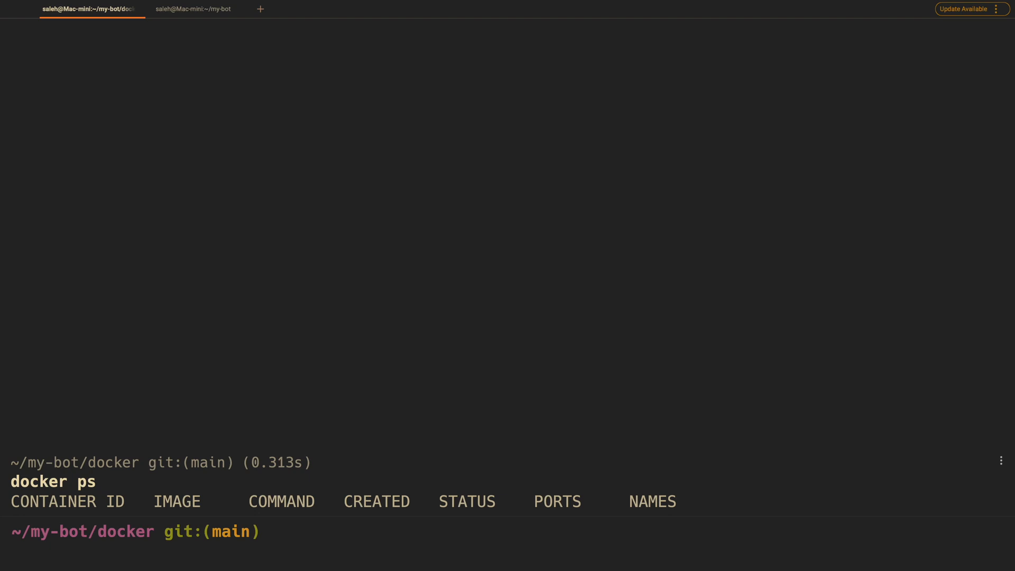
pyautogui.write('docker ps -a')
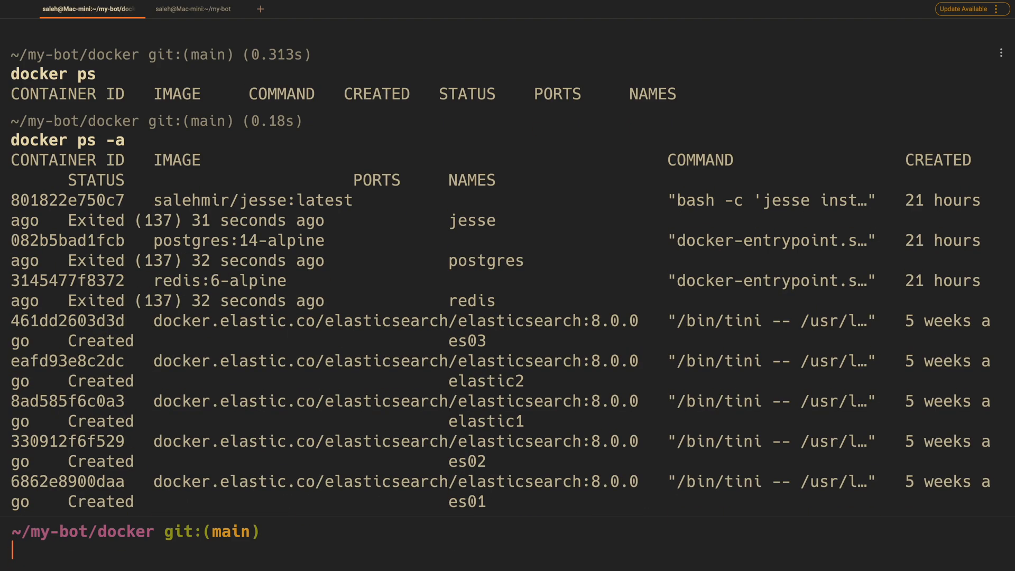
pyautogui.moveTo(312, 224)
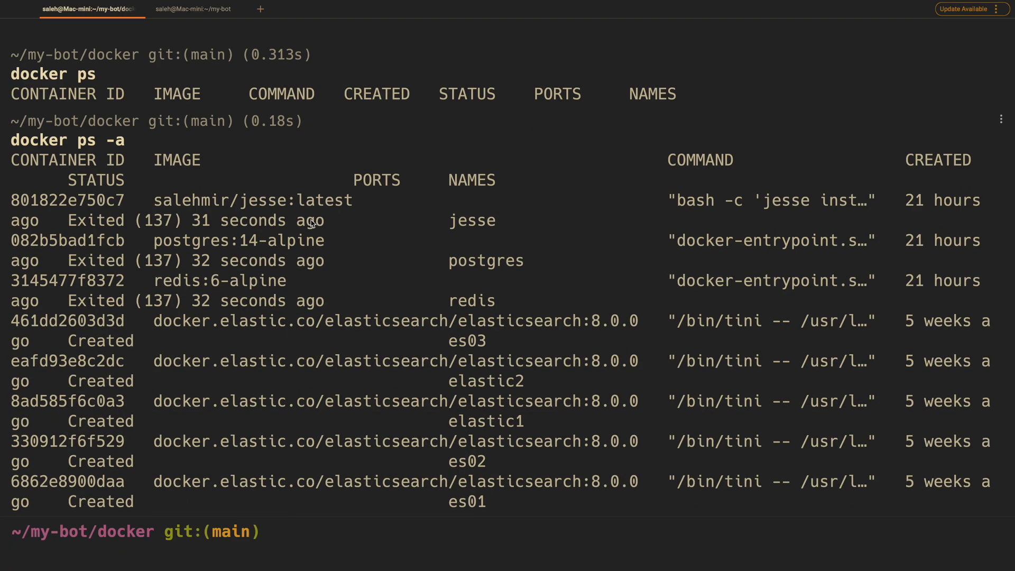
pyautogui.moveTo(68, 260); pyautogui.dragTo(266, 261)
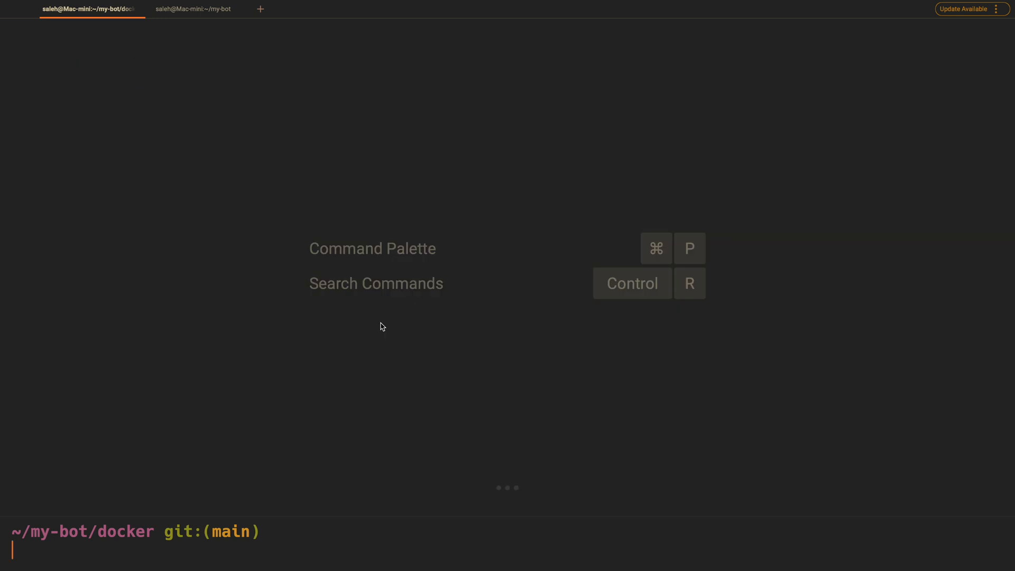
# - Run docker-compose pull in ~/my-bot/docker to fetch postgres, redis and jesse images
pyautogui.write('docker-compose up')
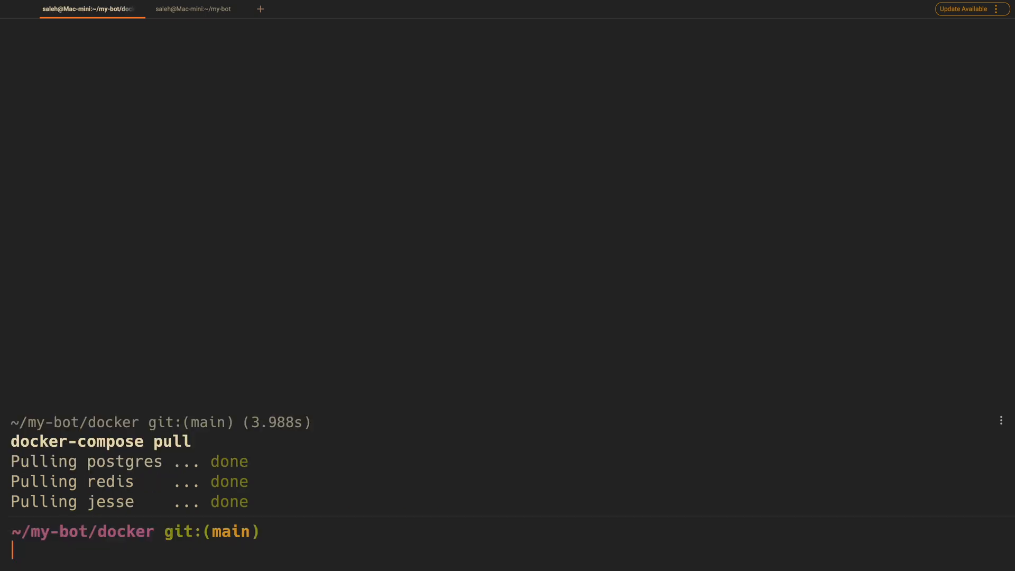
pyautogui.write('docker-compose pull')
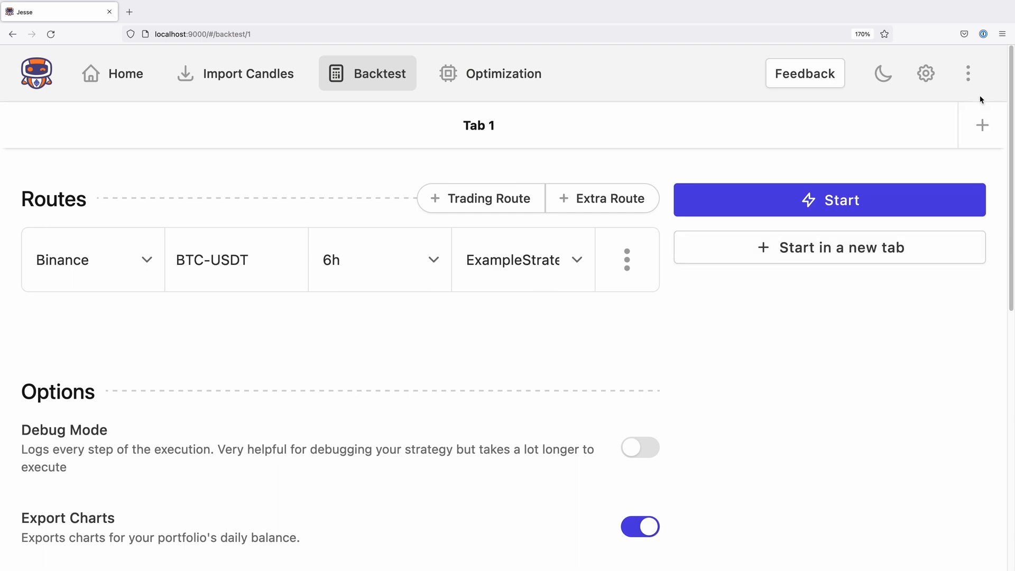
# - Open the dashboard's About panel showing version 0.34.0 on Python 3.9 in Docker
pyautogui.click(968, 73)
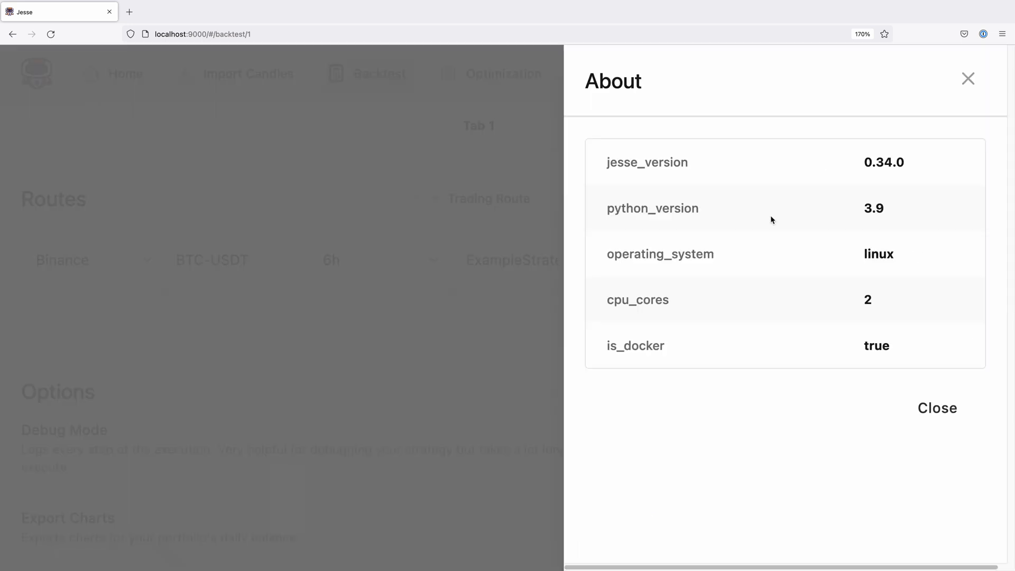
pyautogui.moveTo(892, 171)
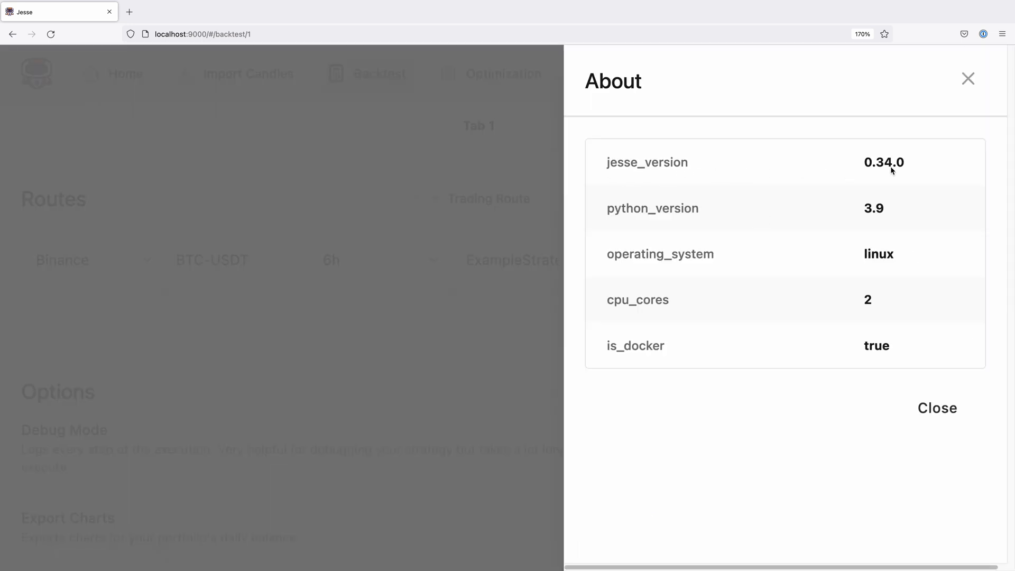